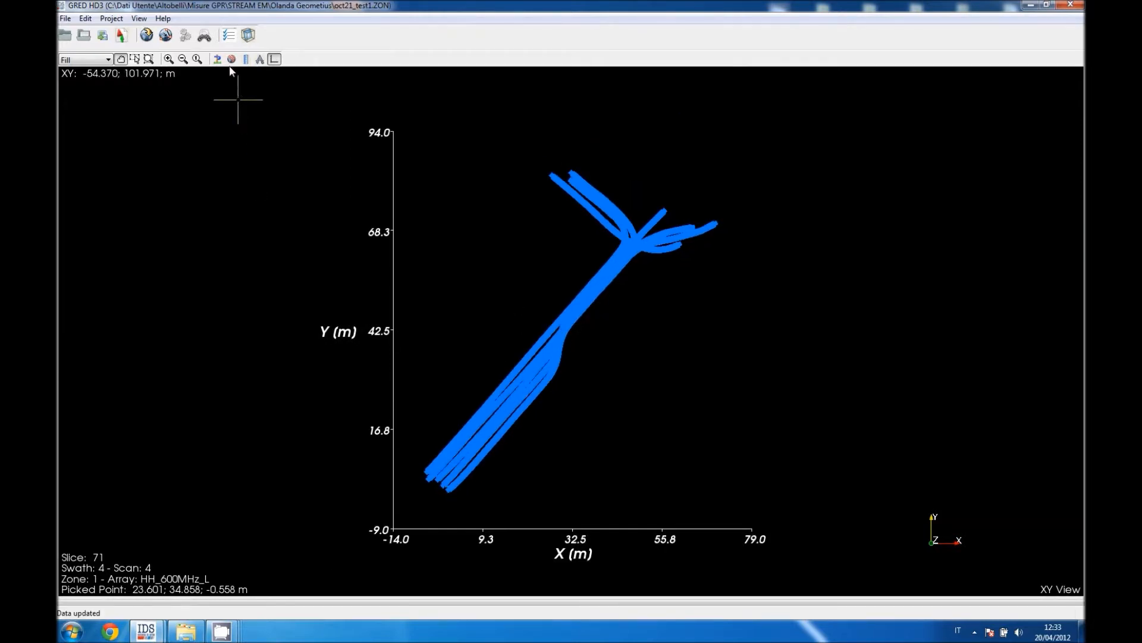
pyautogui.moveTo(231, 59)
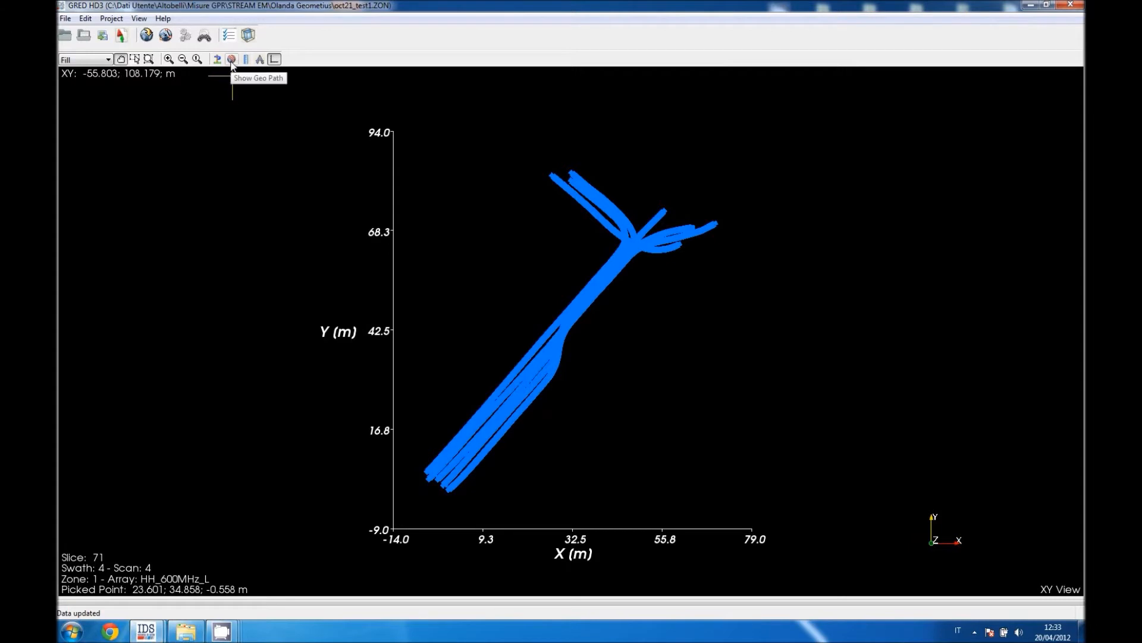
# - Overlay the GPS geo path as red point tracks on the survey swaths
pyautogui.click(231, 59)
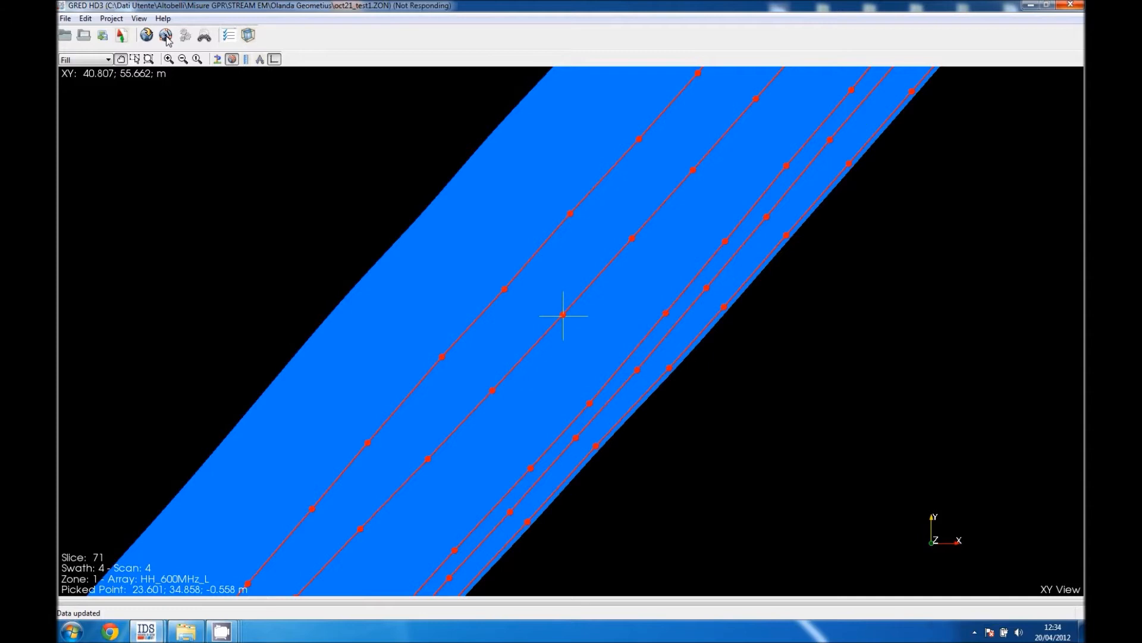
pyautogui.moveTo(206, 89)
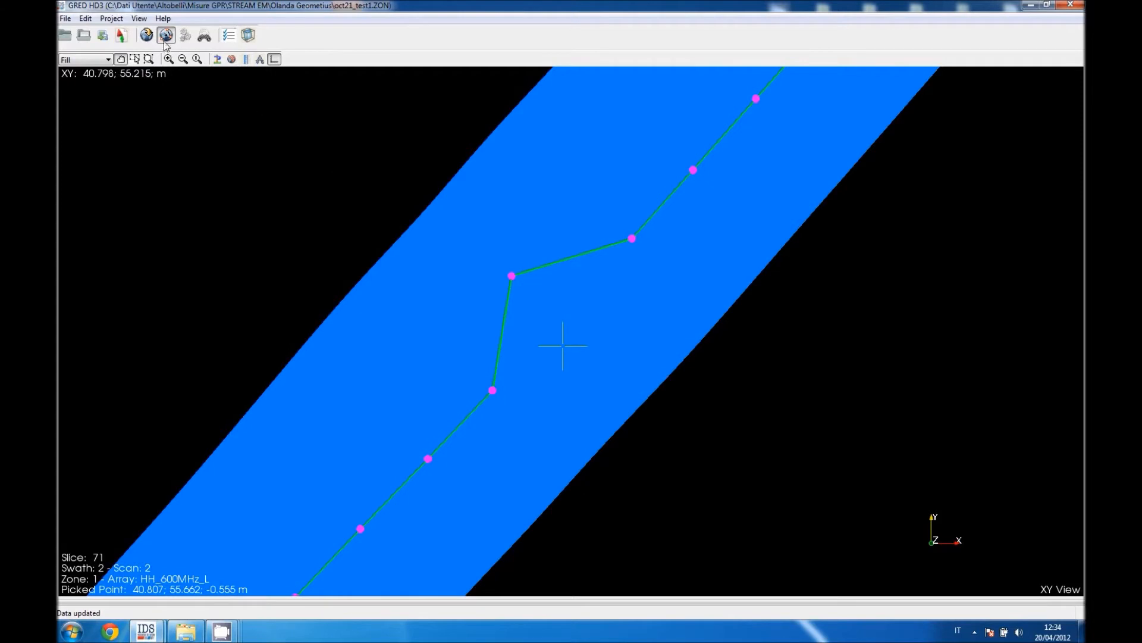
pyautogui.moveTo(166, 35)
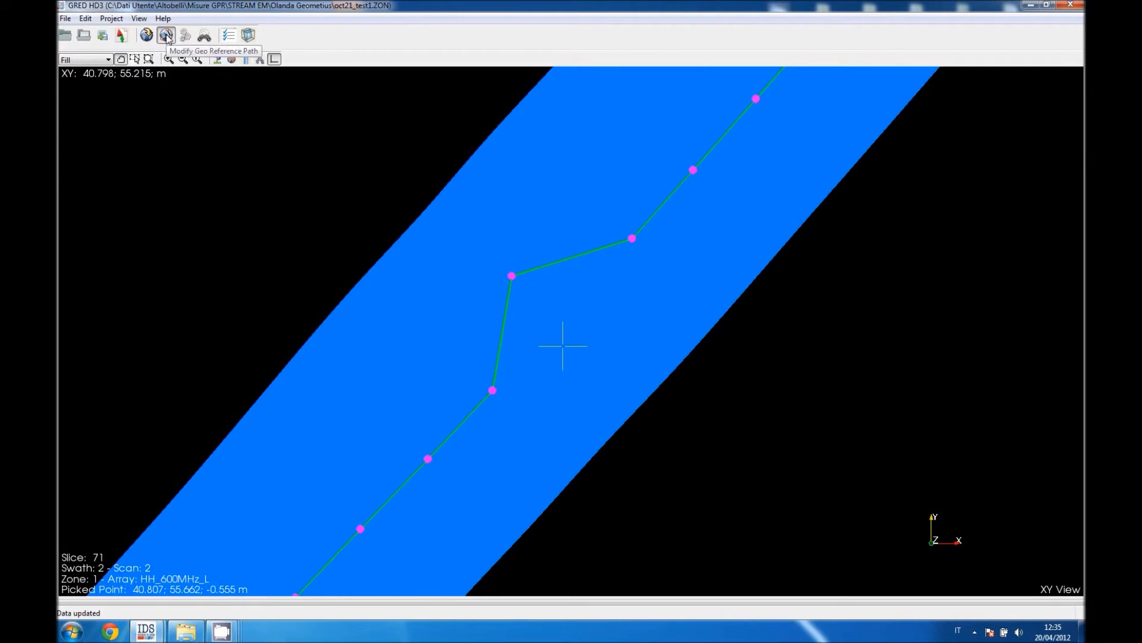
pyautogui.moveTo(608, 358)
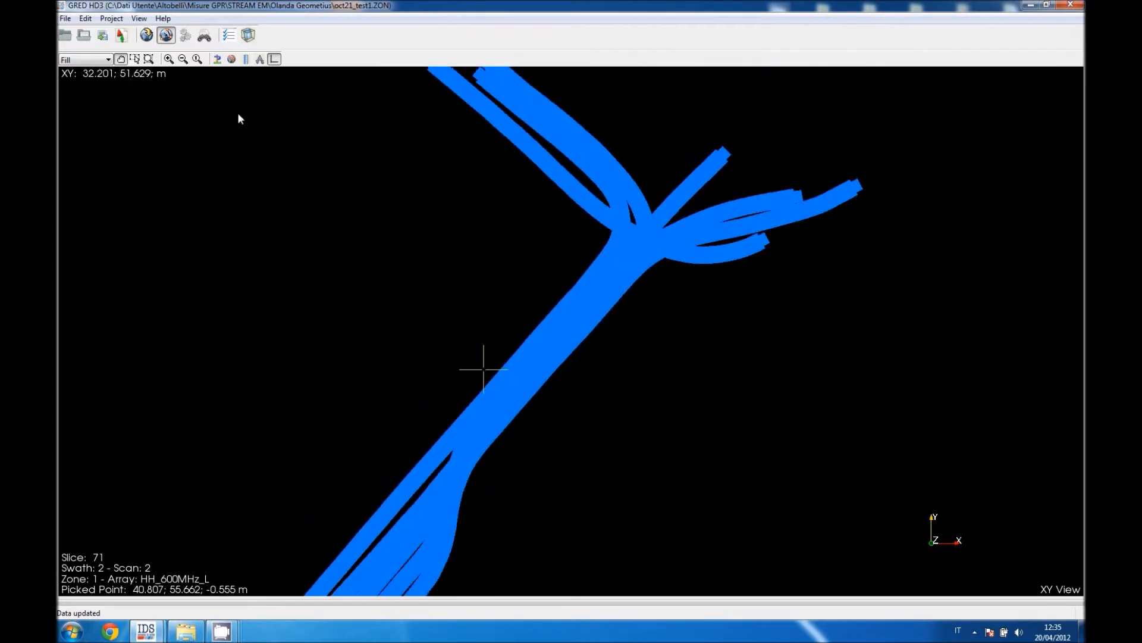
pyautogui.click(108, 59)
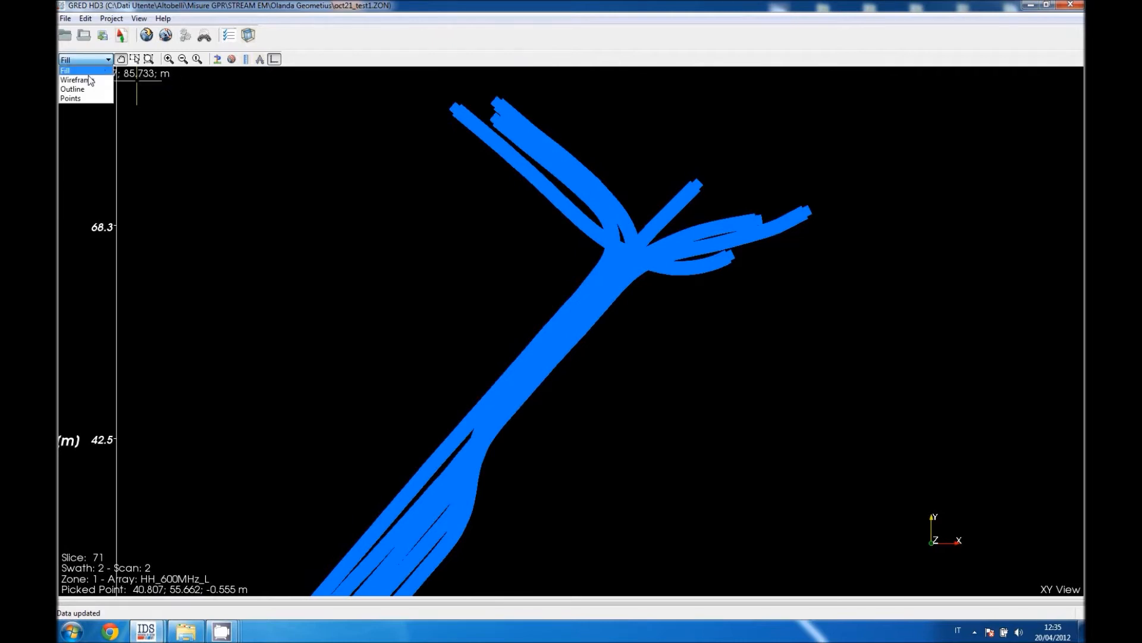
pyautogui.click(72, 88)
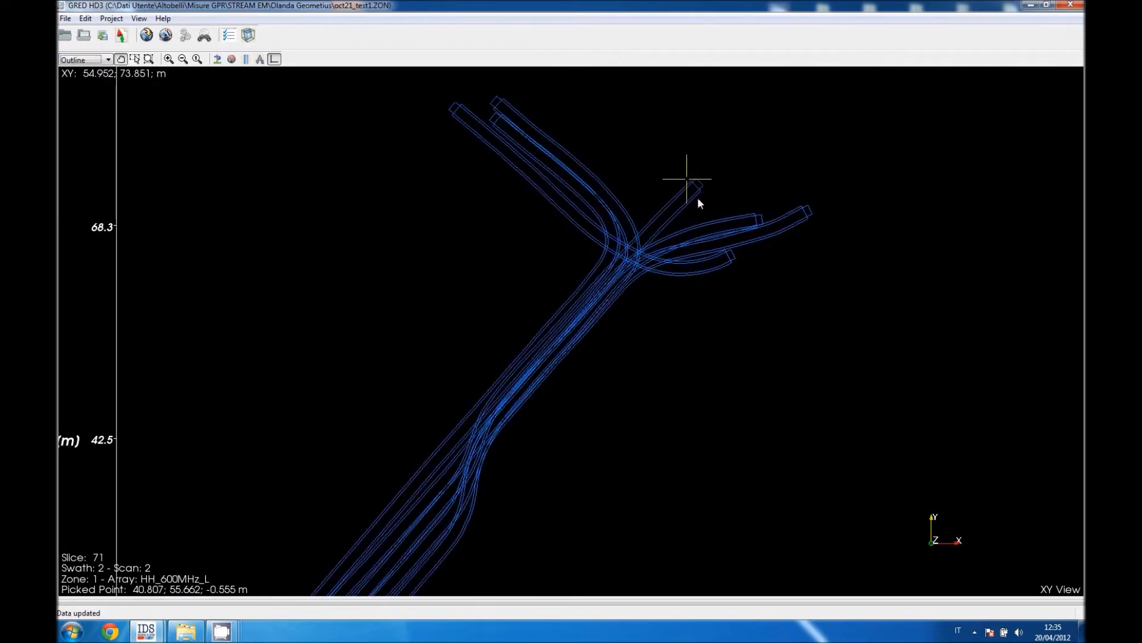
pyautogui.moveTo(695, 171)
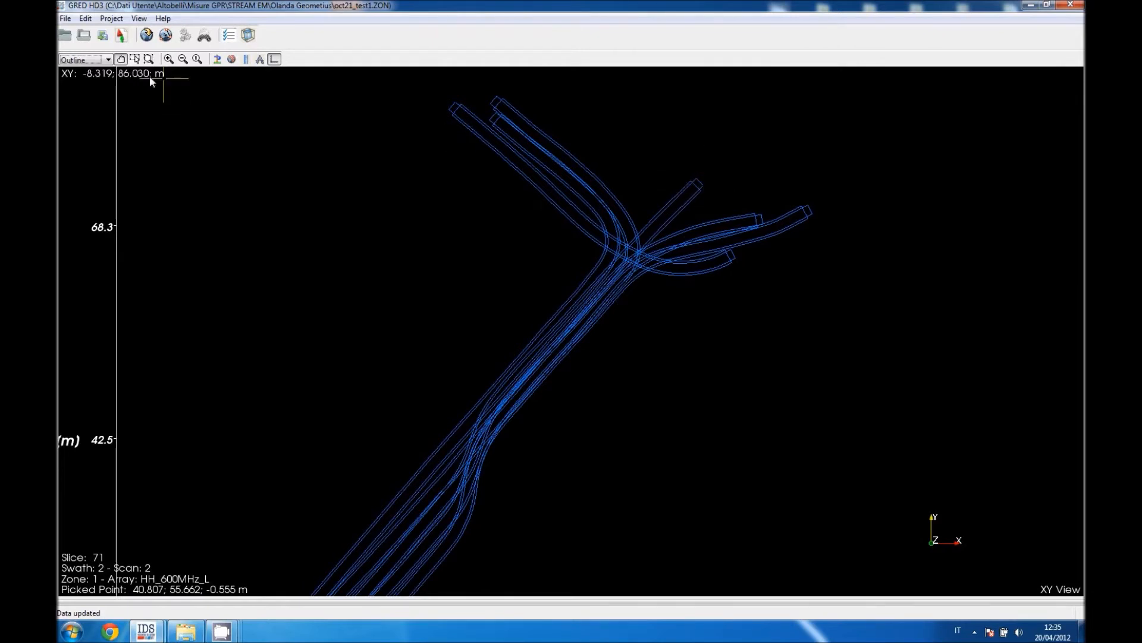
pyautogui.click(80, 58)
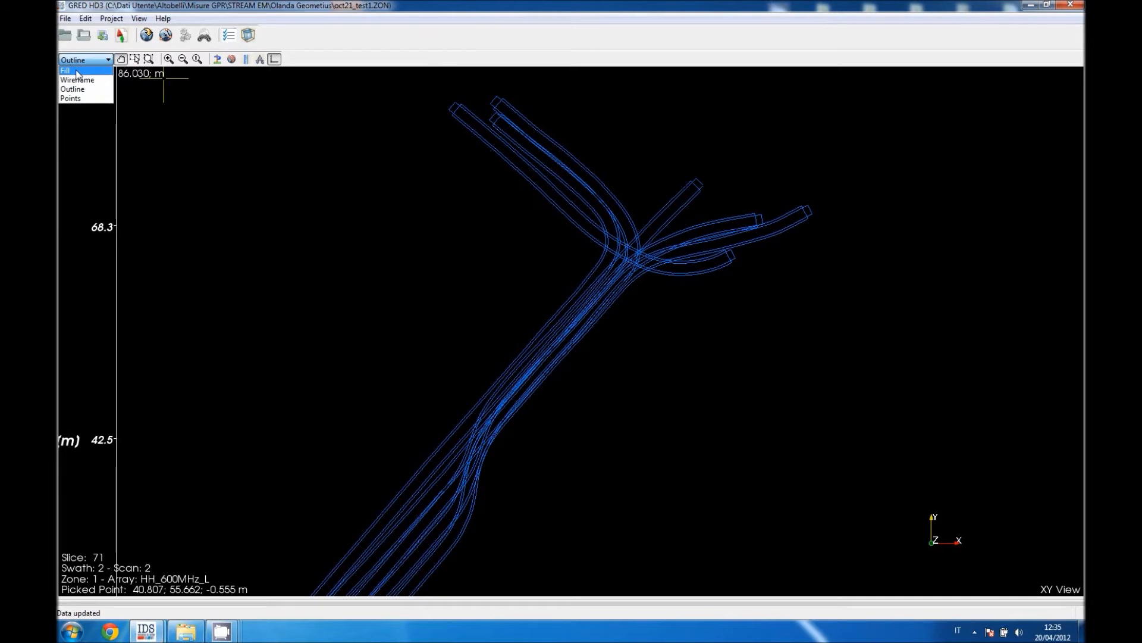
pyautogui.click(65, 71)
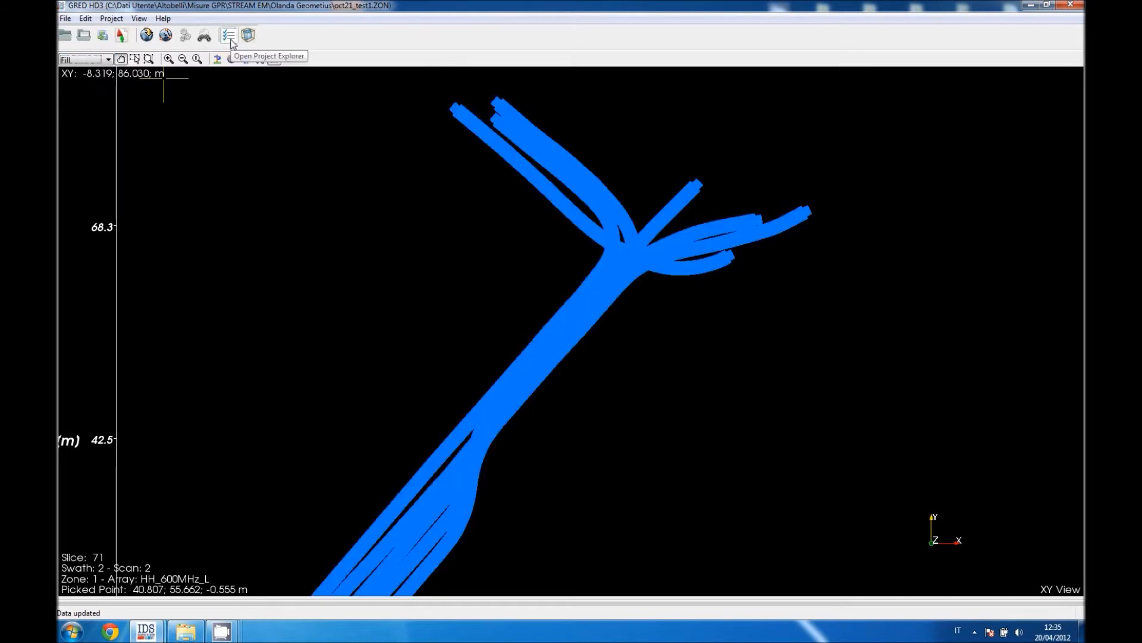
# - View the B-scan of LI090002 file 00 in swath 2's VV_200MHz_1 array from Project Explorer
pyautogui.click(228, 35)
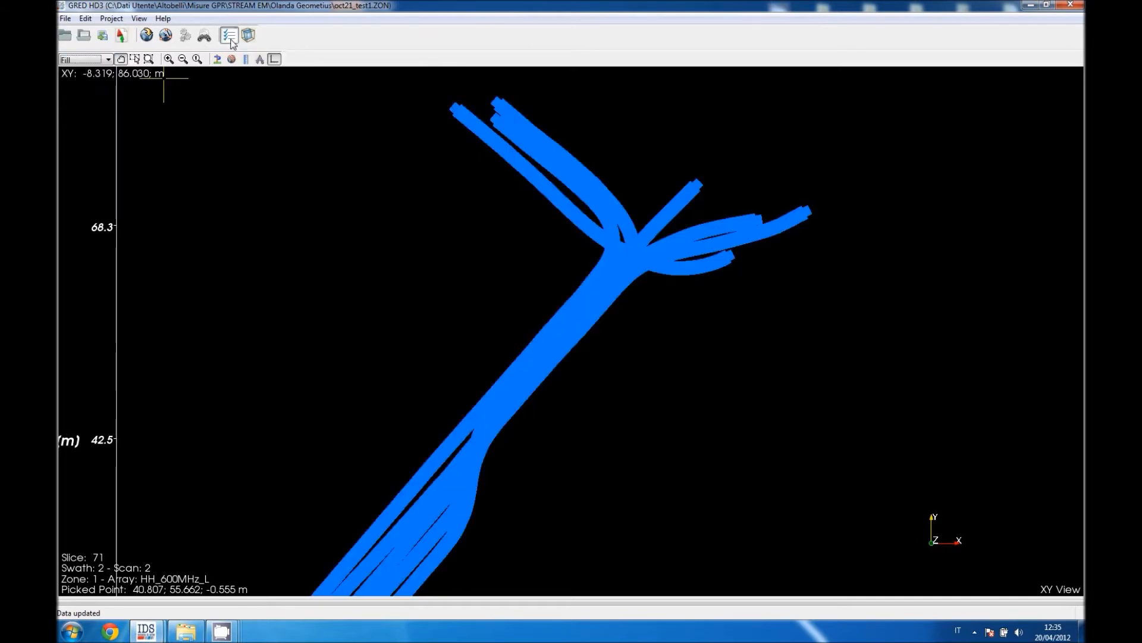
pyautogui.click(229, 35)
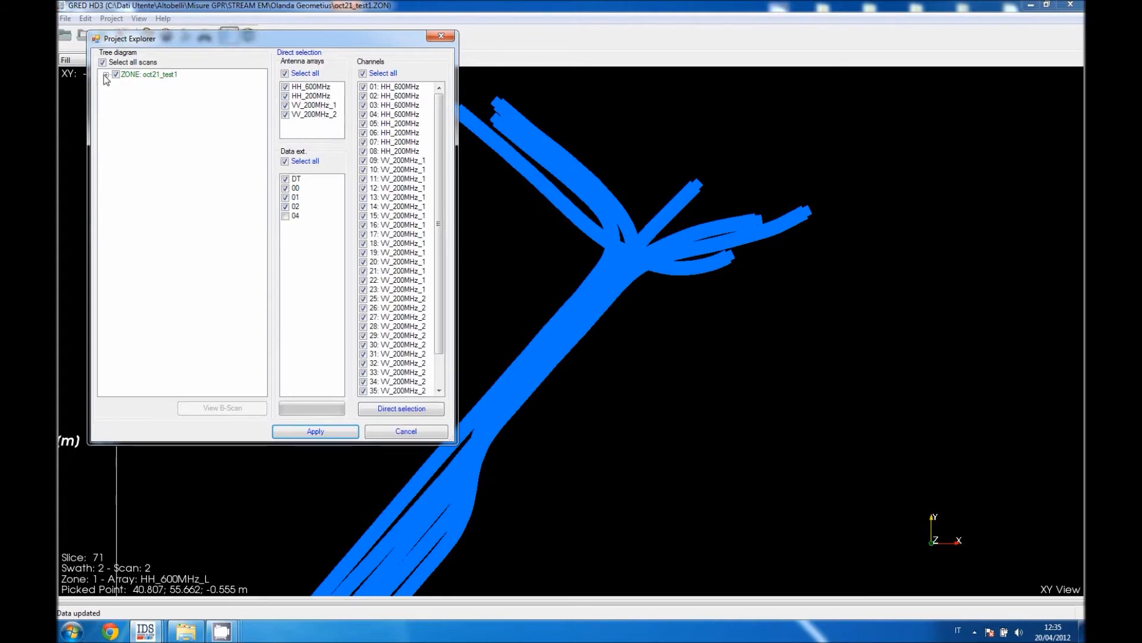
pyautogui.click(107, 74)
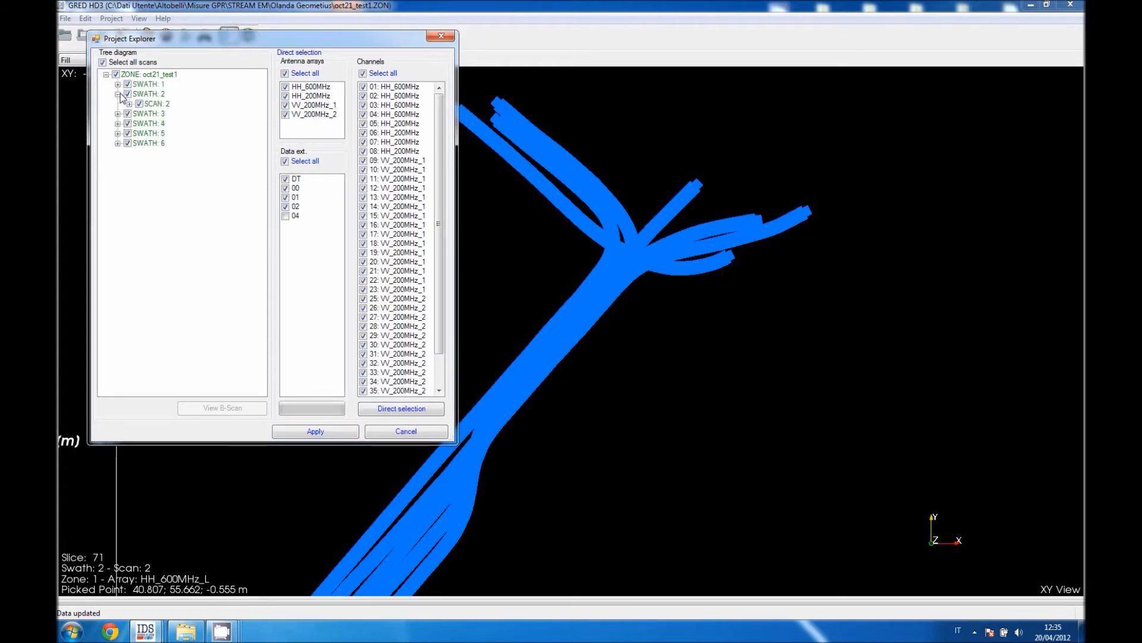
pyautogui.click(138, 103)
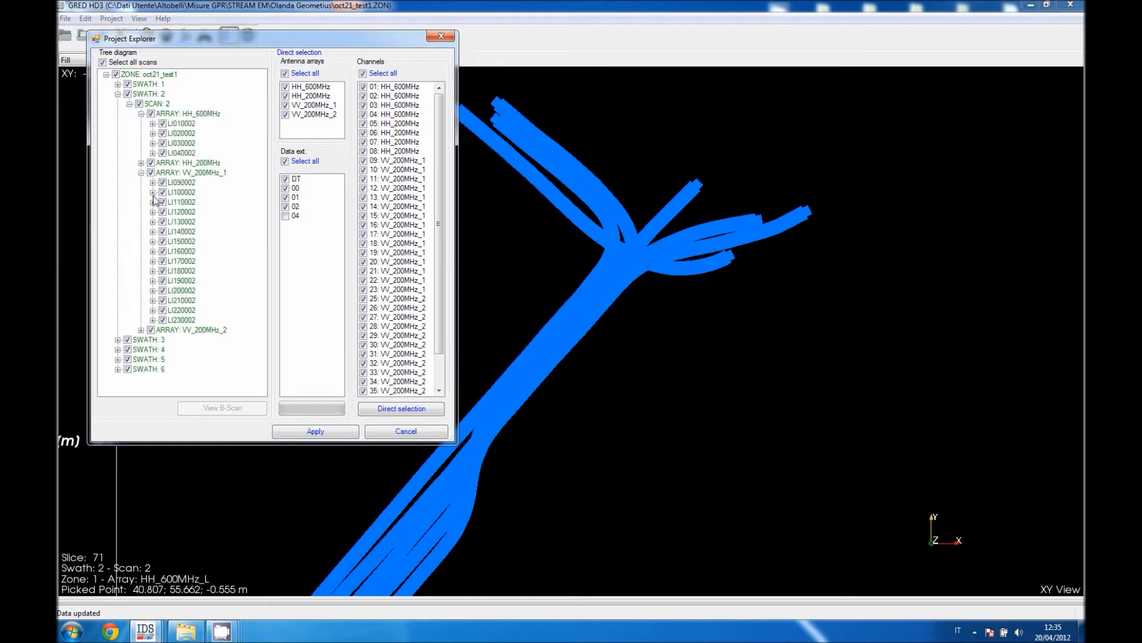
pyautogui.click(153, 132)
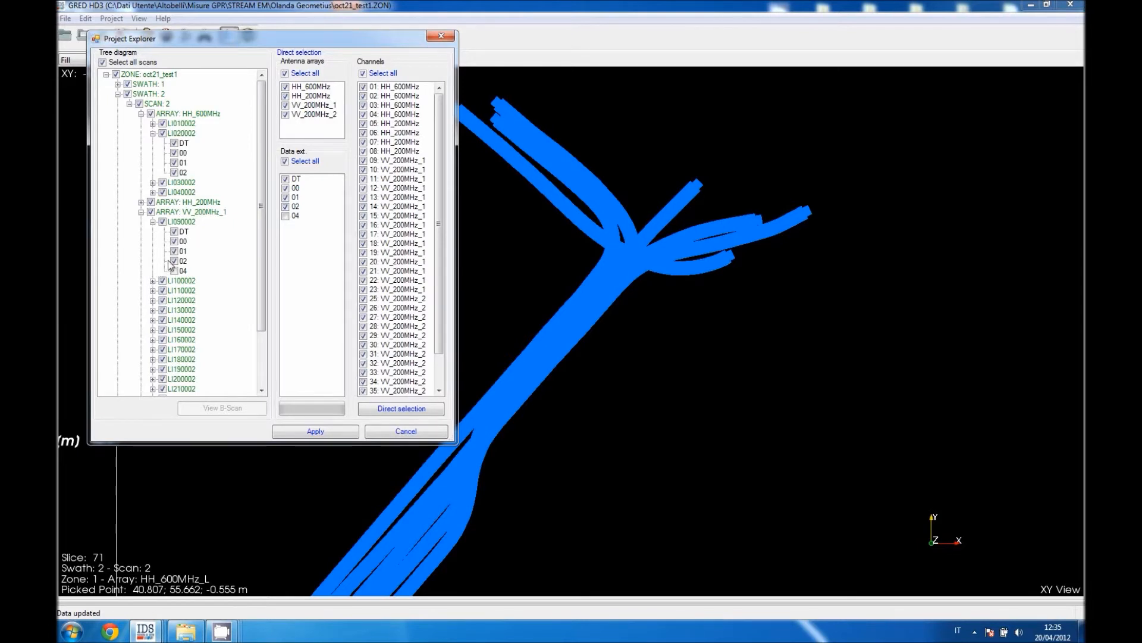
pyautogui.click(182, 241)
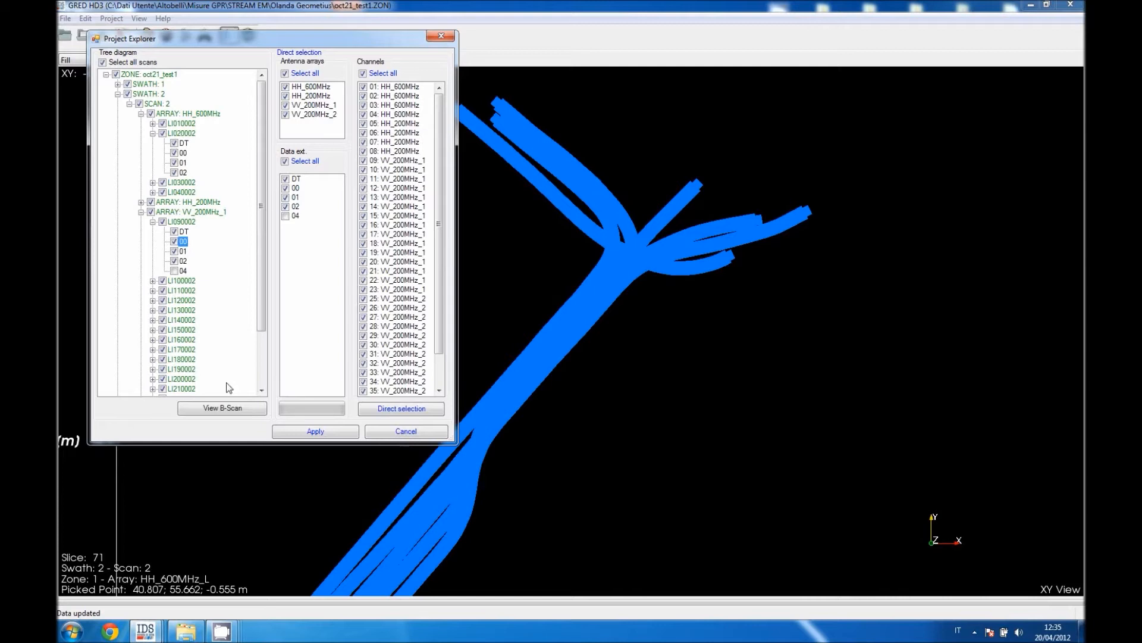
pyautogui.click(222, 407)
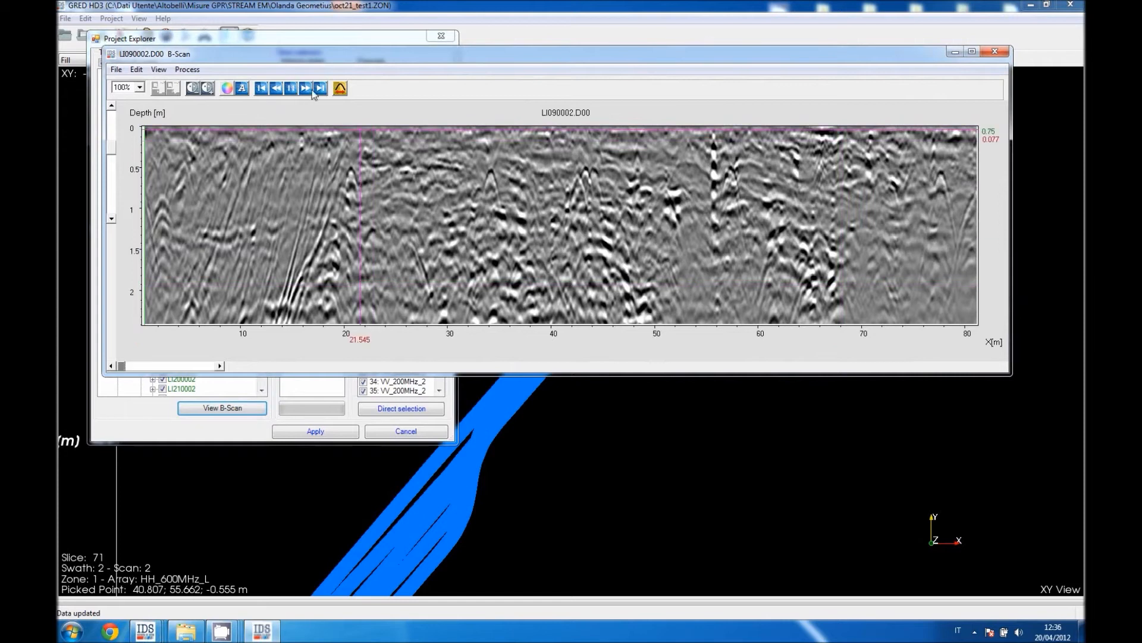
# - Play the LI090002 radargram forward to about 99 m, then stop and close it
pyautogui.click(305, 87)
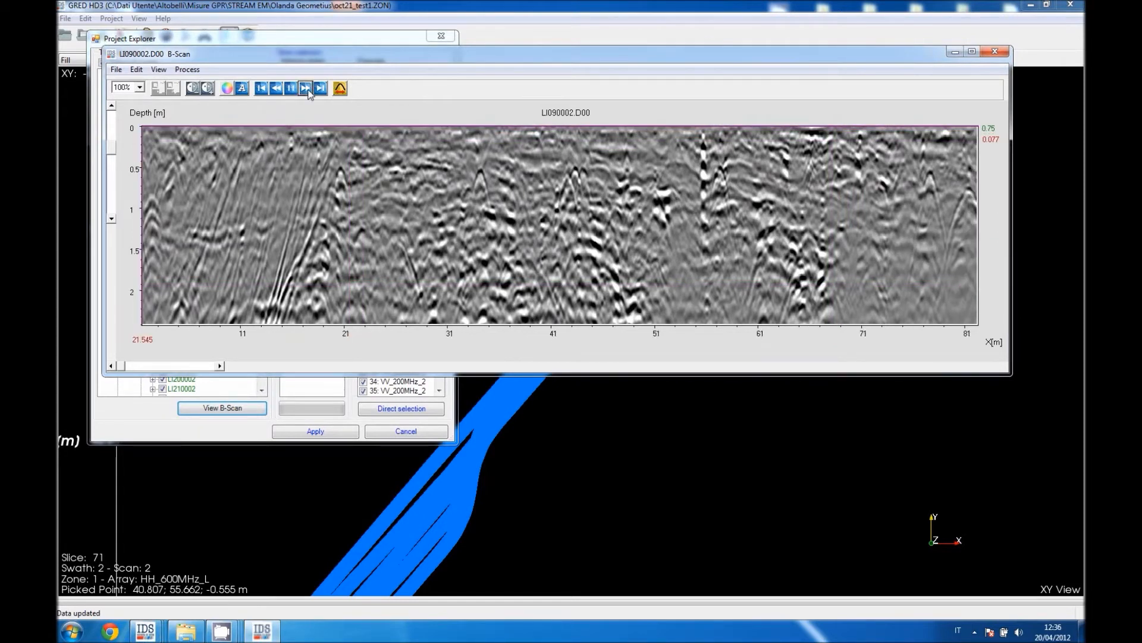
pyautogui.click(321, 87)
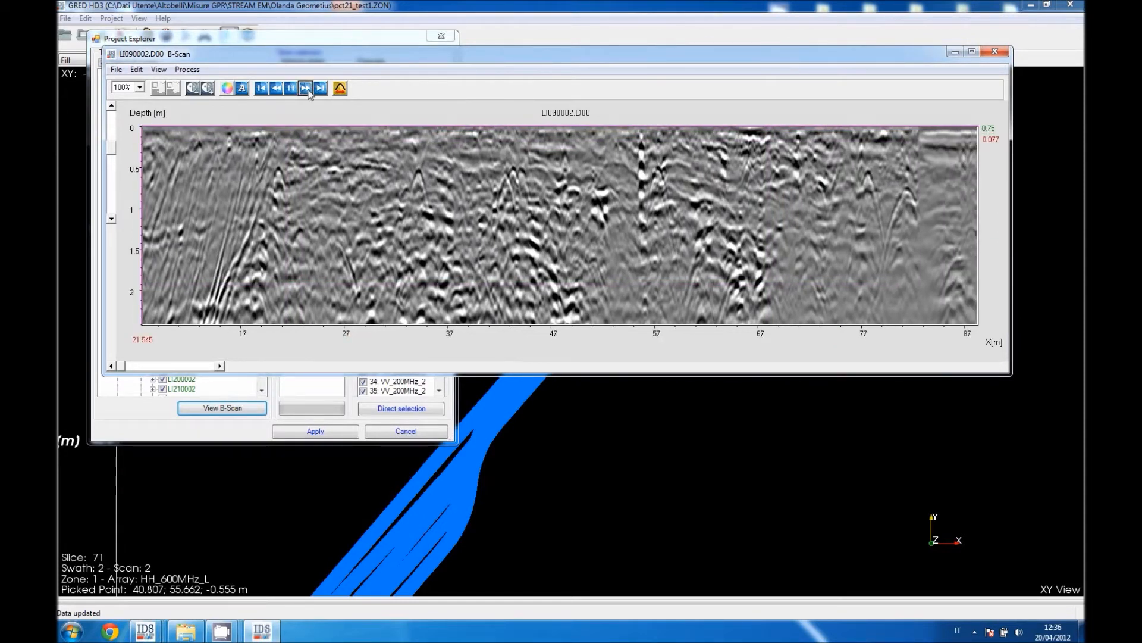
pyautogui.click(320, 88)
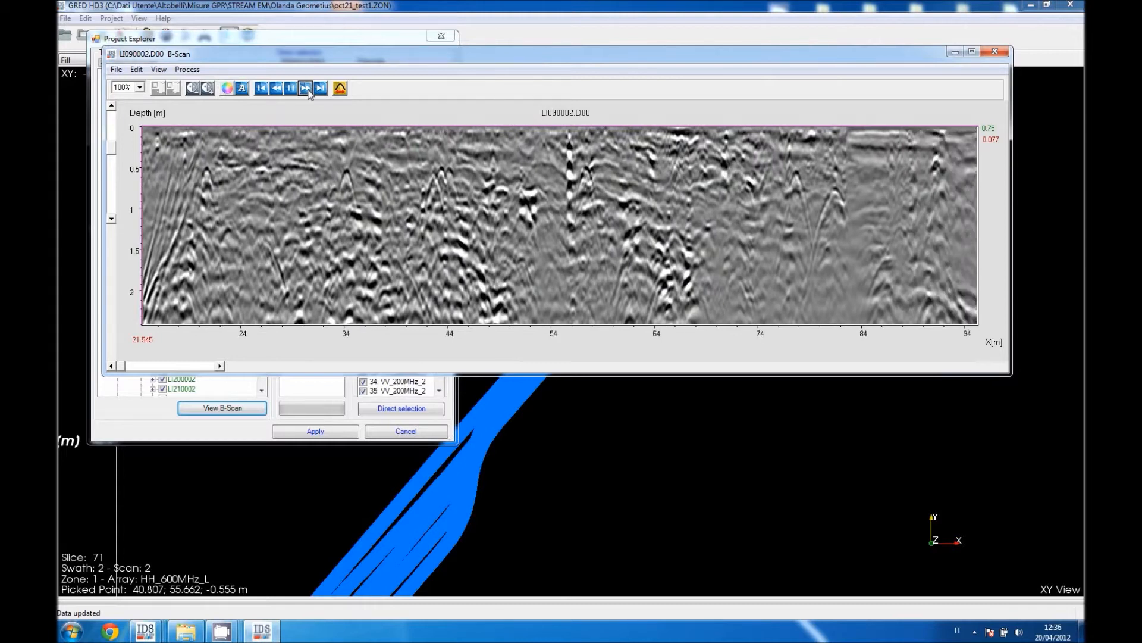
pyautogui.click(305, 87)
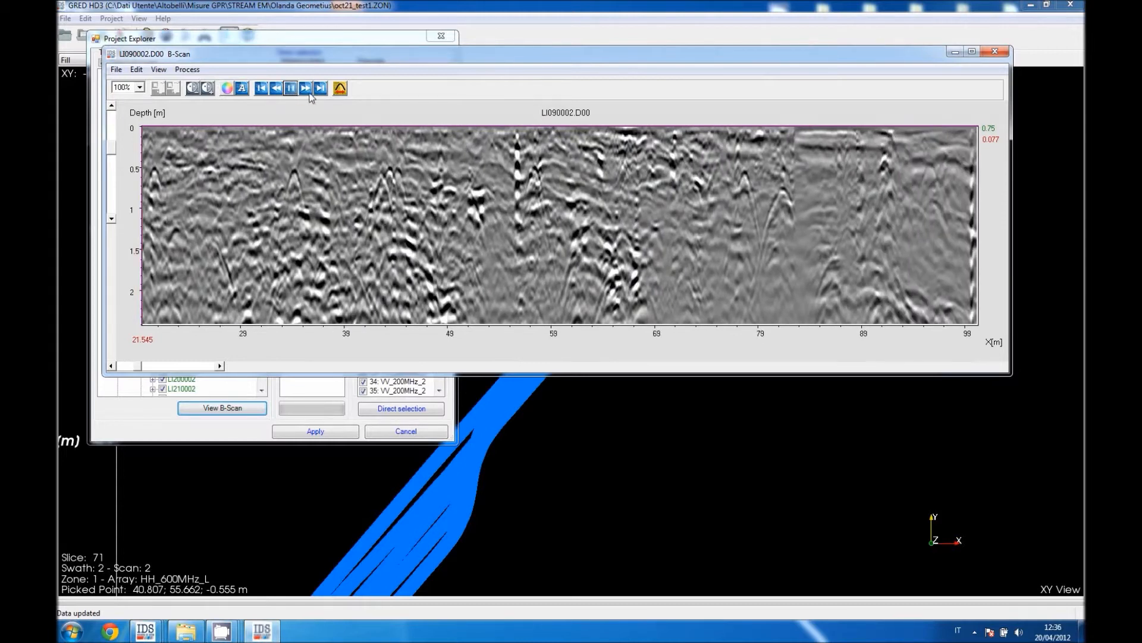
pyautogui.click(294, 175)
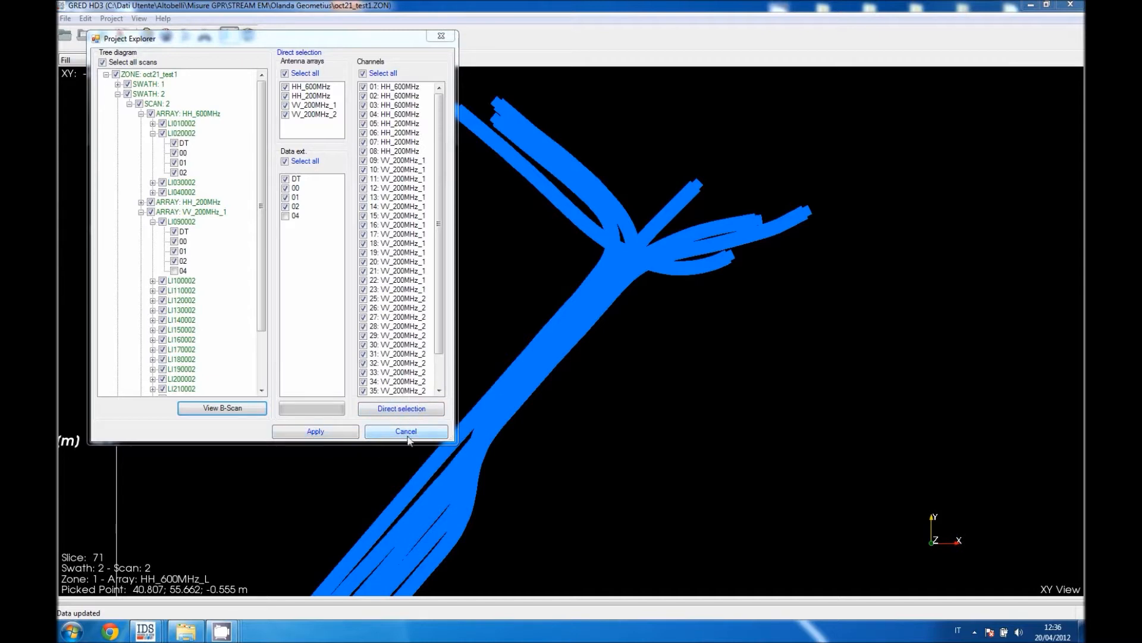
# - Cancel Project Explorer, leaving the 3D Viewer with amplitude slice and two radargram cuts
pyautogui.click(406, 431)
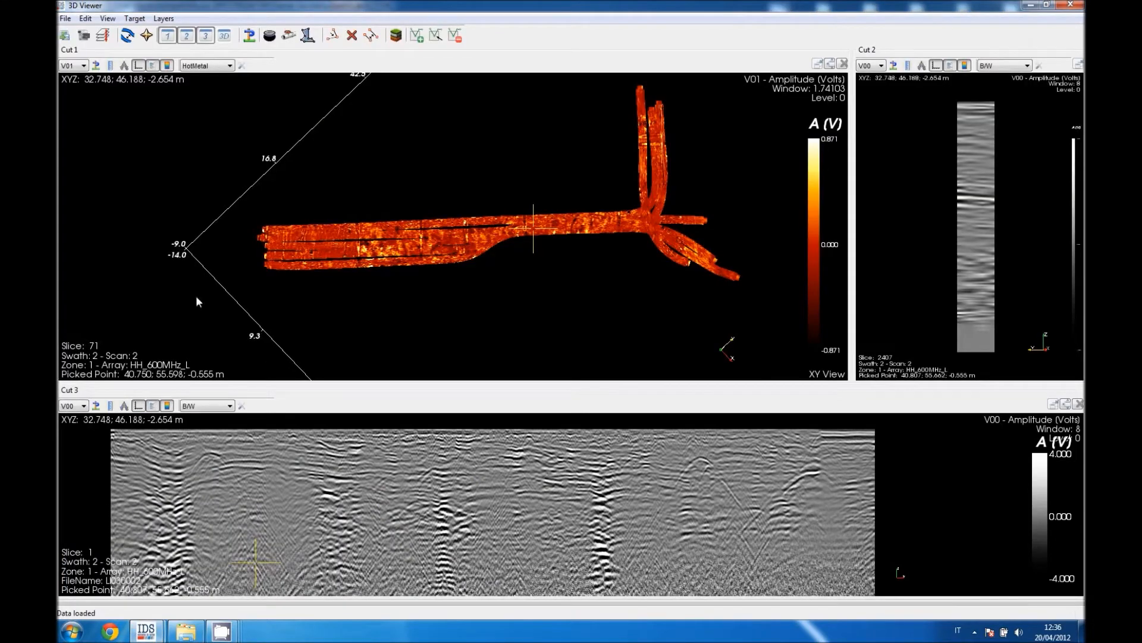
# - Load the survey into the 3D Viewer as an XY amplitude depth slice in HotMetal
pyautogui.click(81, 66)
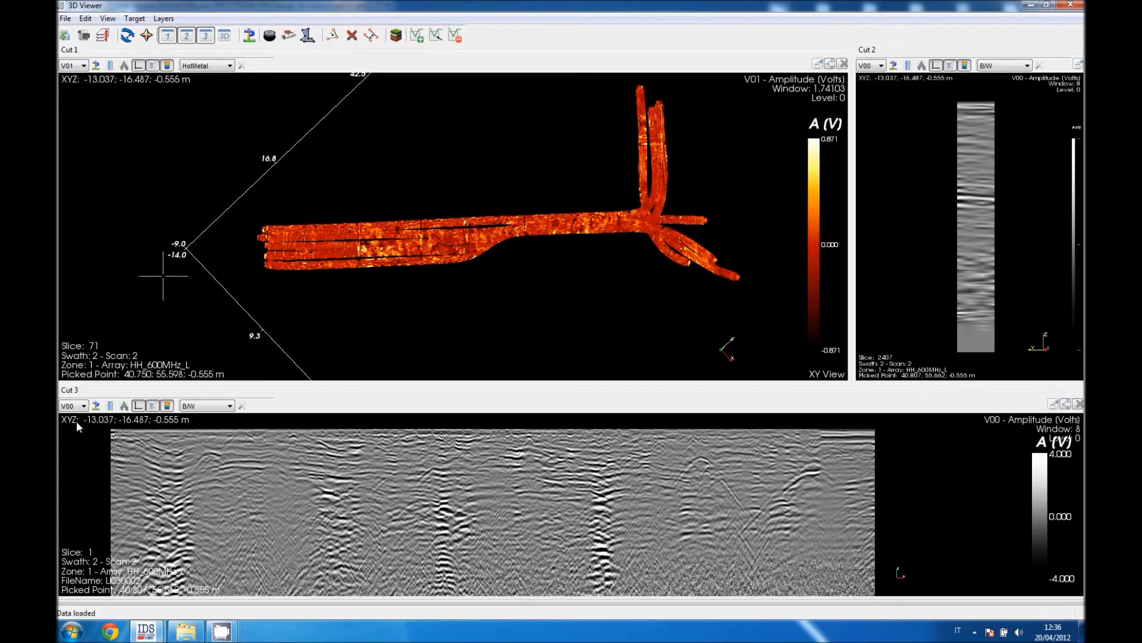
pyautogui.click(84, 405)
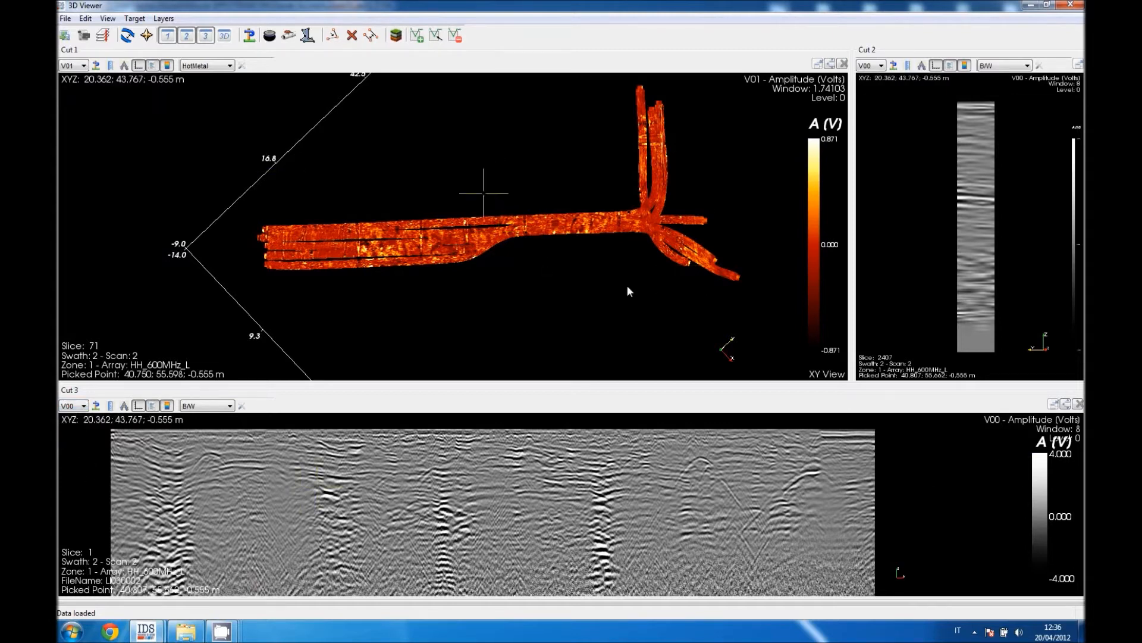
pyautogui.click(590, 244)
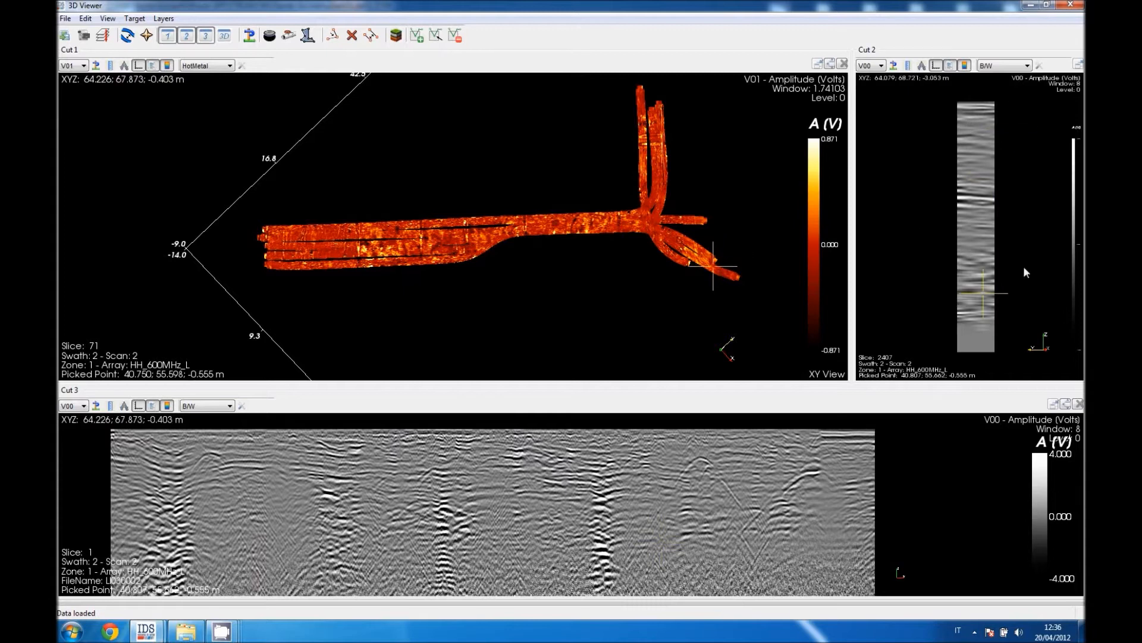
pyautogui.click(564, 226)
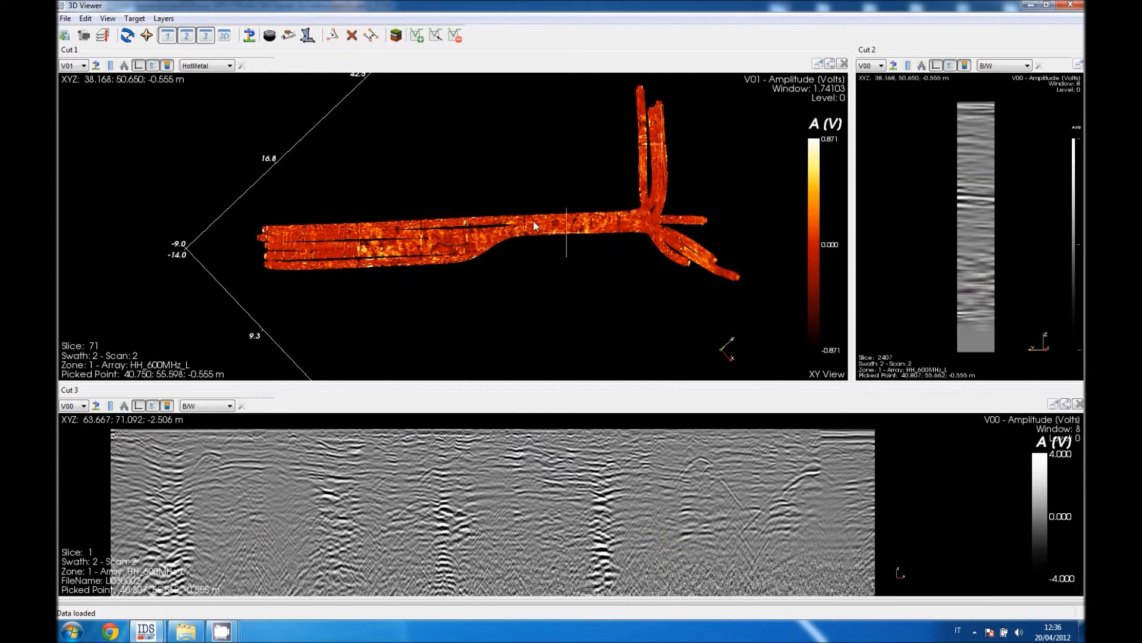
pyautogui.click(634, 146)
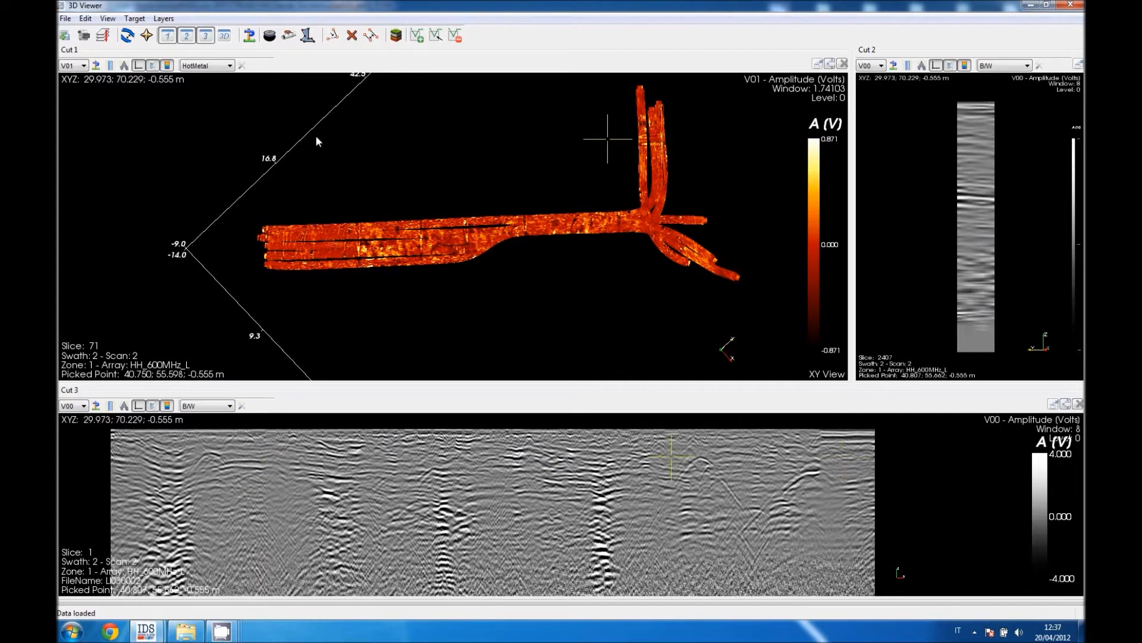
pyautogui.click(231, 65)
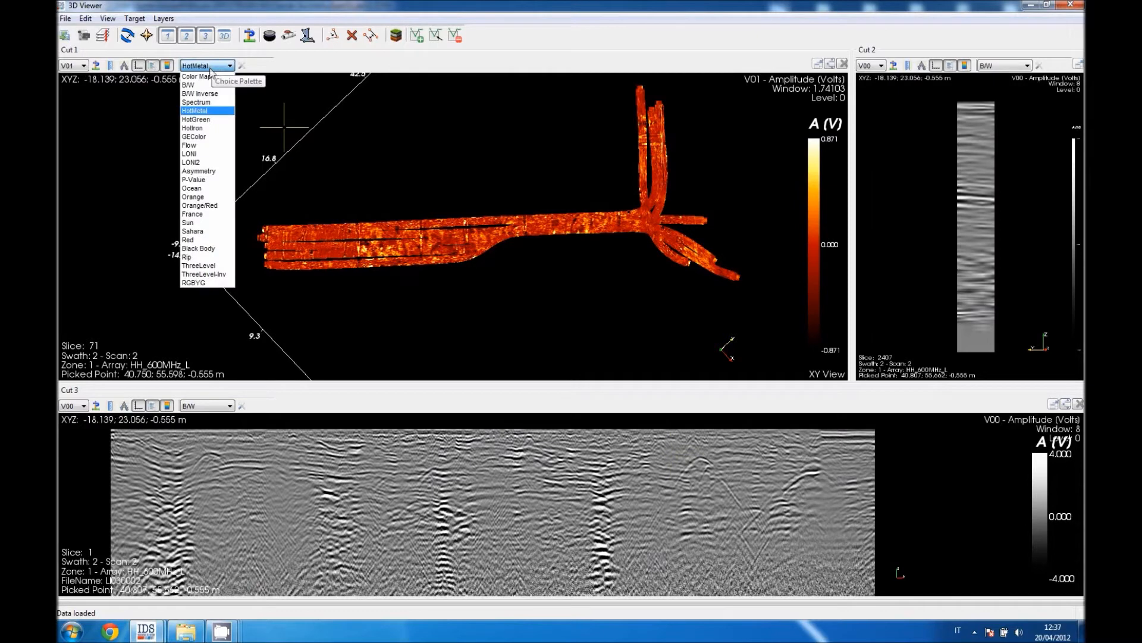
pyautogui.moveTo(193, 128)
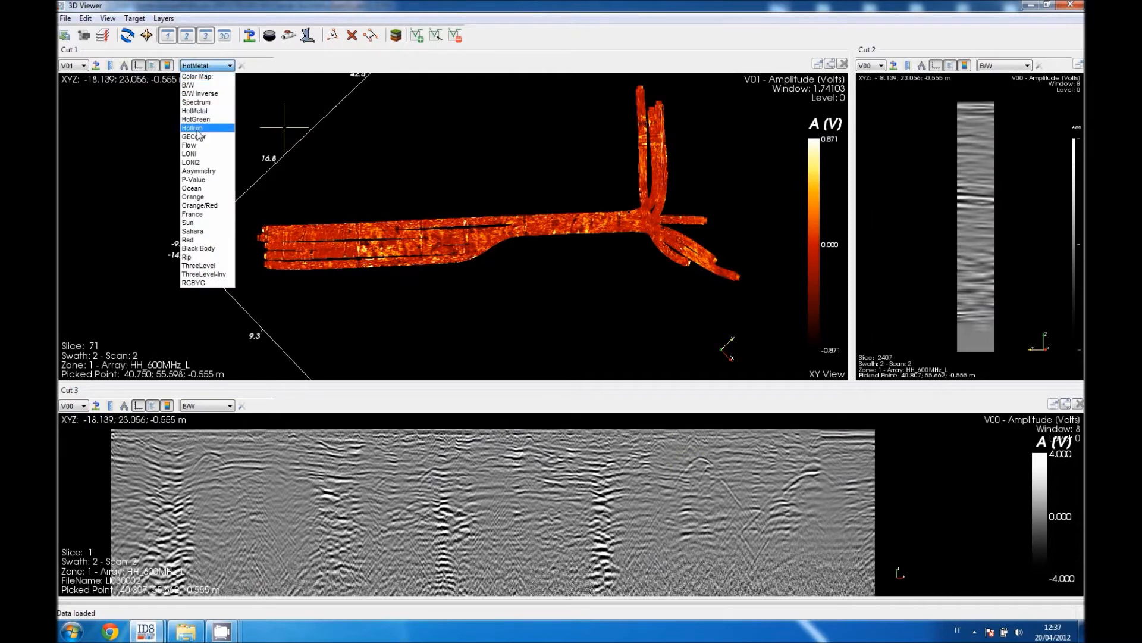
pyautogui.moveTo(204, 93)
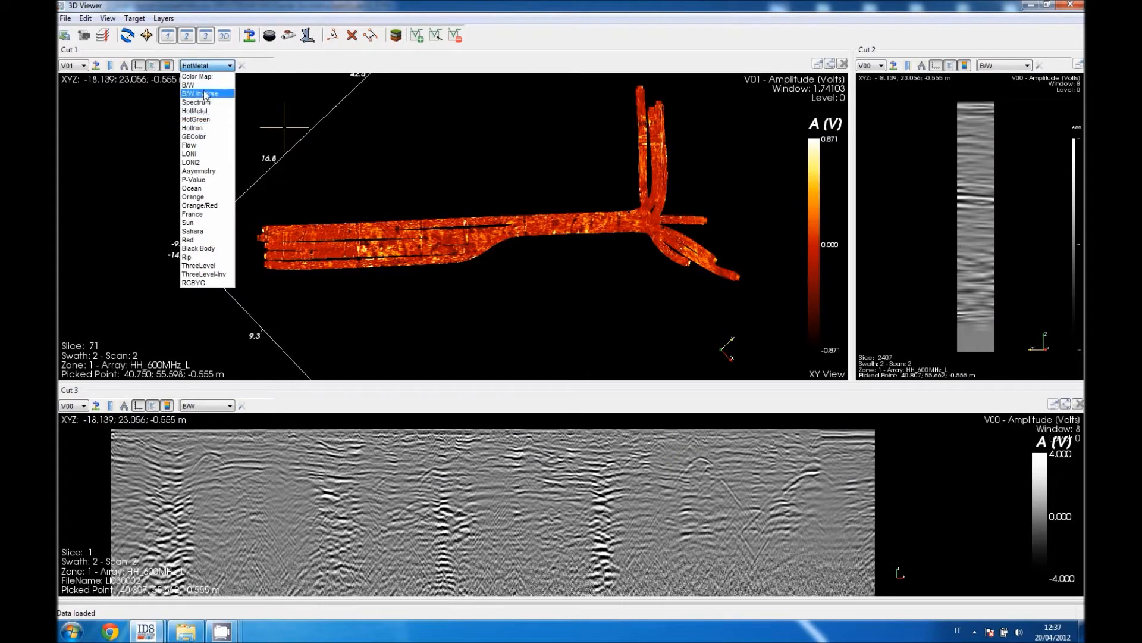
pyautogui.click(189, 84)
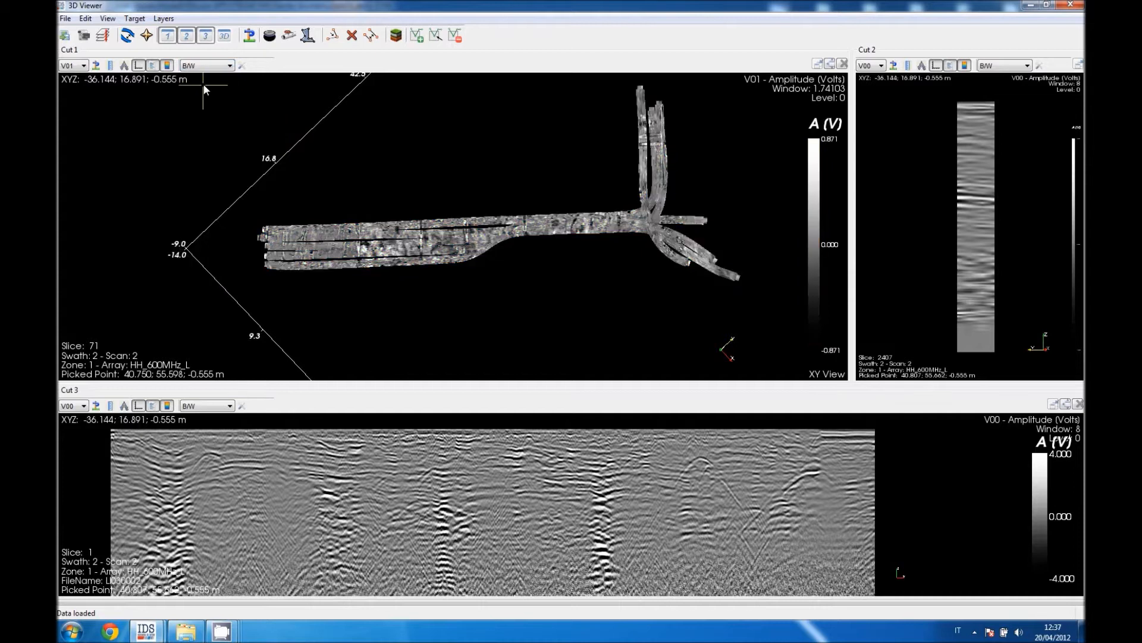
pyautogui.click(230, 65)
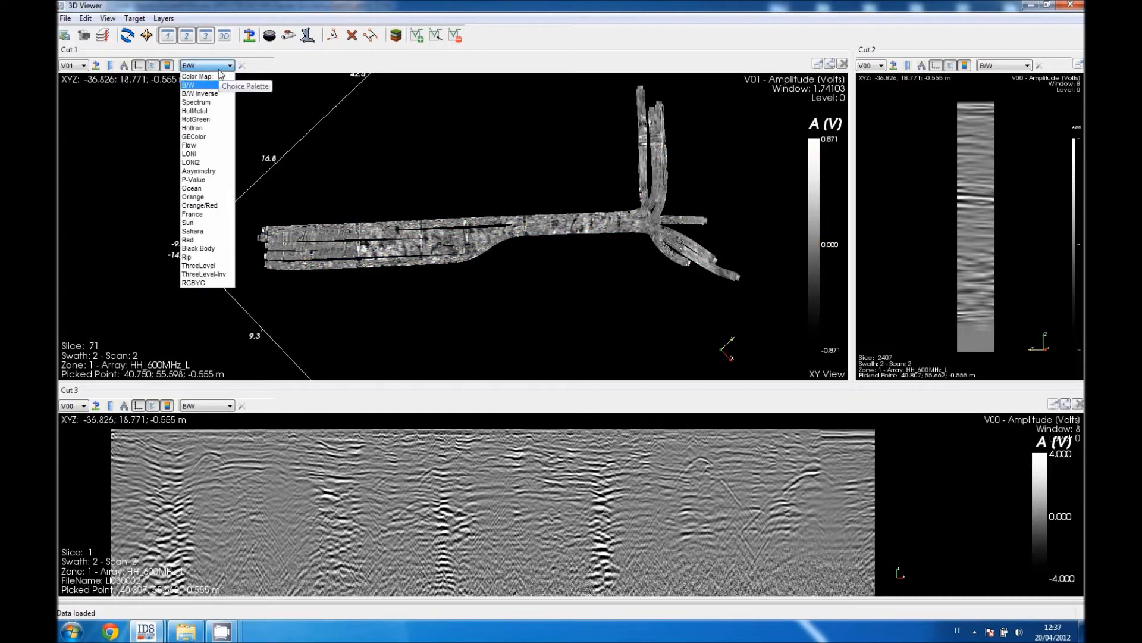
pyautogui.moveTo(195, 120)
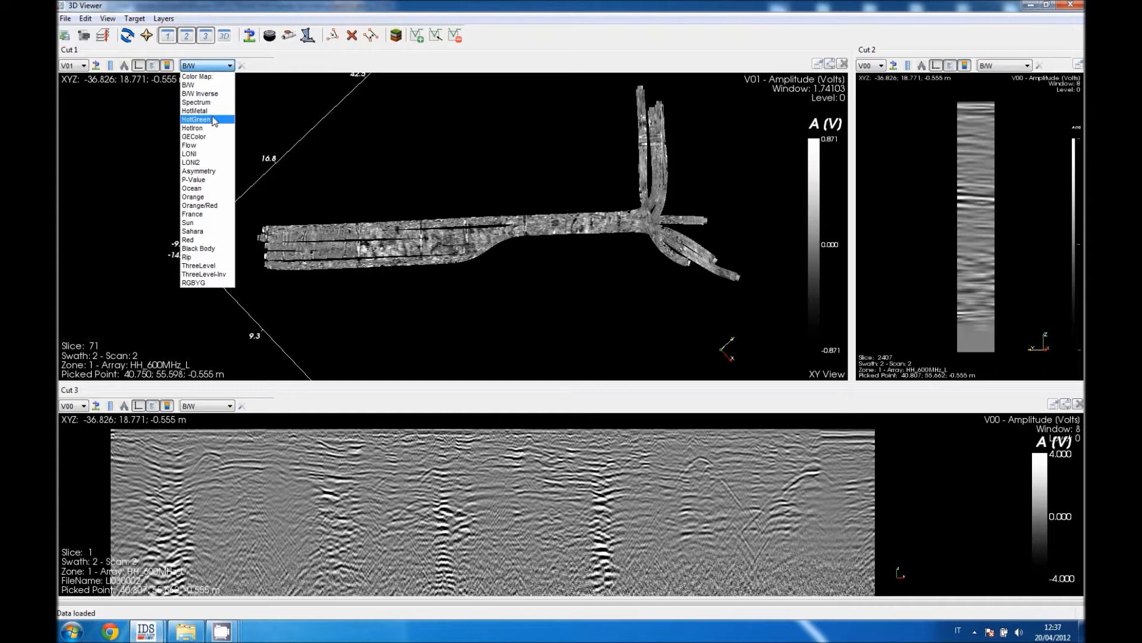
pyautogui.moveTo(192, 128)
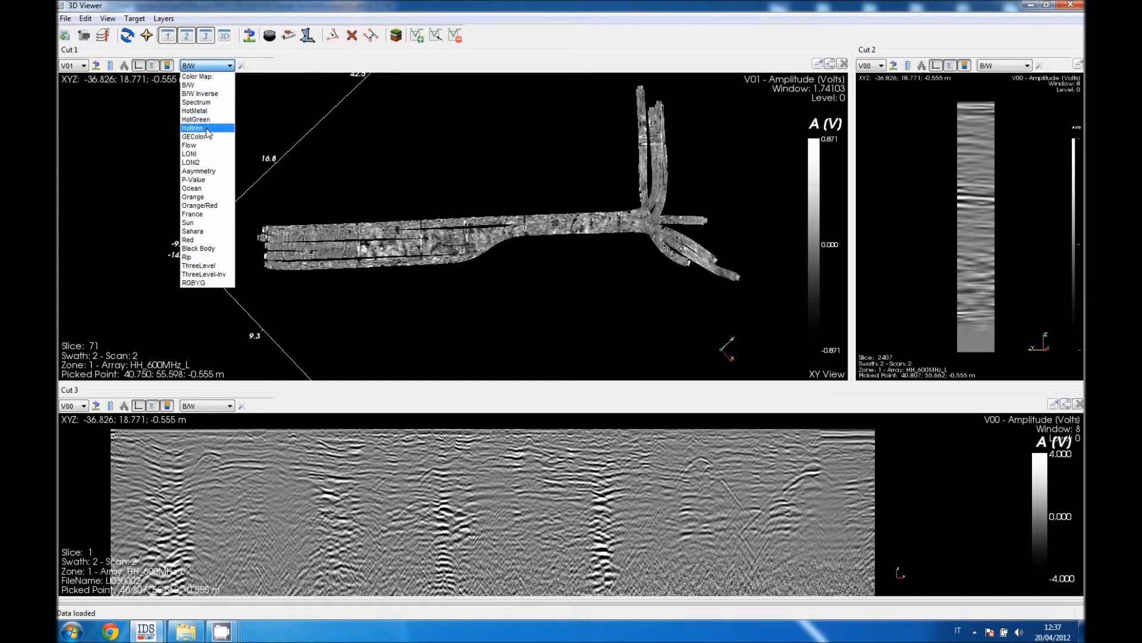
pyautogui.click(192, 128)
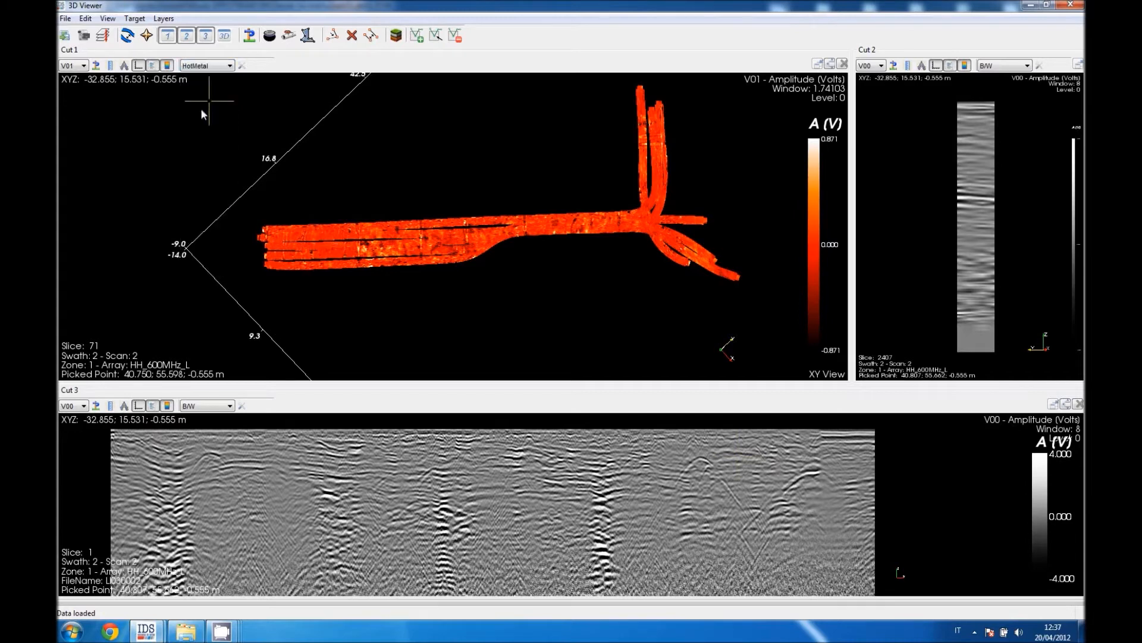
pyautogui.click(640, 240)
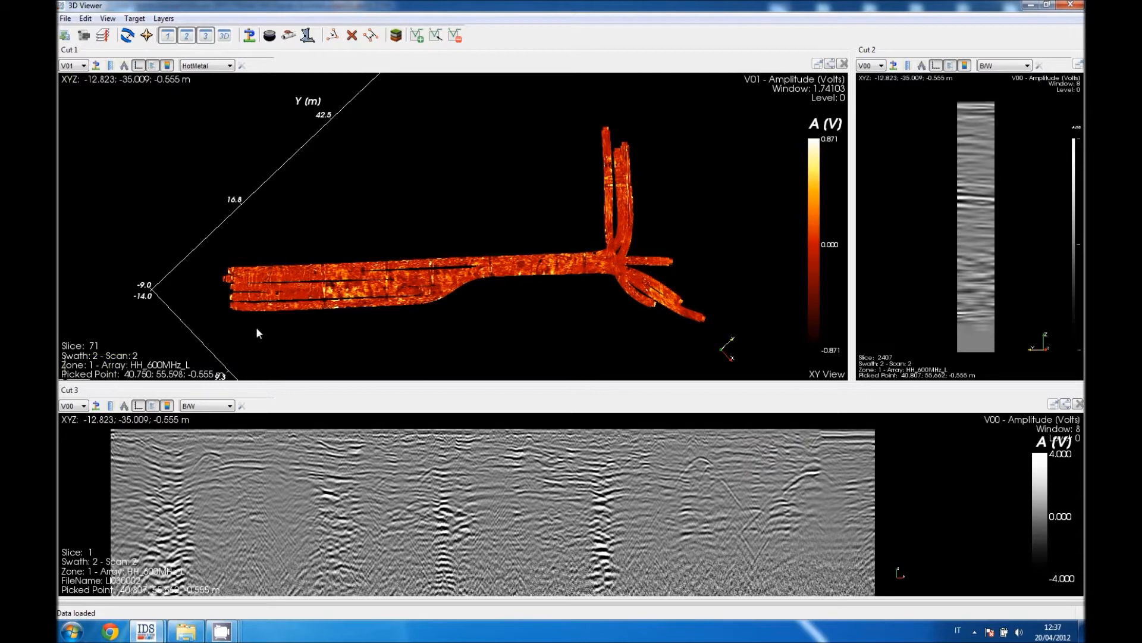
# - Zoom into the long swaths and pick a point to load swath 3, scan 3 cuts
pyautogui.click(387, 280)
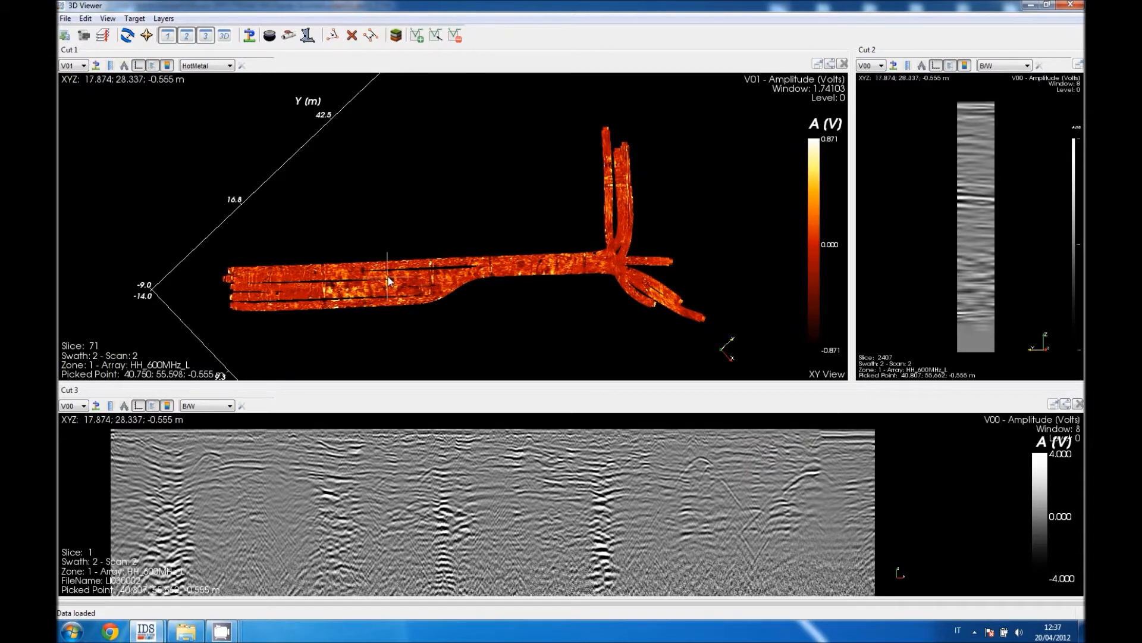
pyautogui.moveTo(486, 273)
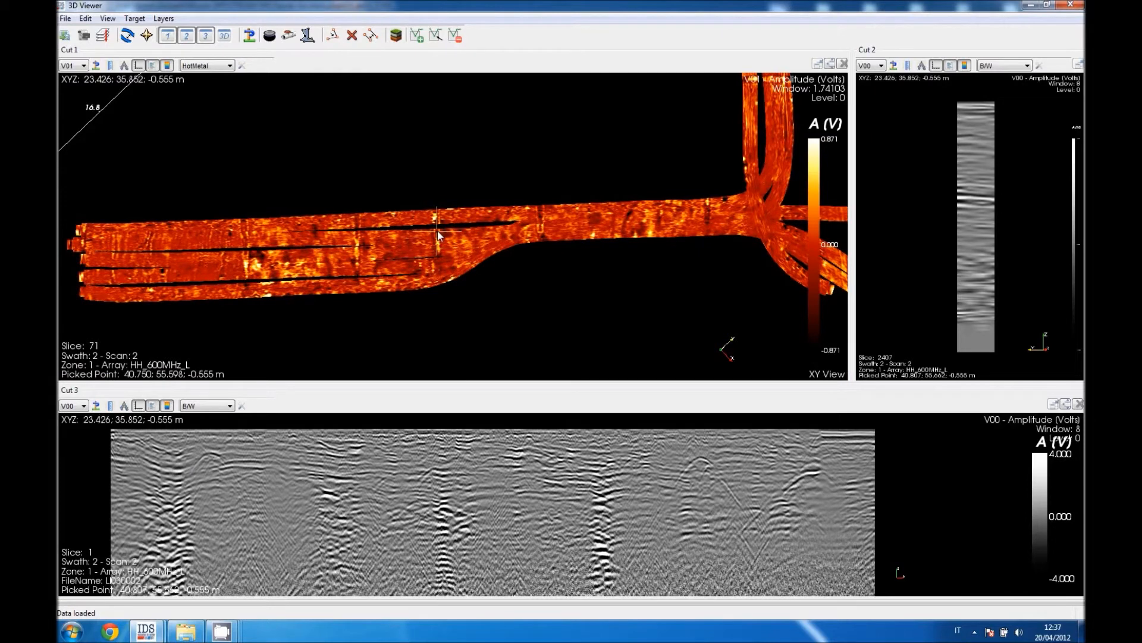
pyautogui.click(950, 135)
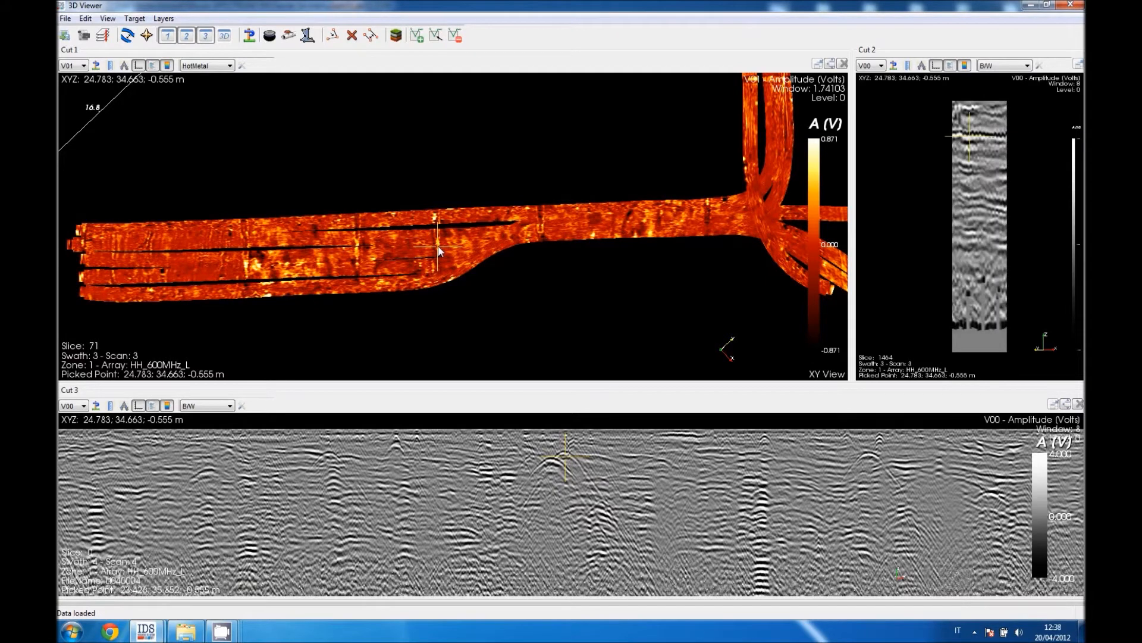
# - Pick in Cut 2 to move the amplitude map to slice 76, about -0.59 m
pyautogui.click(433, 273)
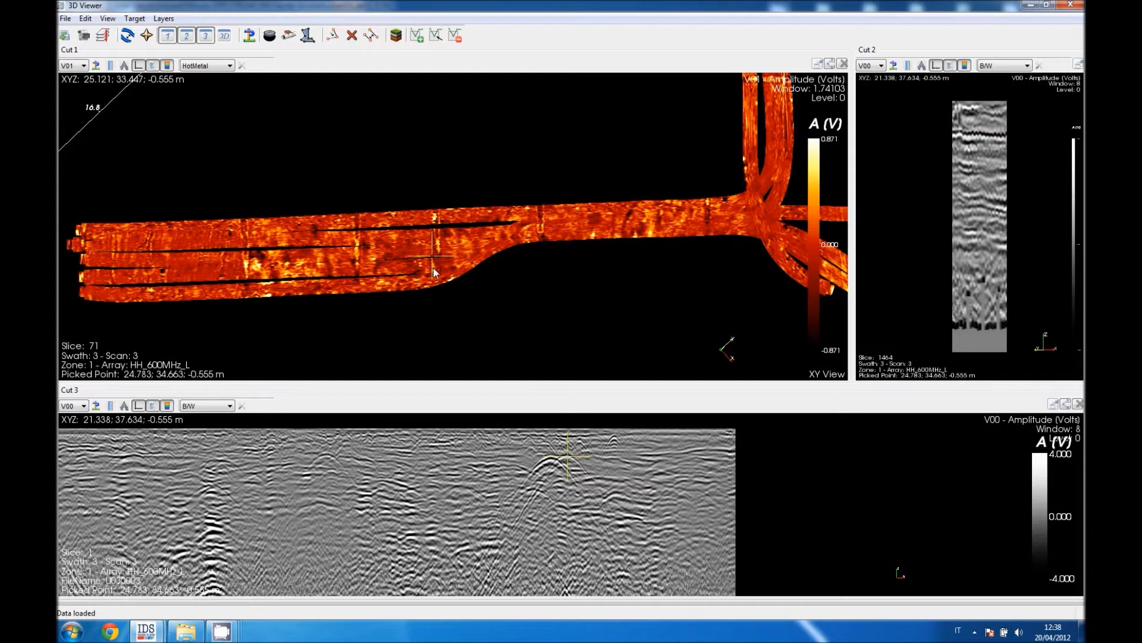
pyautogui.click(530, 488)
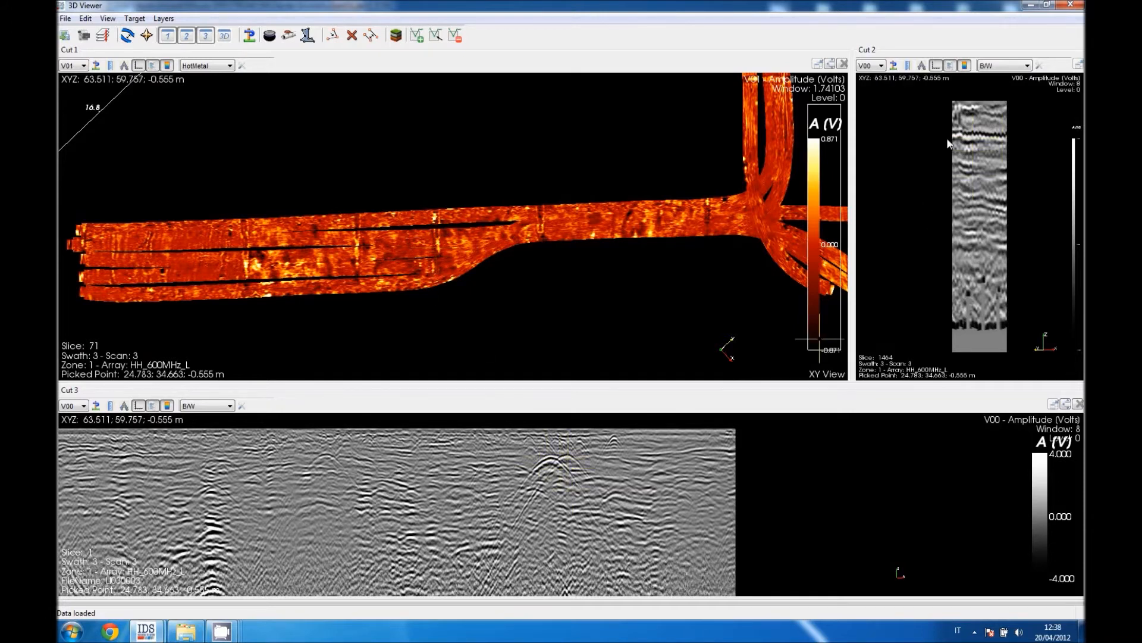
pyautogui.click(1011, 144)
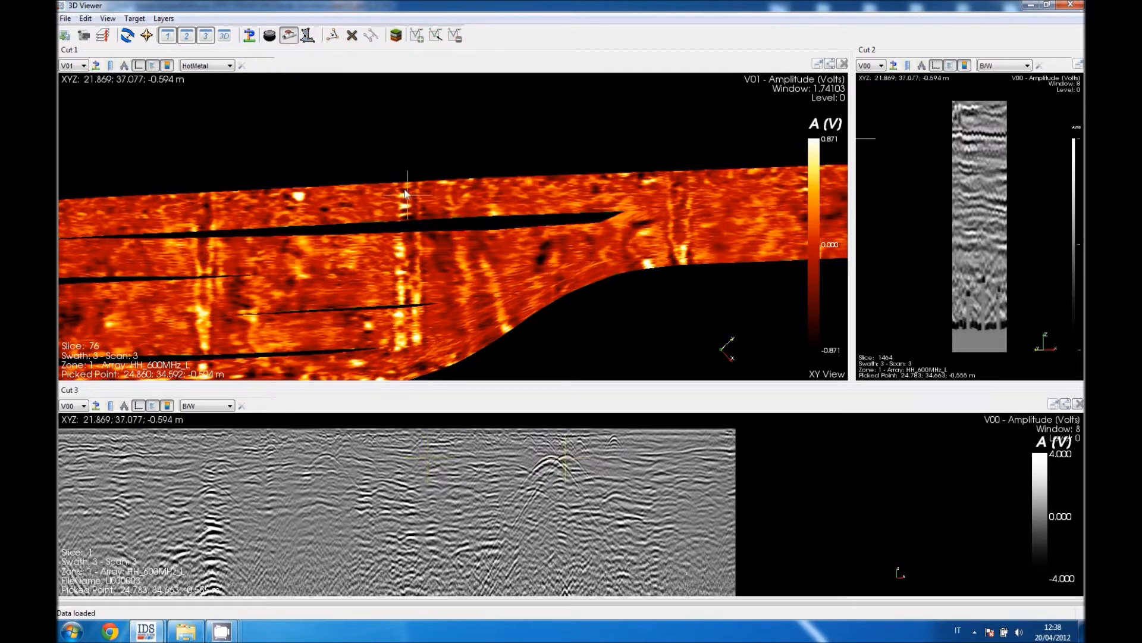
# - Trace a pipe across the bright anomaly on slice 76 and open Save Target
pyautogui.click(406, 193)
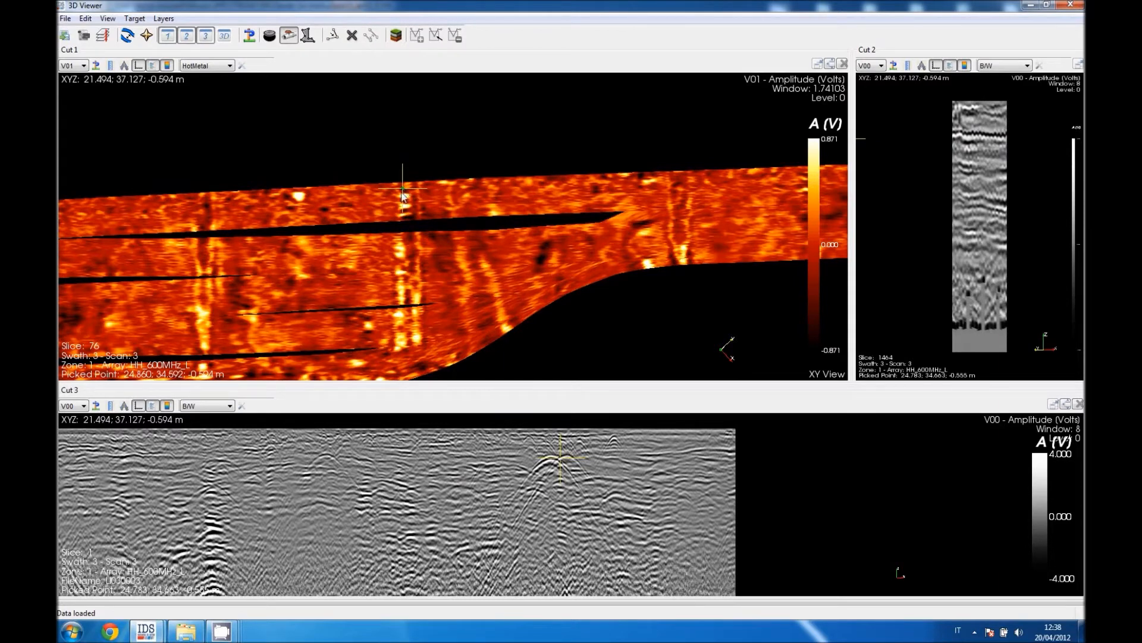
pyautogui.moveTo(403, 302)
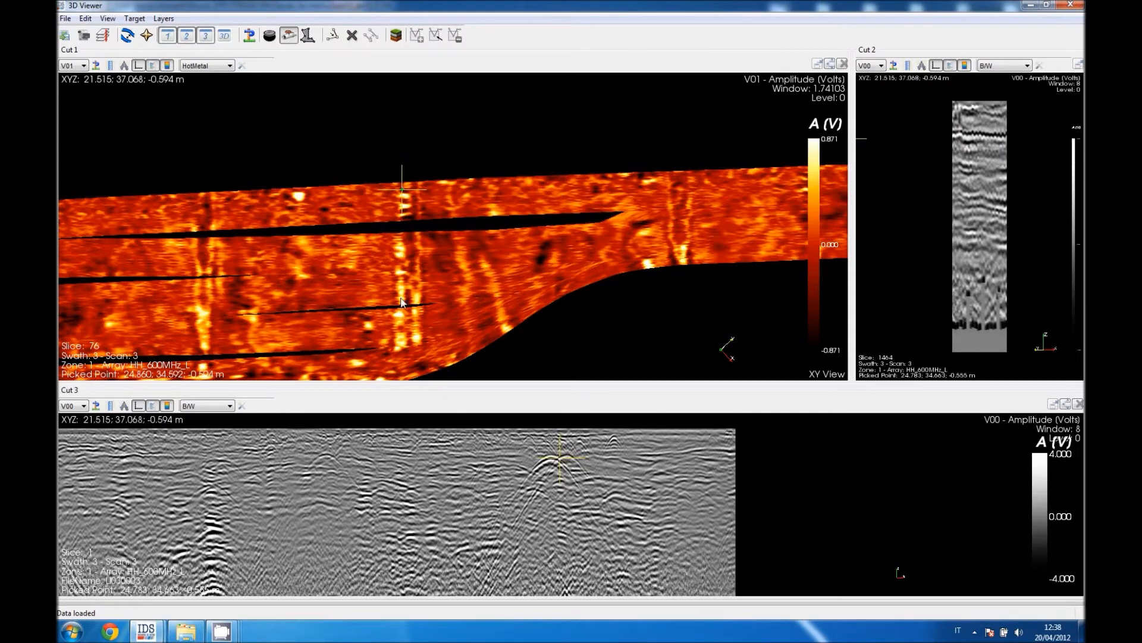
pyautogui.click(401, 314)
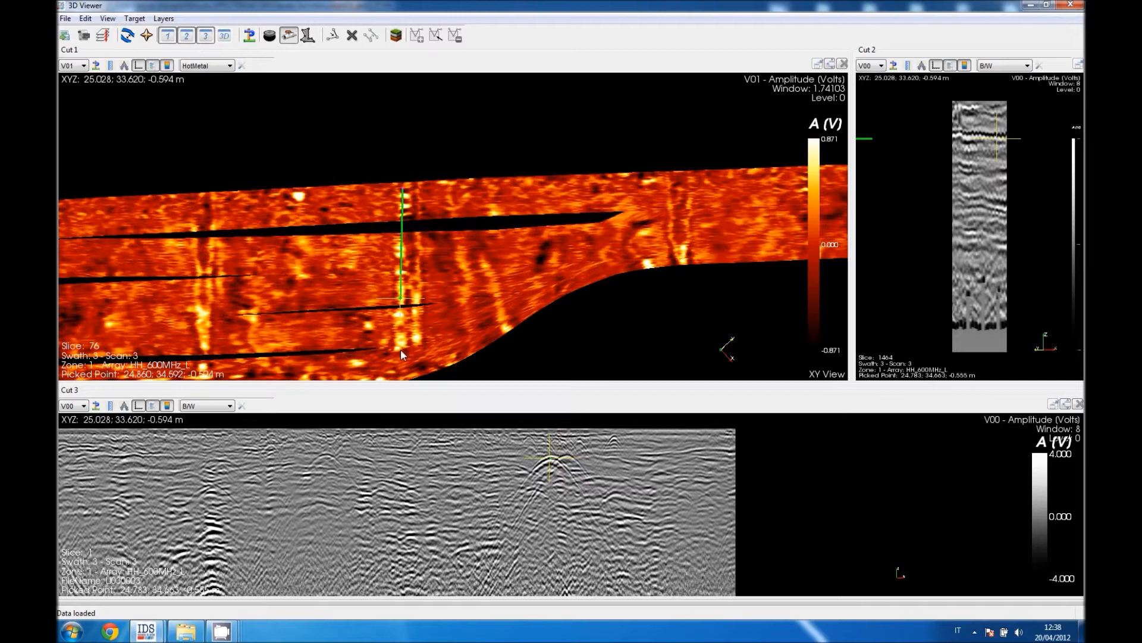
pyautogui.click(400, 354)
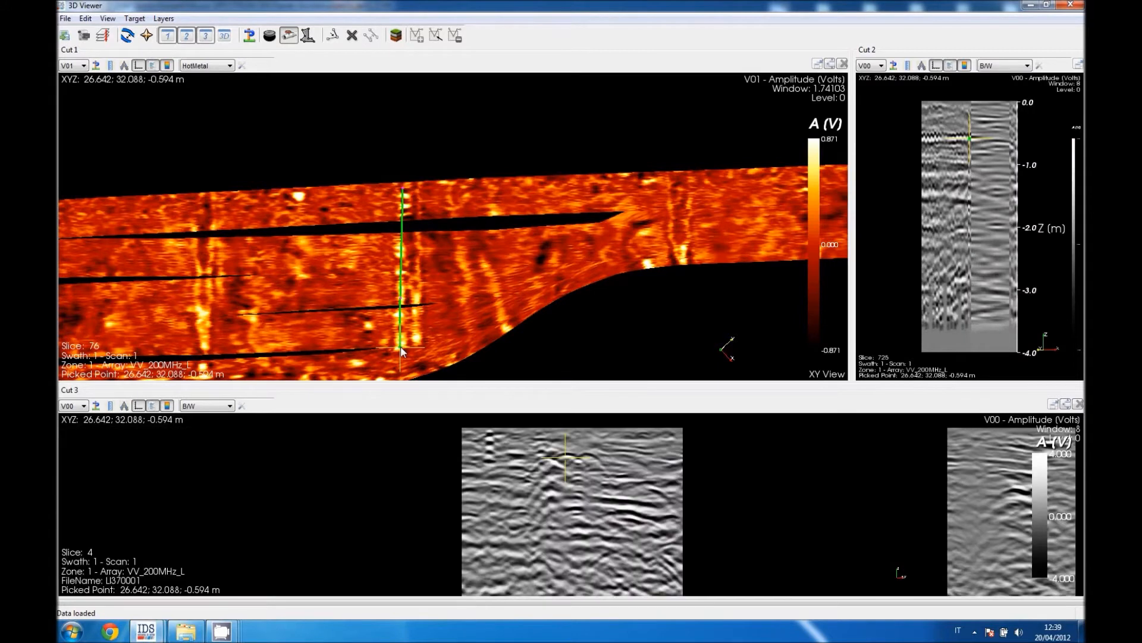
pyautogui.click(568, 459)
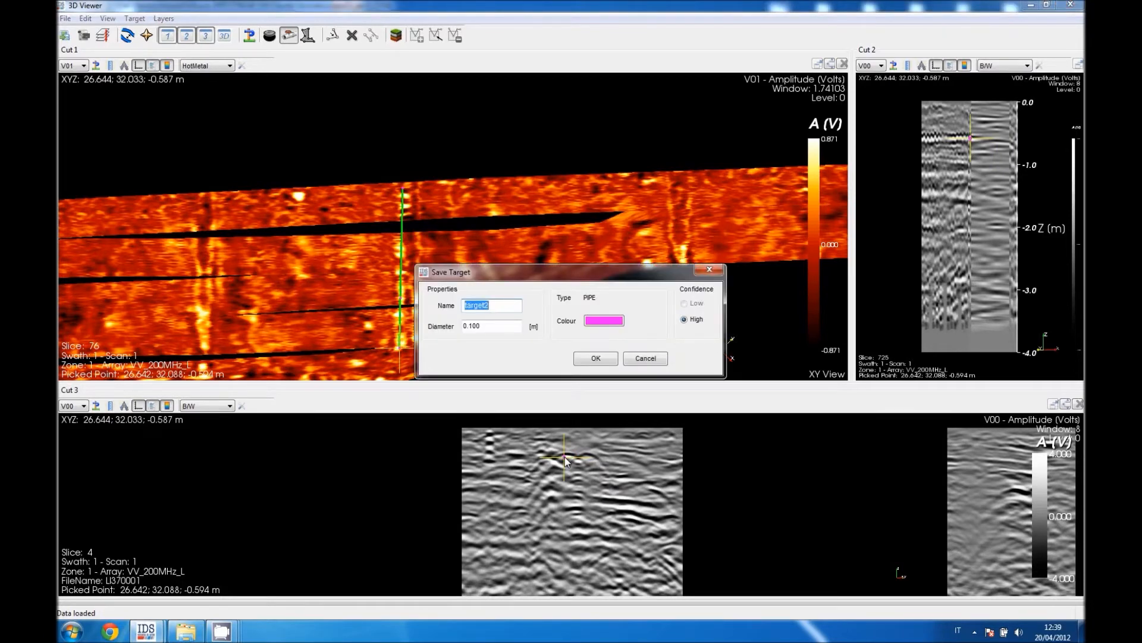
# - Name the traced pipe target T1 and confirm the Save Target dialog
pyautogui.write('T')
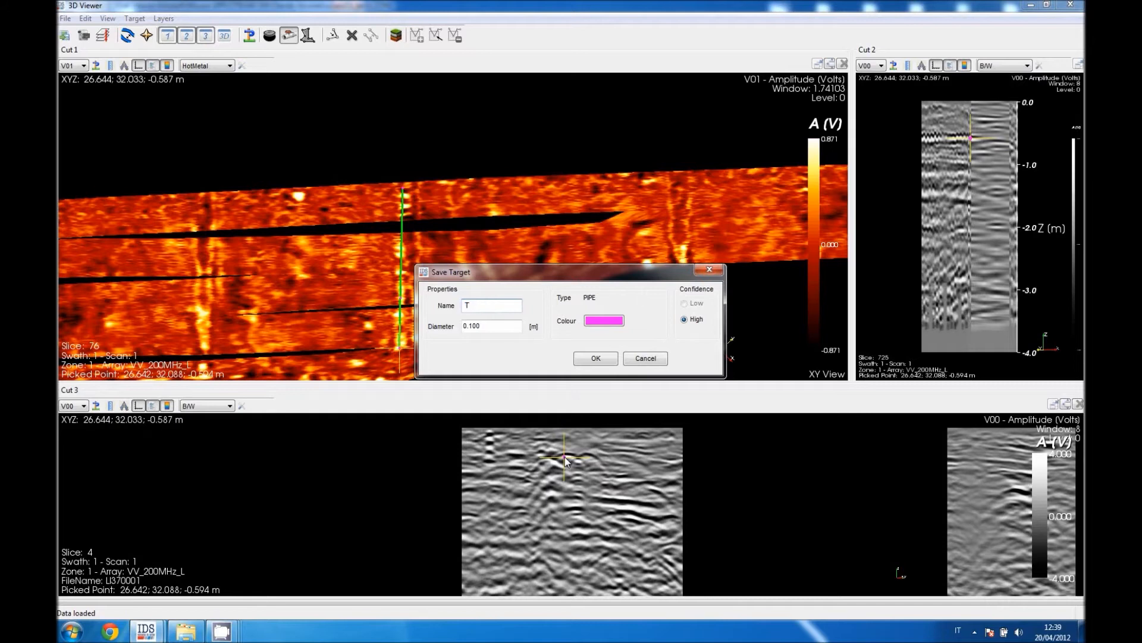
pyautogui.write('1')
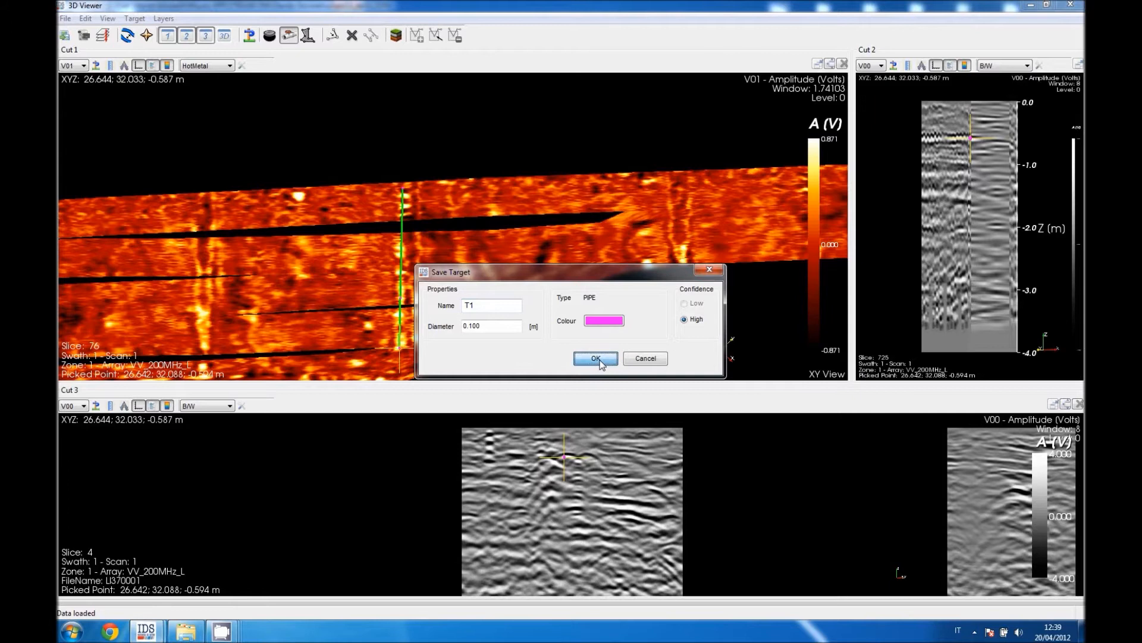
pyautogui.click(593, 358)
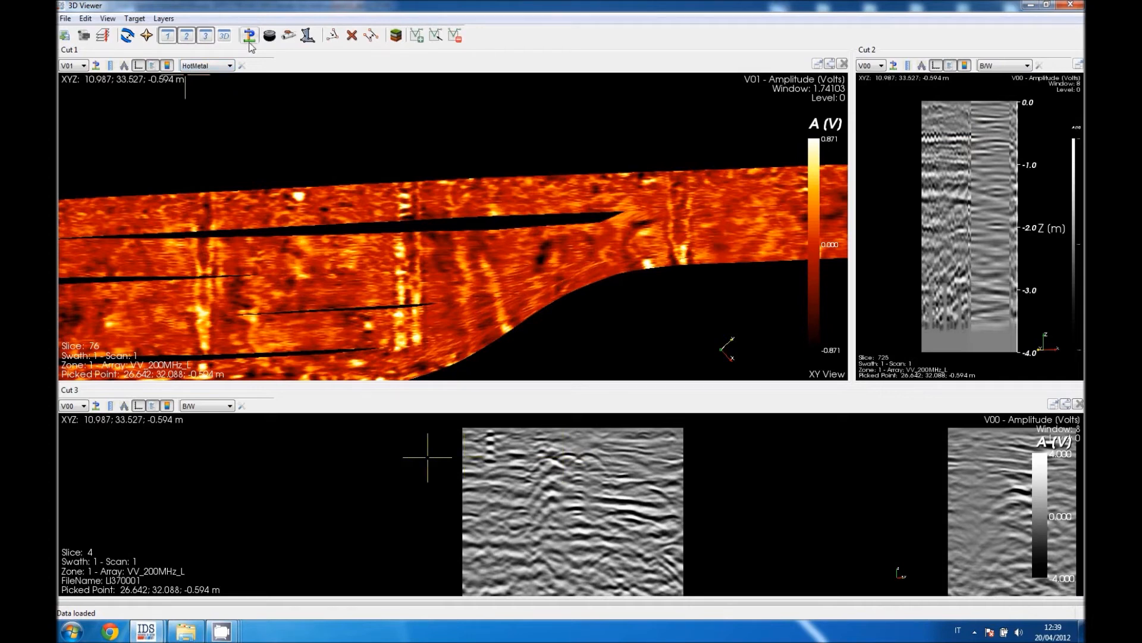
pyautogui.click(401, 256)
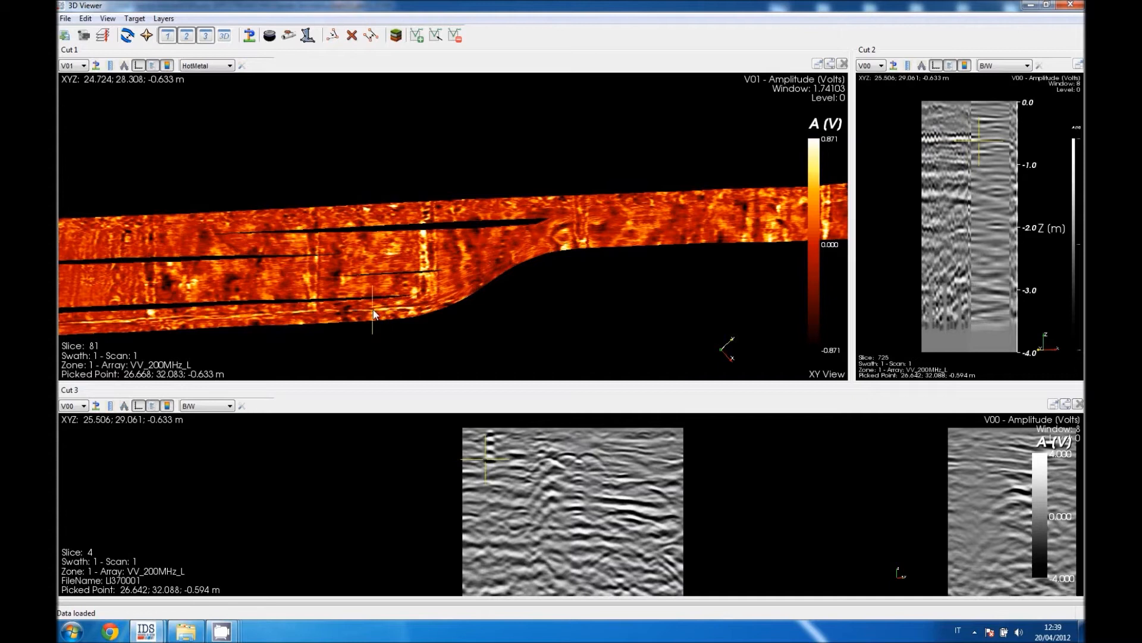
pyautogui.click(228, 311)
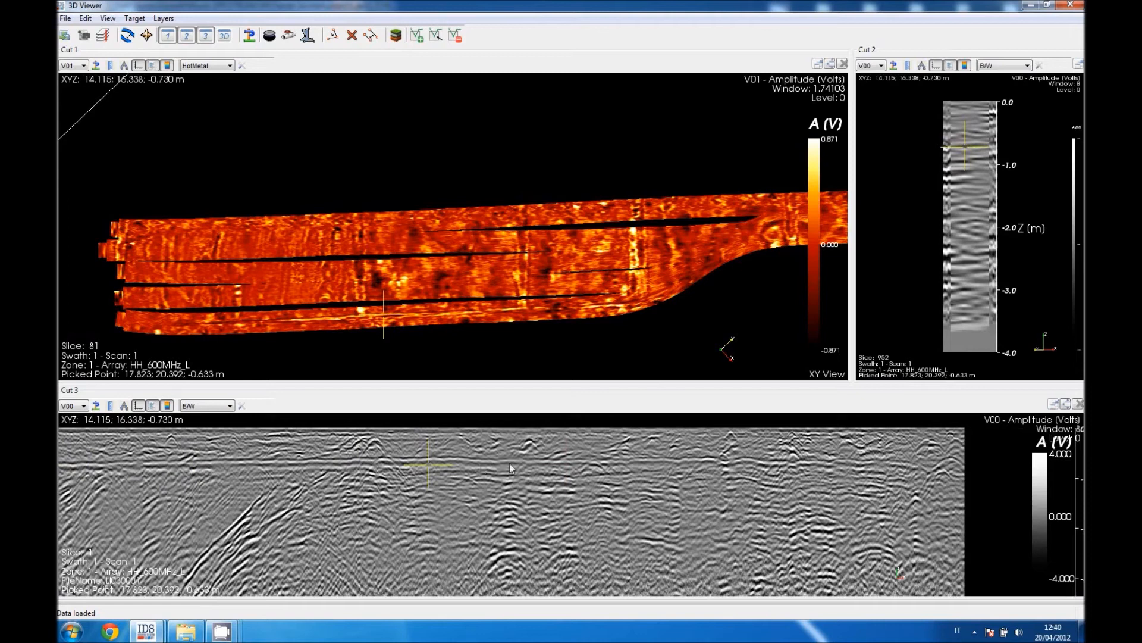
pyautogui.click(646, 467)
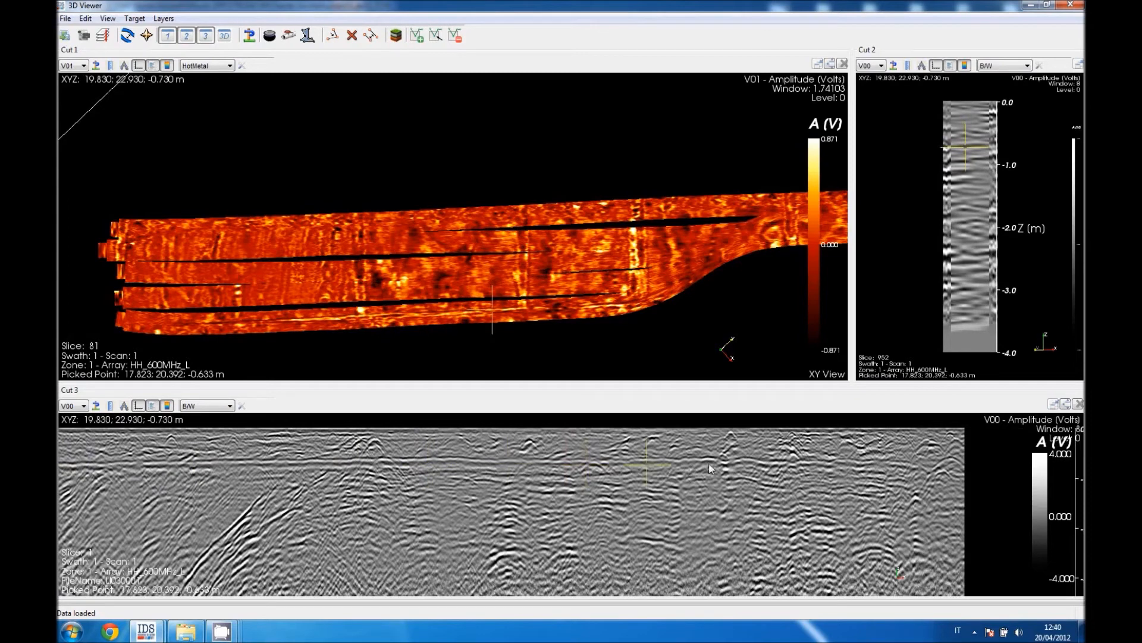
pyautogui.click(447, 316)
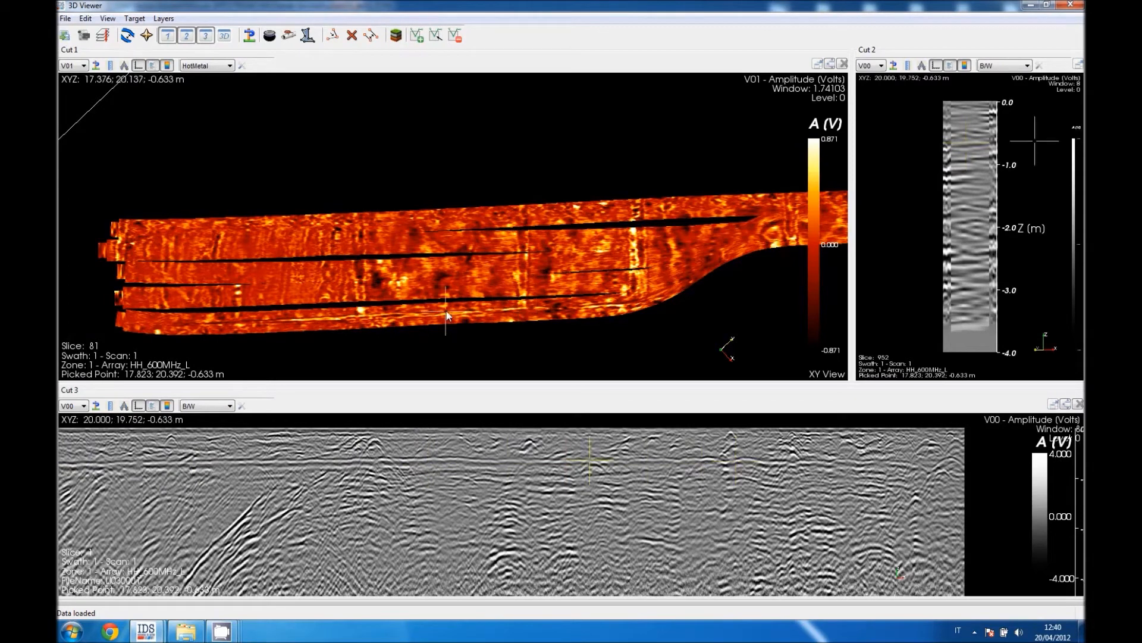
pyautogui.click(445, 315)
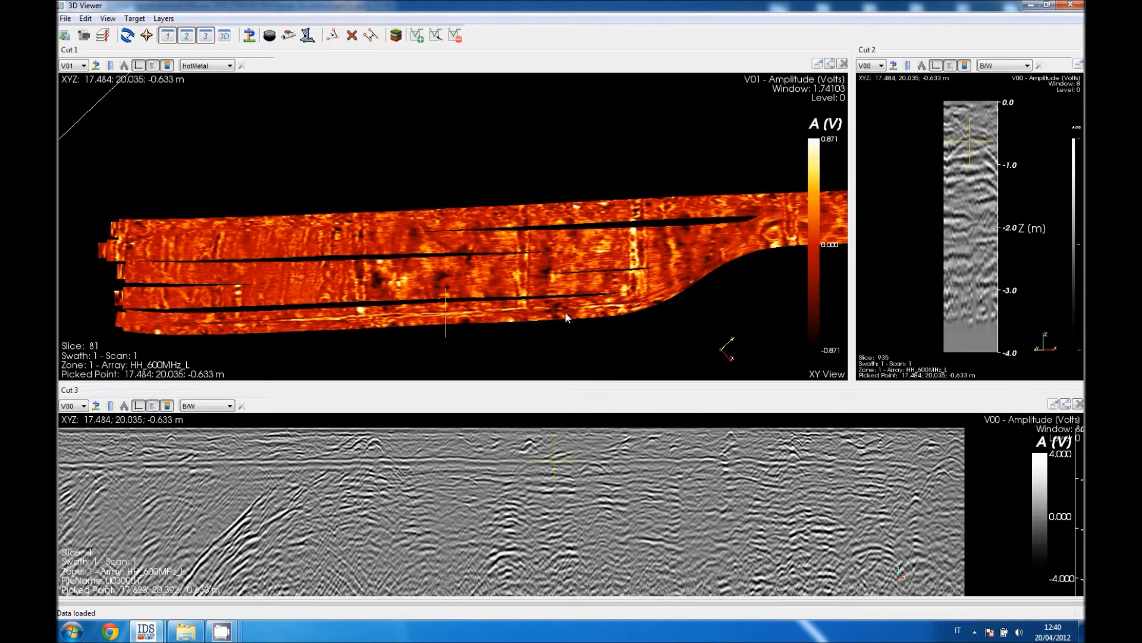
pyautogui.click(954, 153)
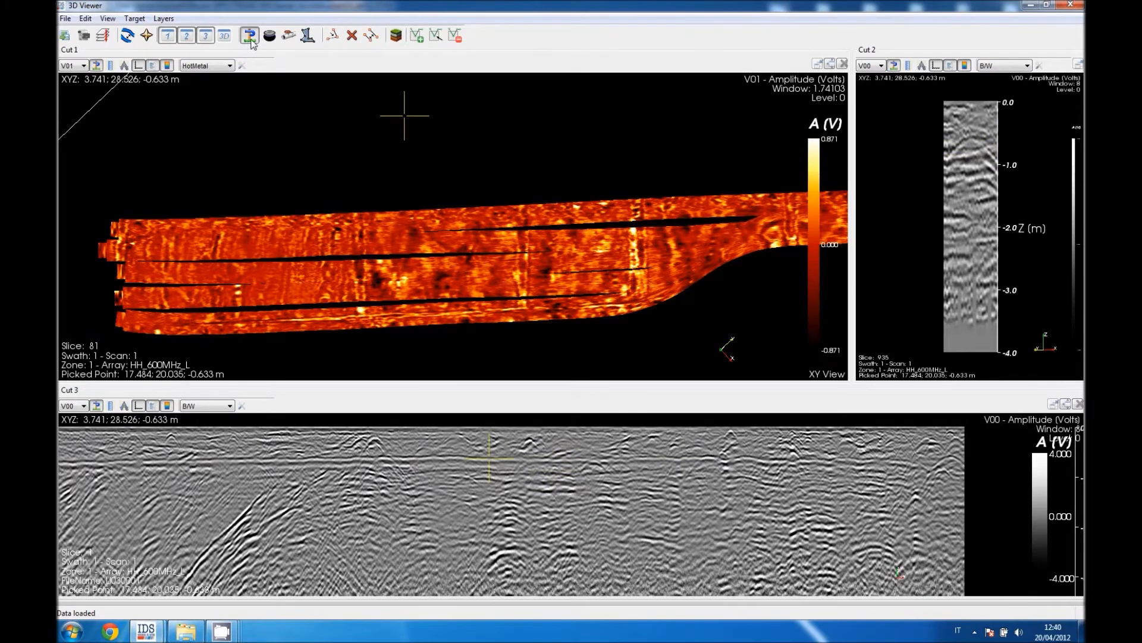
pyautogui.moveTo(289, 36)
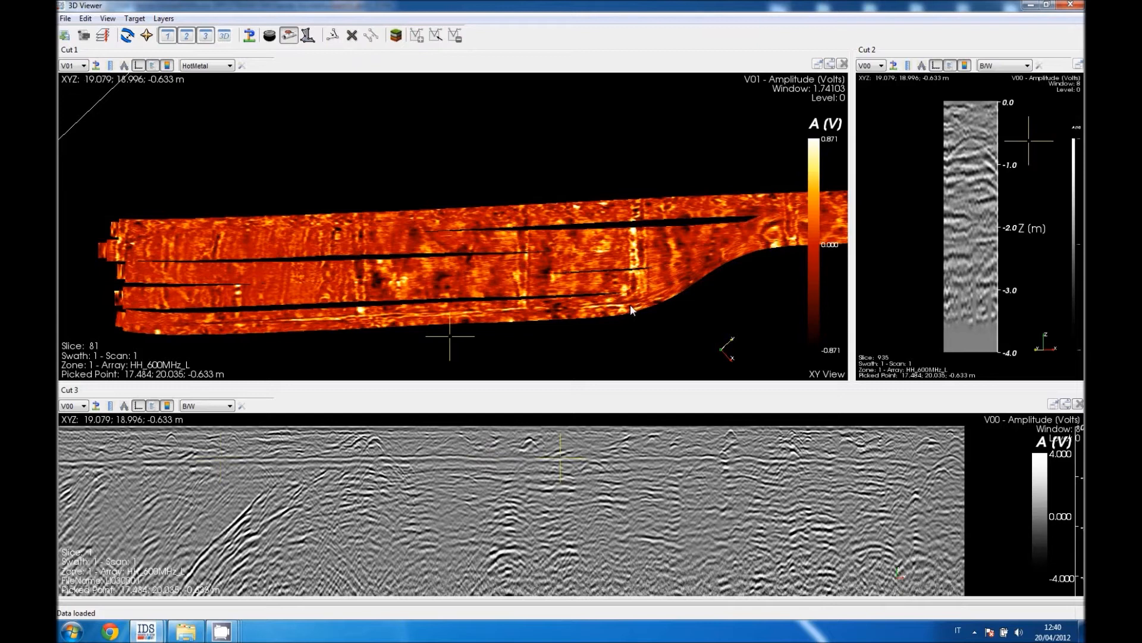
# - Place the first pipe-trace point on slice 81, at about -0.63 m
pyautogui.click(631, 311)
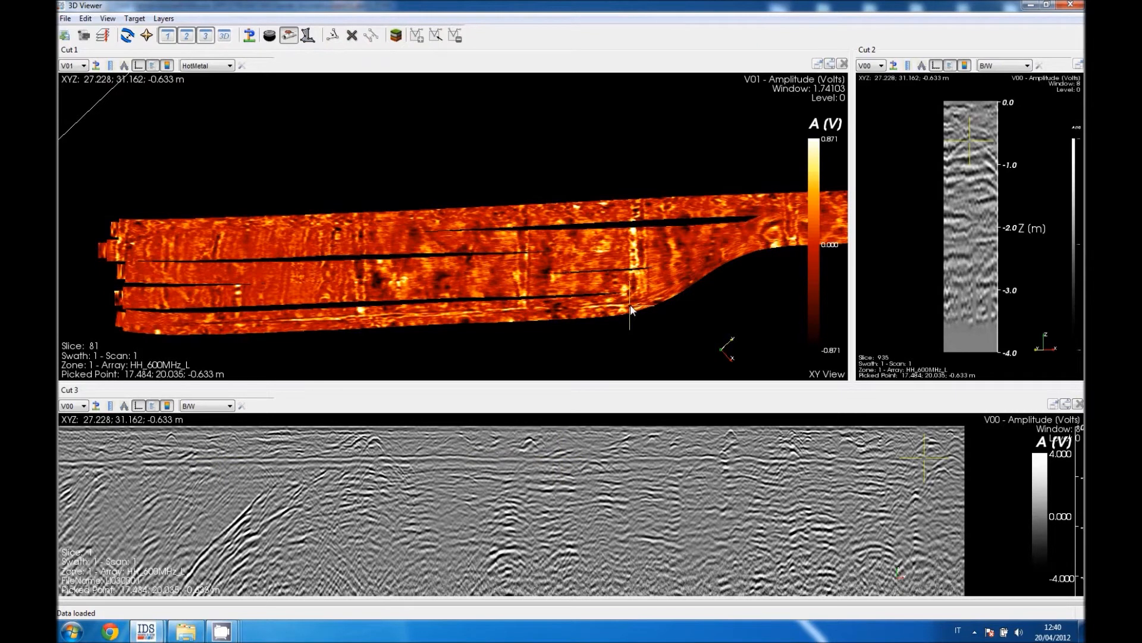
pyautogui.moveTo(557, 322)
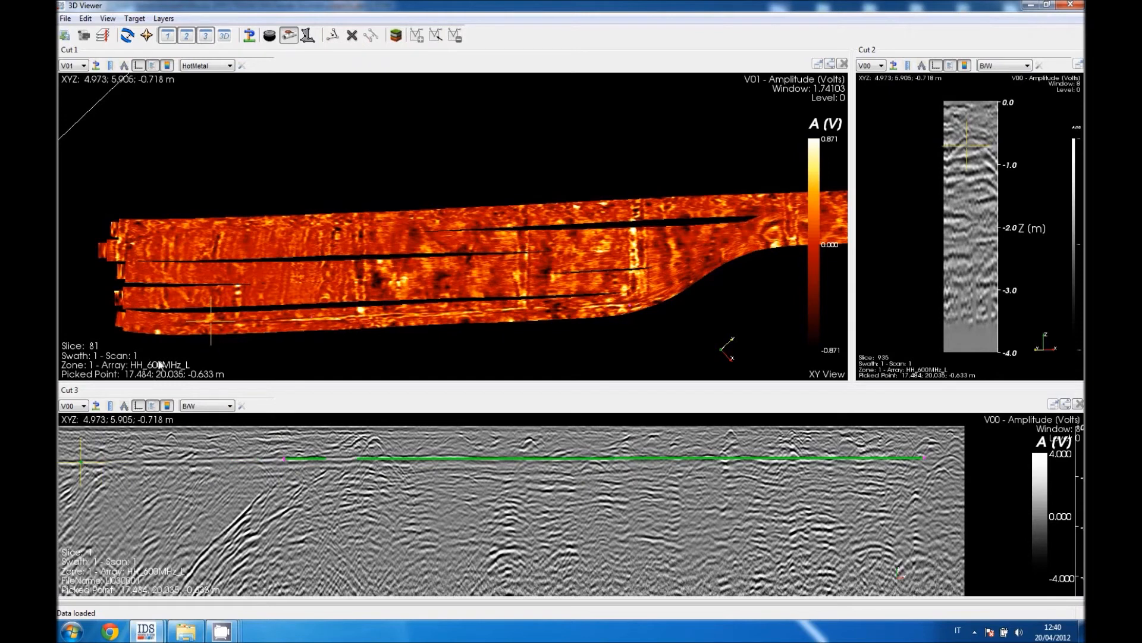
pyautogui.moveTo(248, 331)
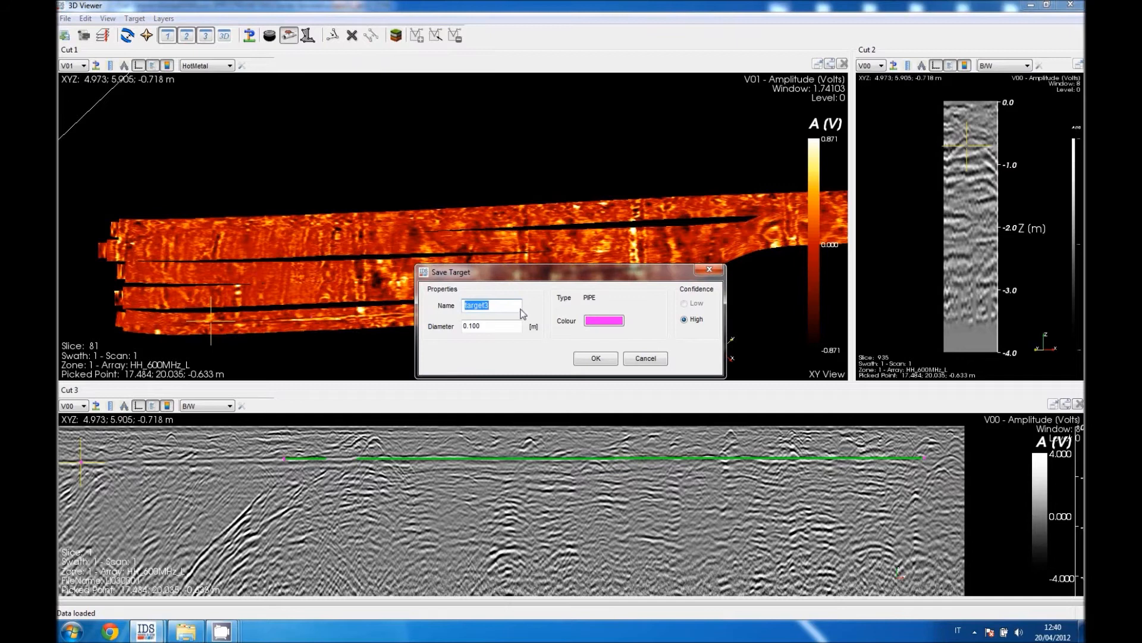
# - Name the traced pipe target T2, set its colour to green, and save it
pyautogui.write('T2')
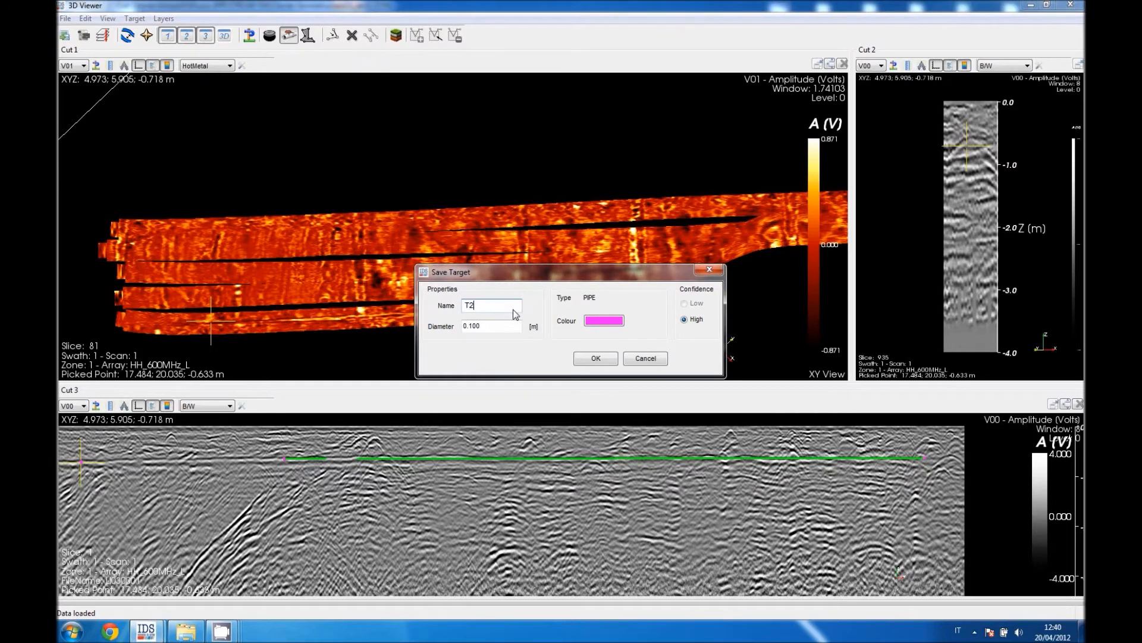
pyautogui.click(604, 321)
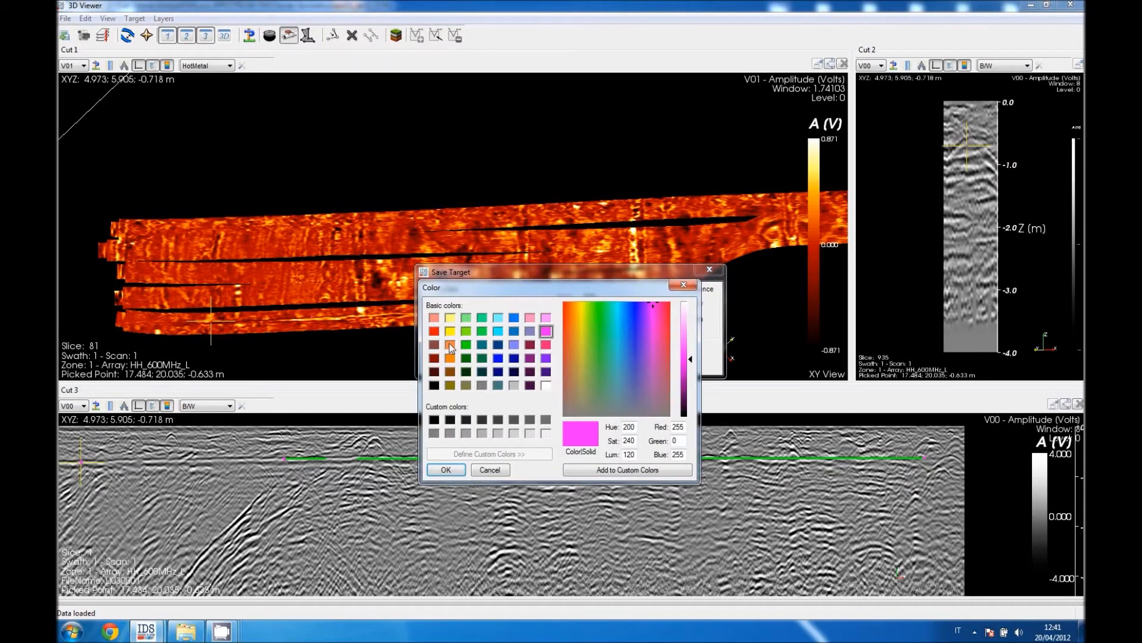
pyautogui.click(467, 344)
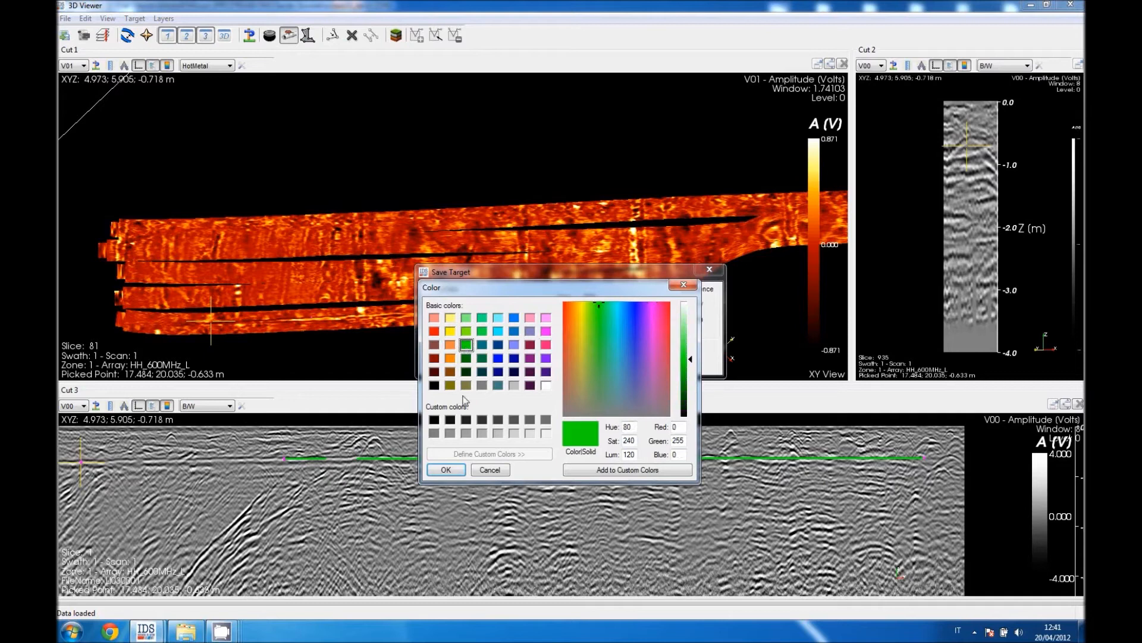
pyautogui.click(445, 470)
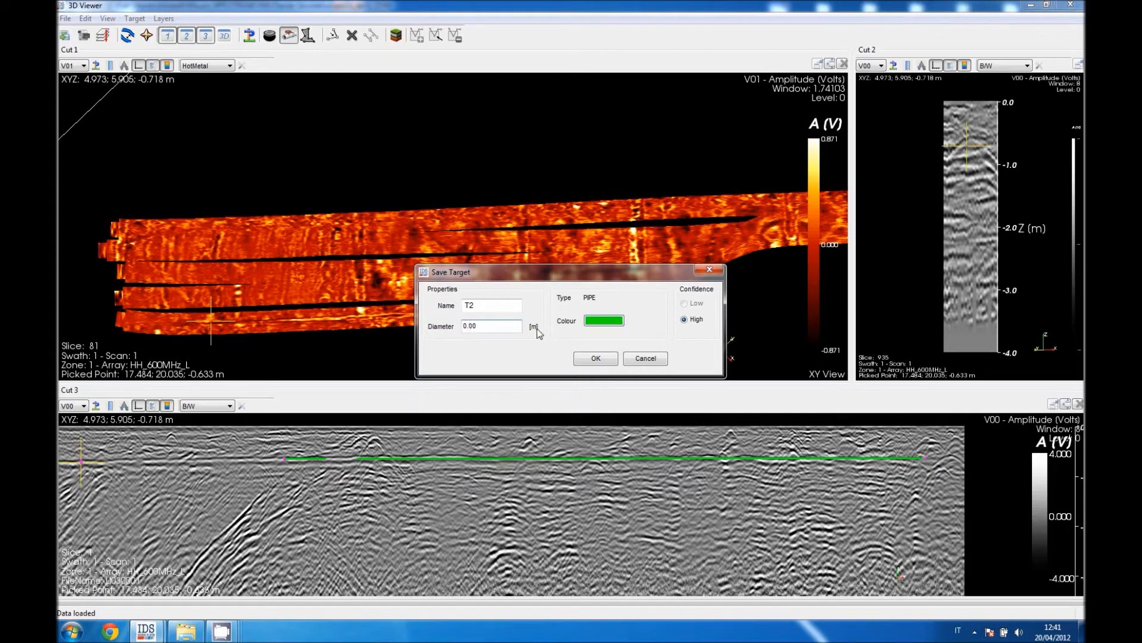
pyautogui.click(595, 358)
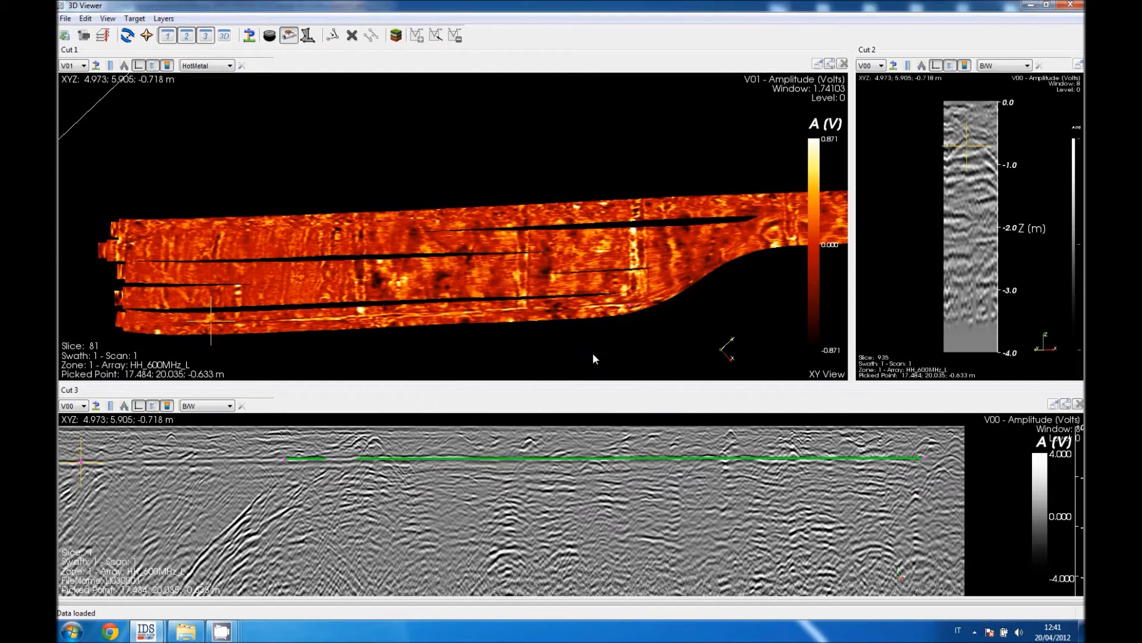
pyautogui.click(593, 357)
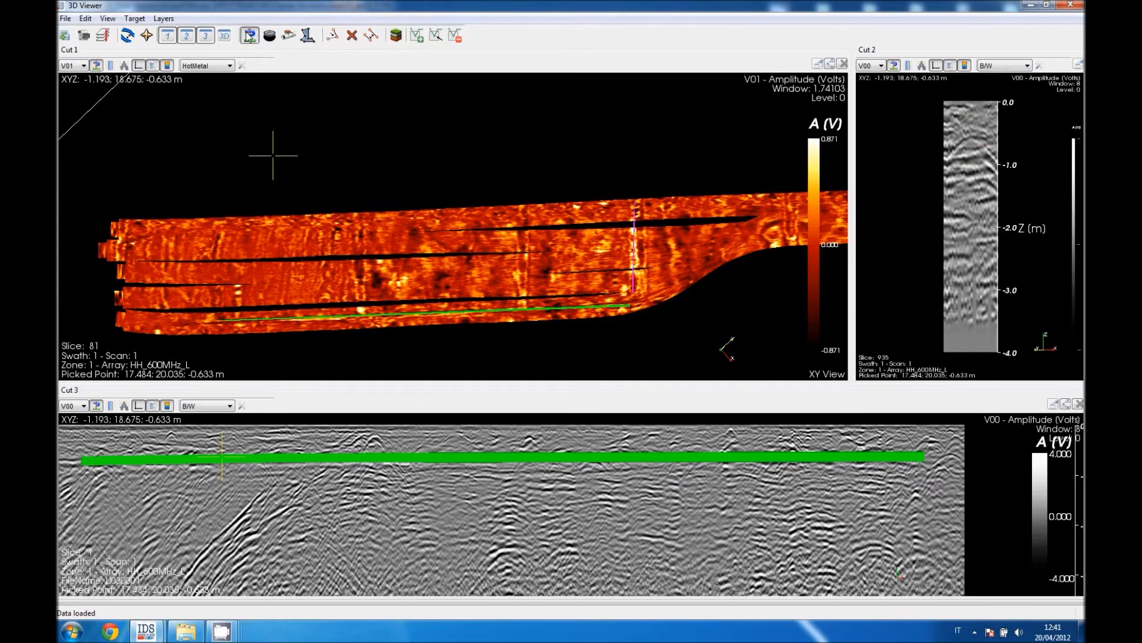
# - Hide the green T2 pipe overlays from the plan and section views
pyautogui.click(84, 35)
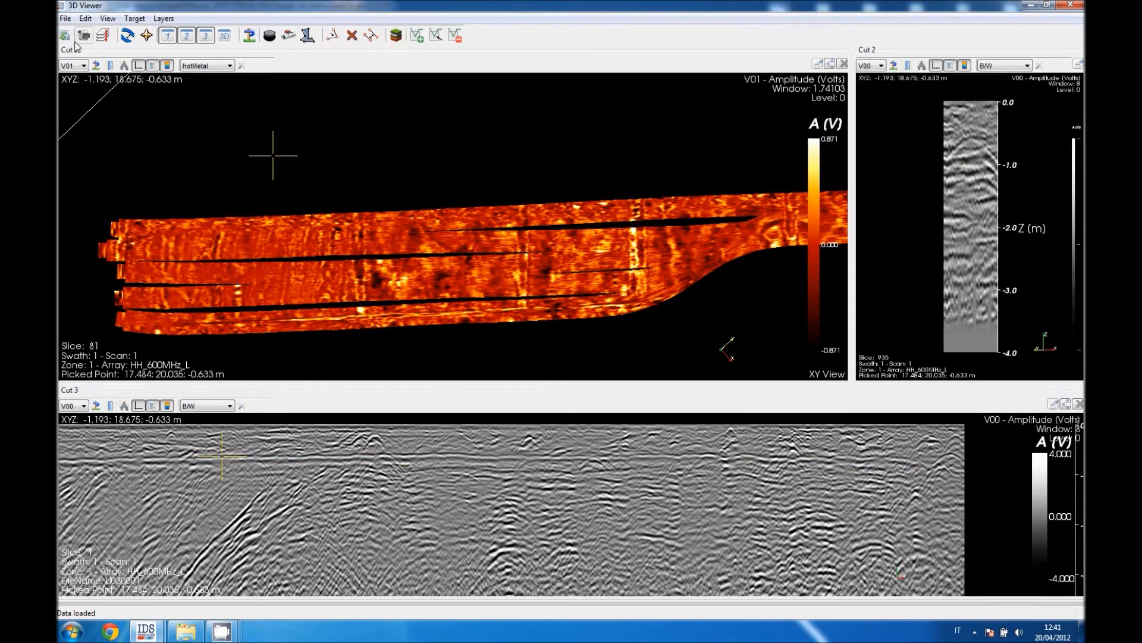
pyautogui.click(65, 18)
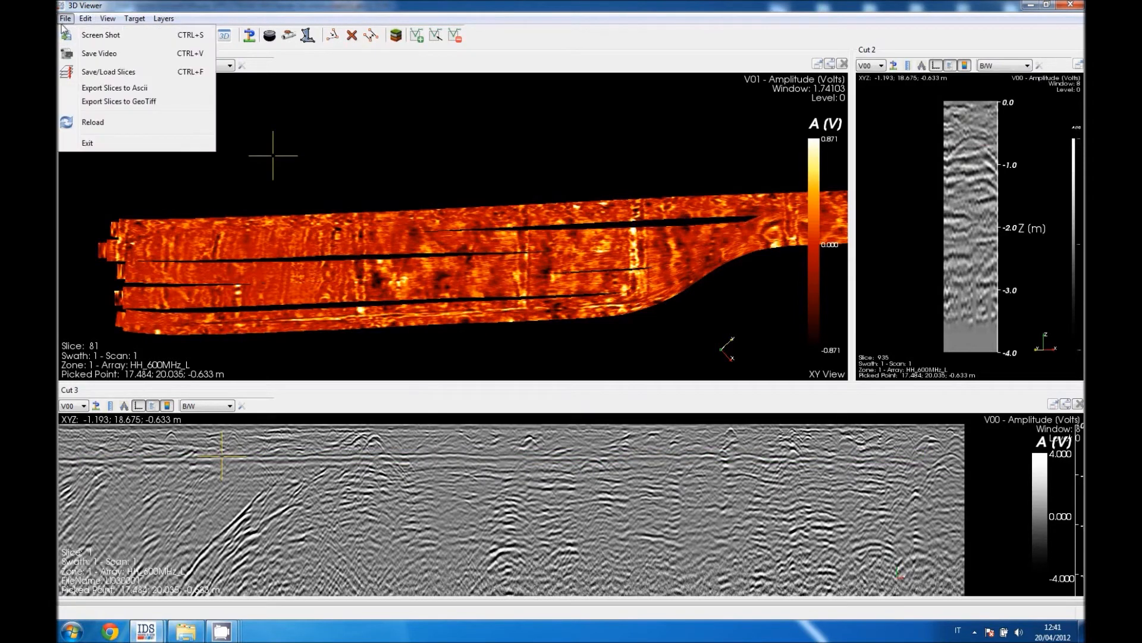
pyautogui.moveTo(114, 87)
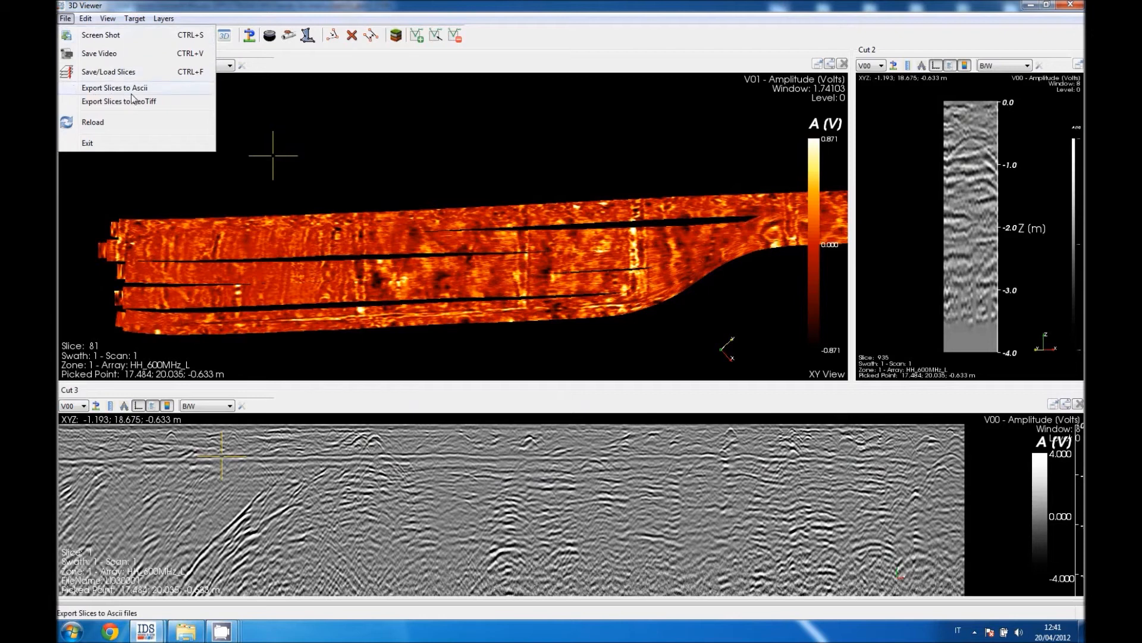
pyautogui.moveTo(118, 101)
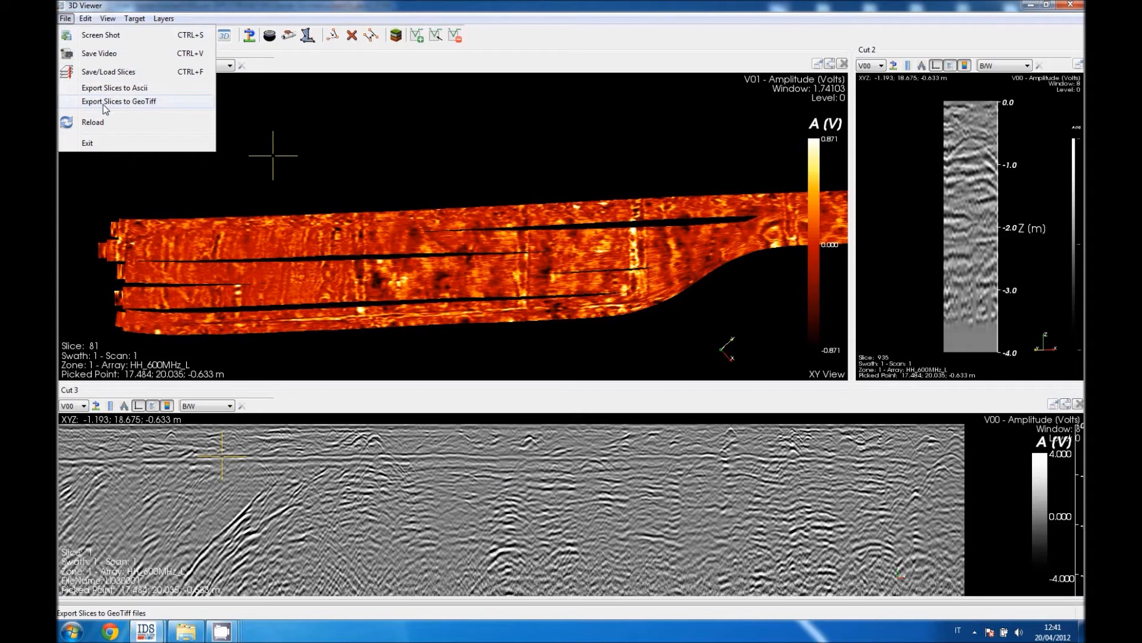
pyautogui.moveTo(101, 35)
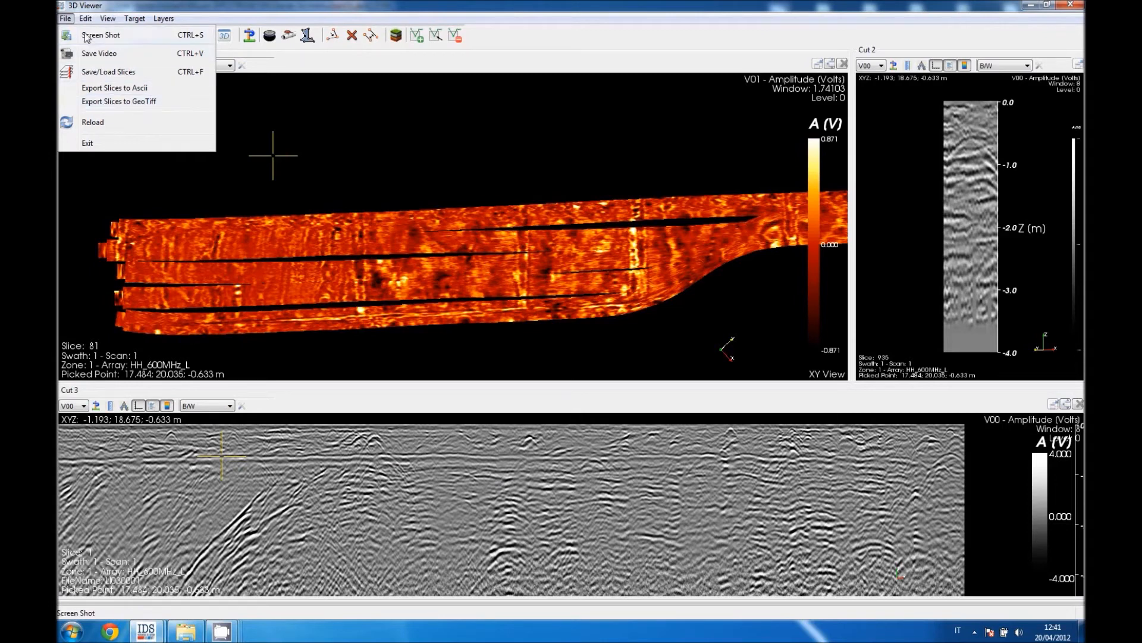
# - Look through the View and Layers menu options without applying anything
pyautogui.click(107, 19)
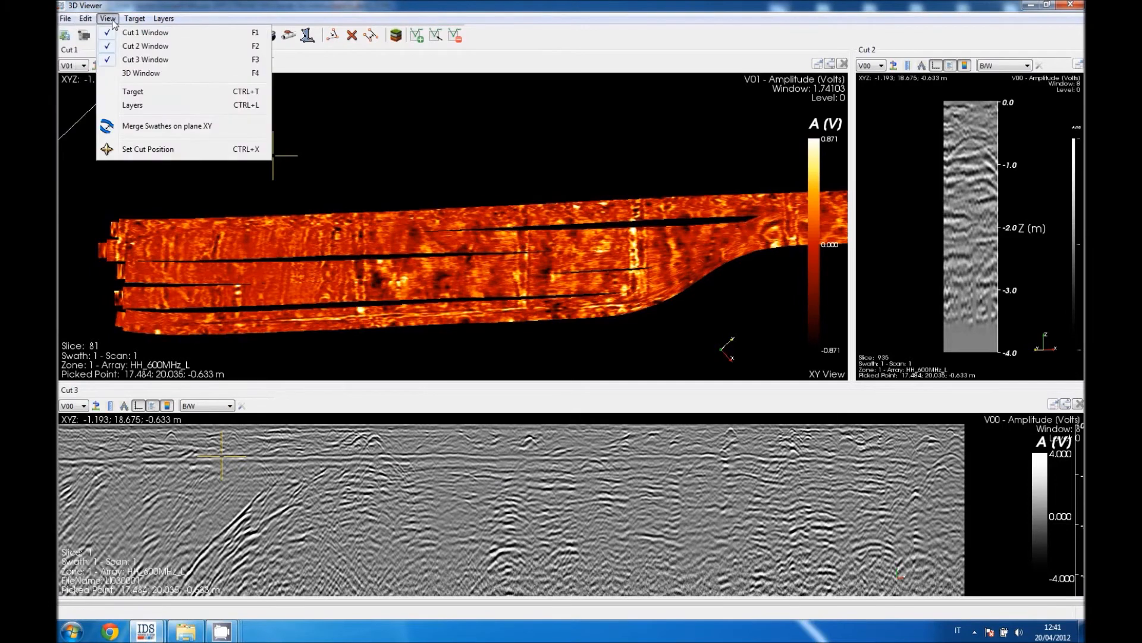
pyautogui.click(163, 18)
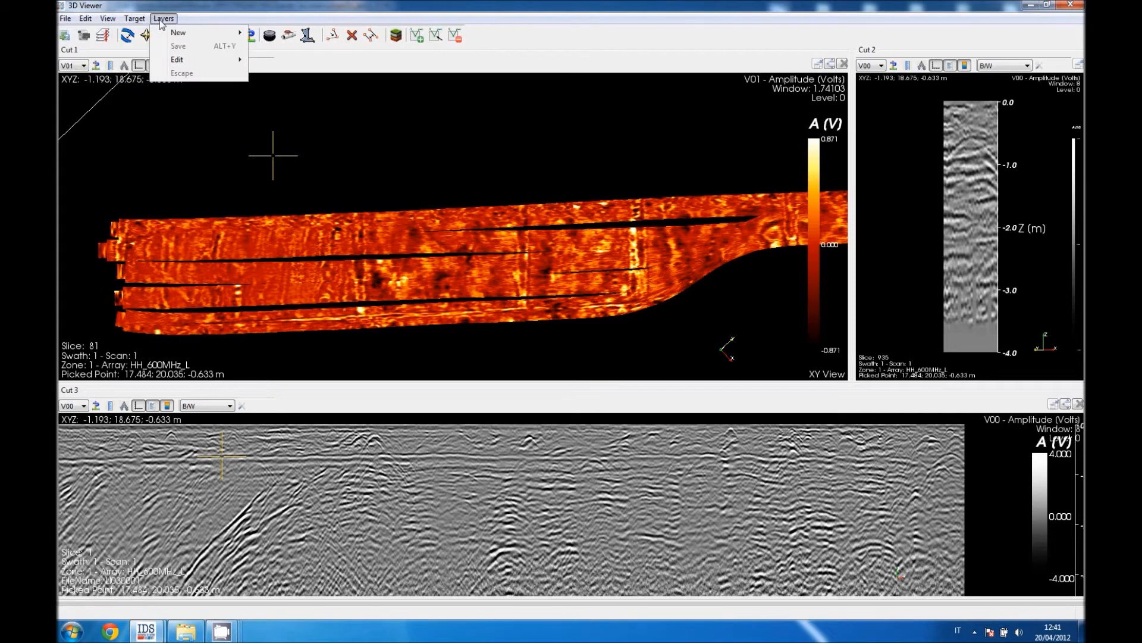
pyautogui.moveTo(178, 32)
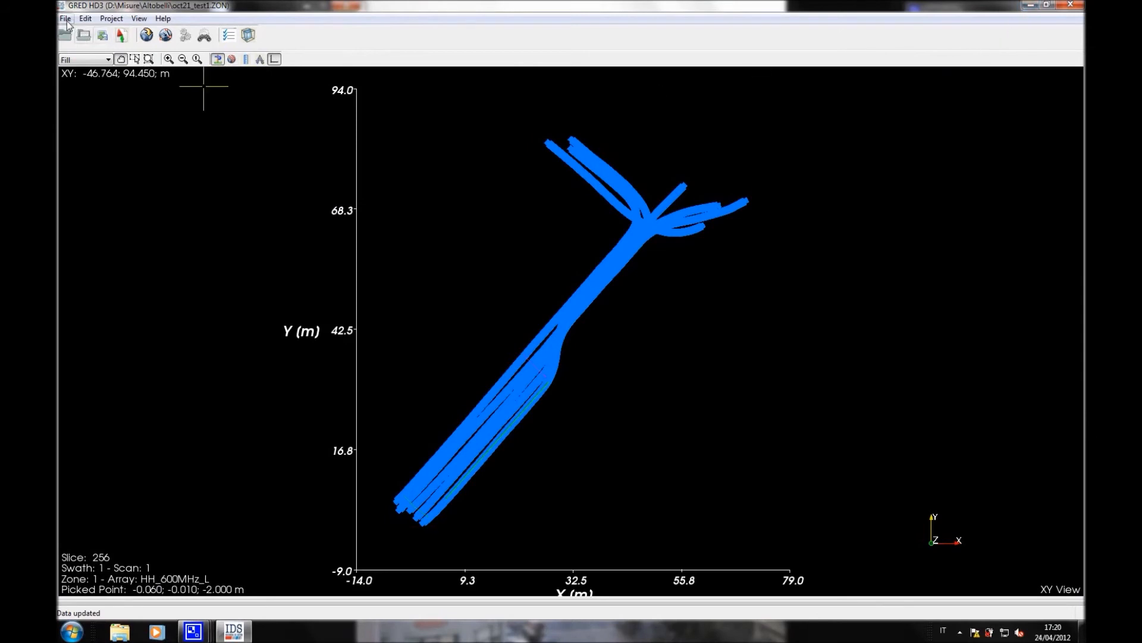
# - Export the survey data with Standard time-to-depth conversion and wait for completion
pyautogui.click(65, 19)
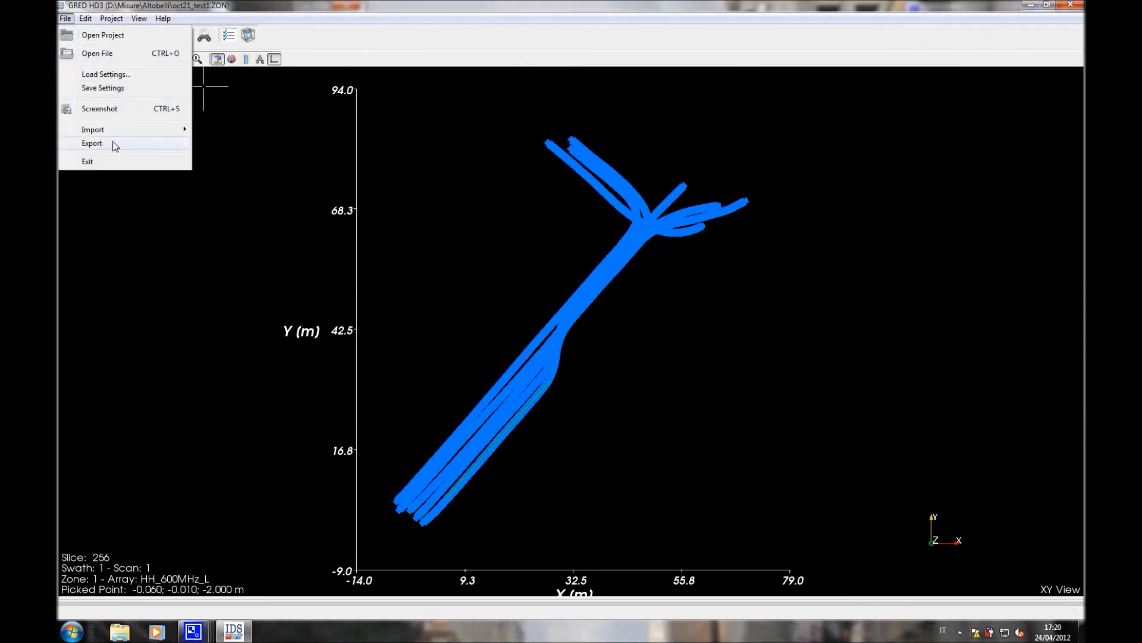
pyautogui.click(92, 142)
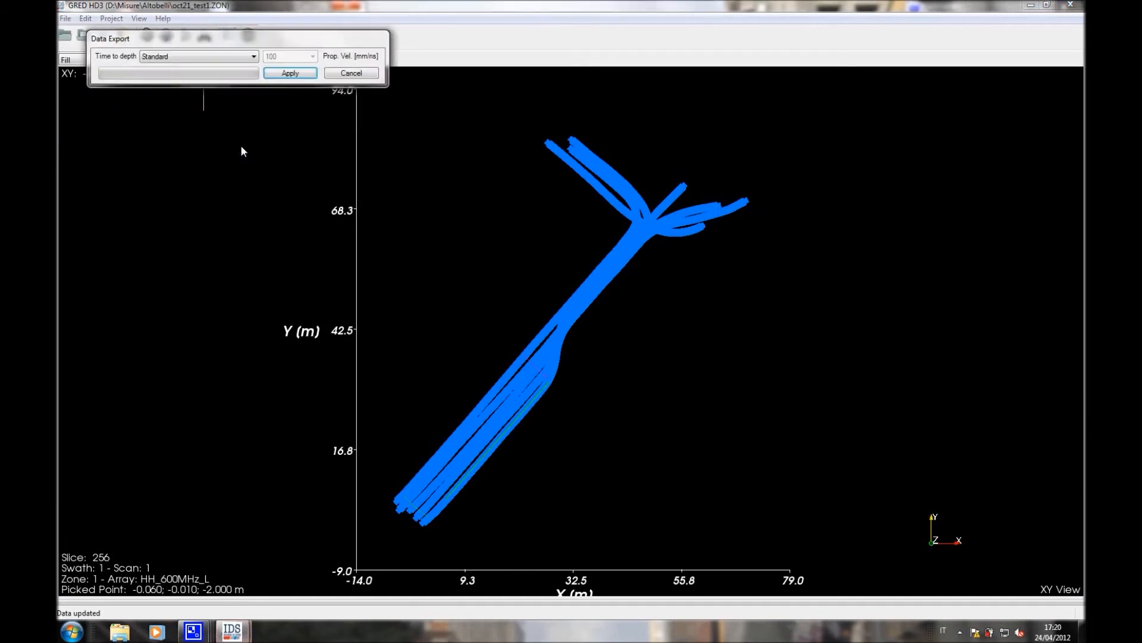
pyautogui.click(290, 73)
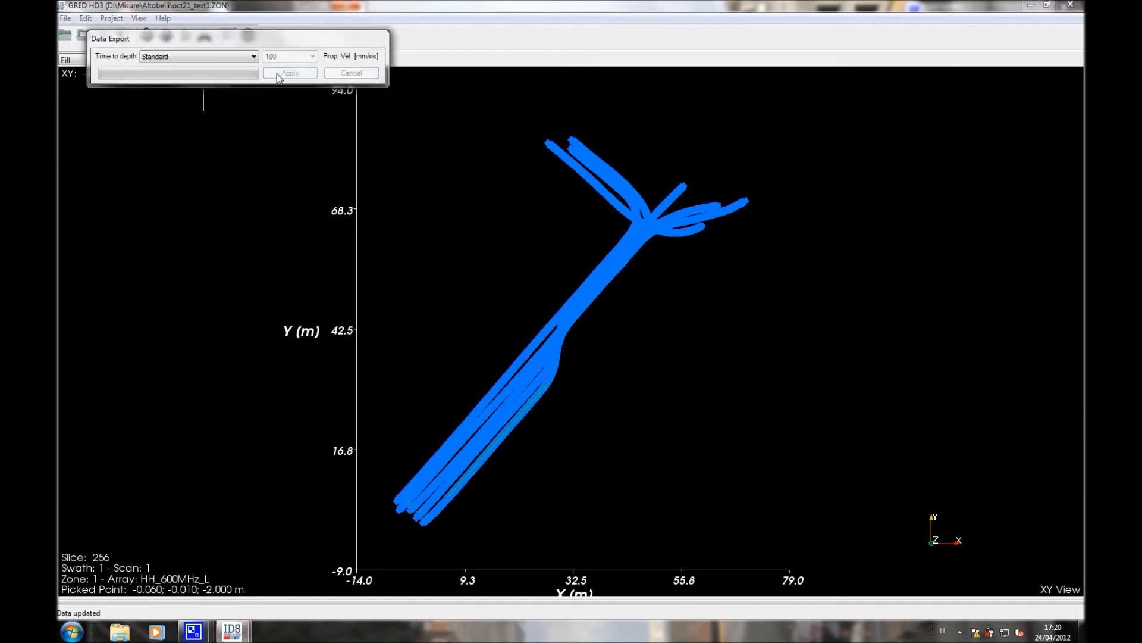
pyautogui.click(289, 73)
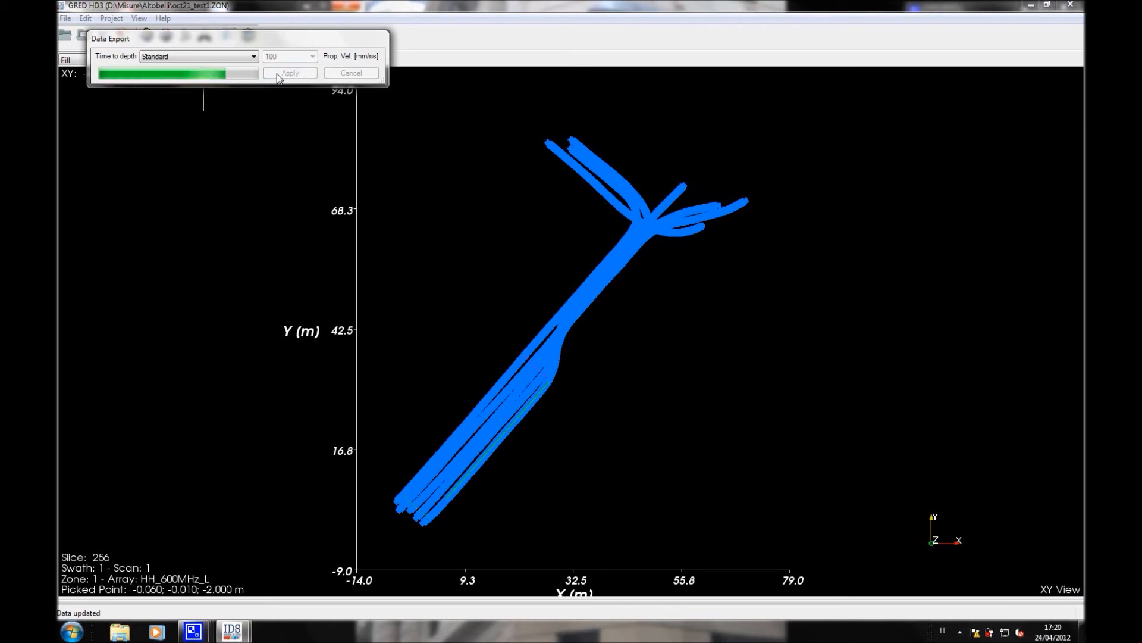
pyautogui.click(289, 73)
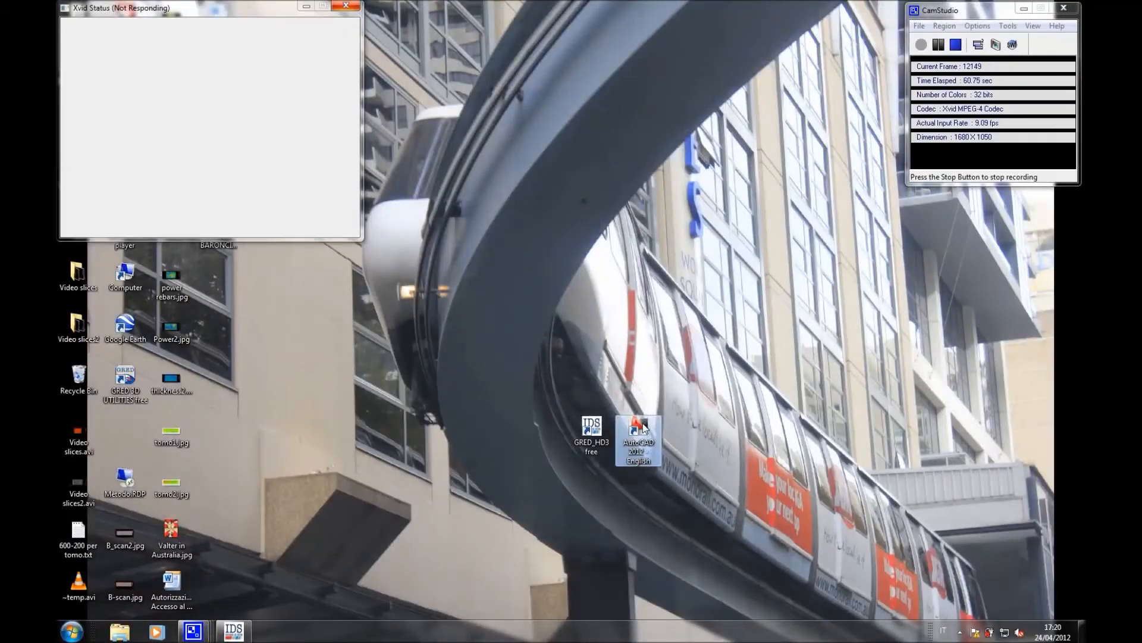
# - Launch AutoCAD 2012 English from its desktop shortcut
pyautogui.doubleClick(638, 440)
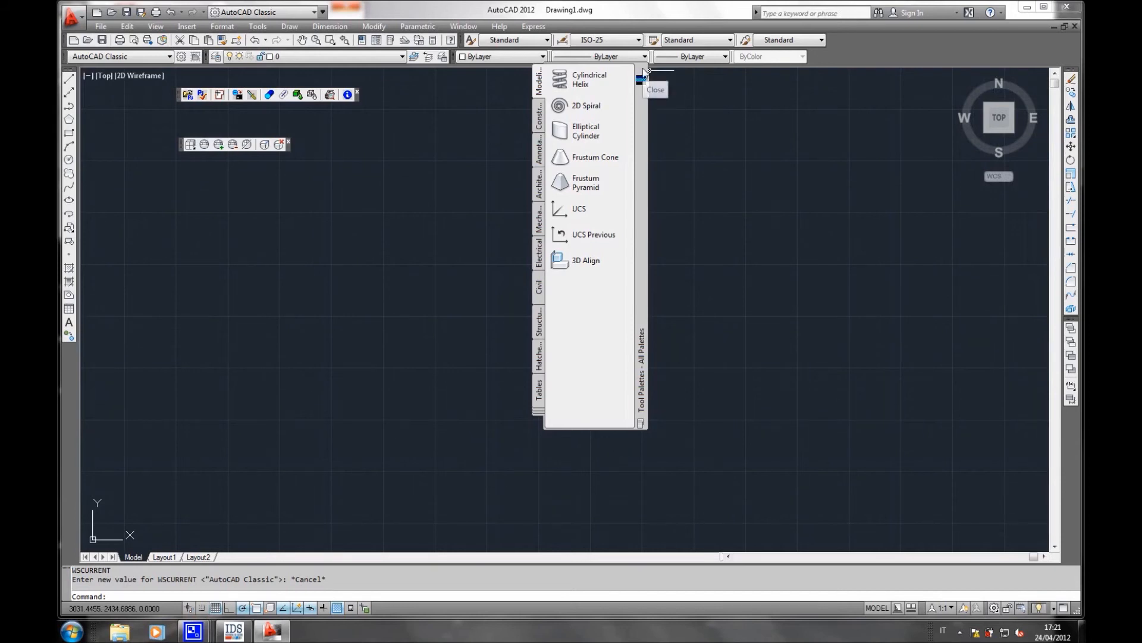
# - Close the tool palettes and pick Dati (D:) > Altobelli > oct21_test1.ZON as project folder
pyautogui.click(641, 72)
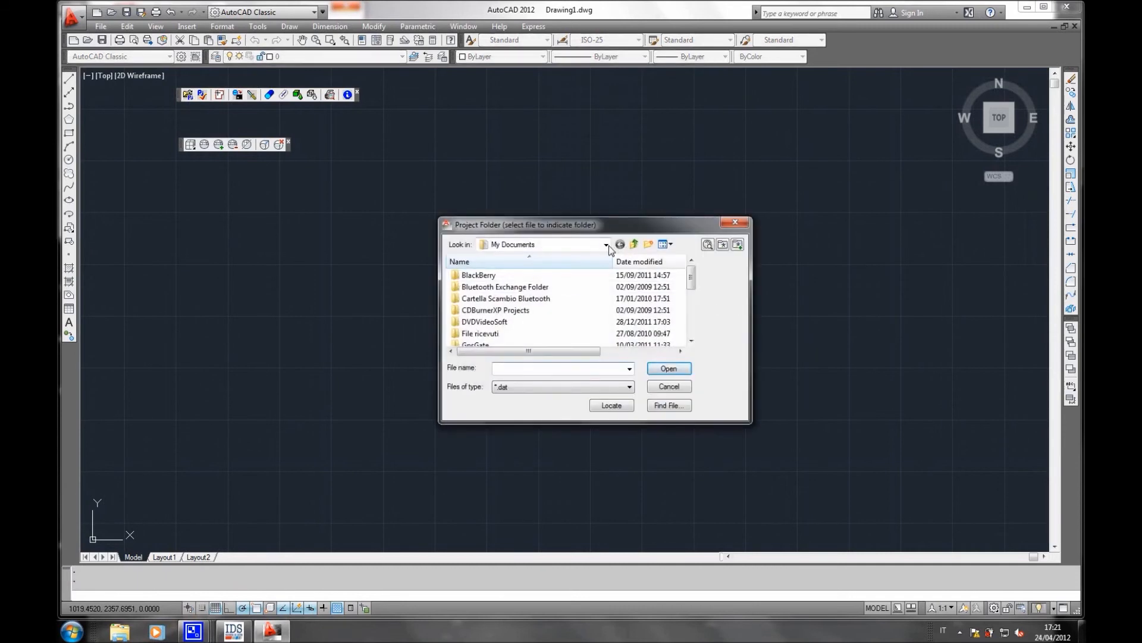
pyautogui.click(606, 244)
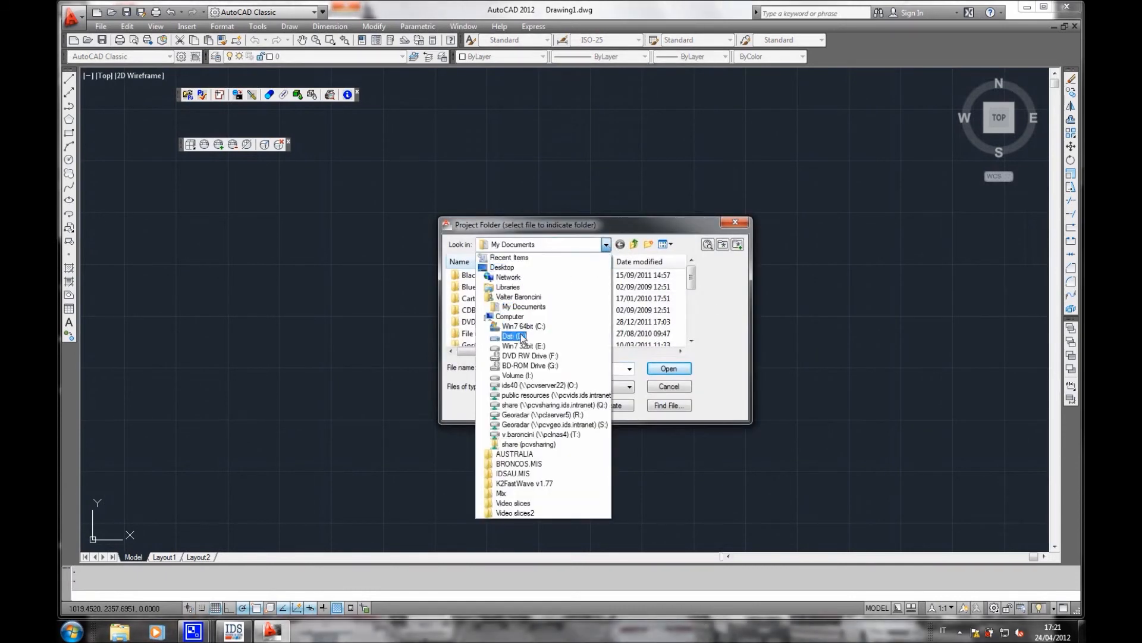
pyautogui.click(517, 335)
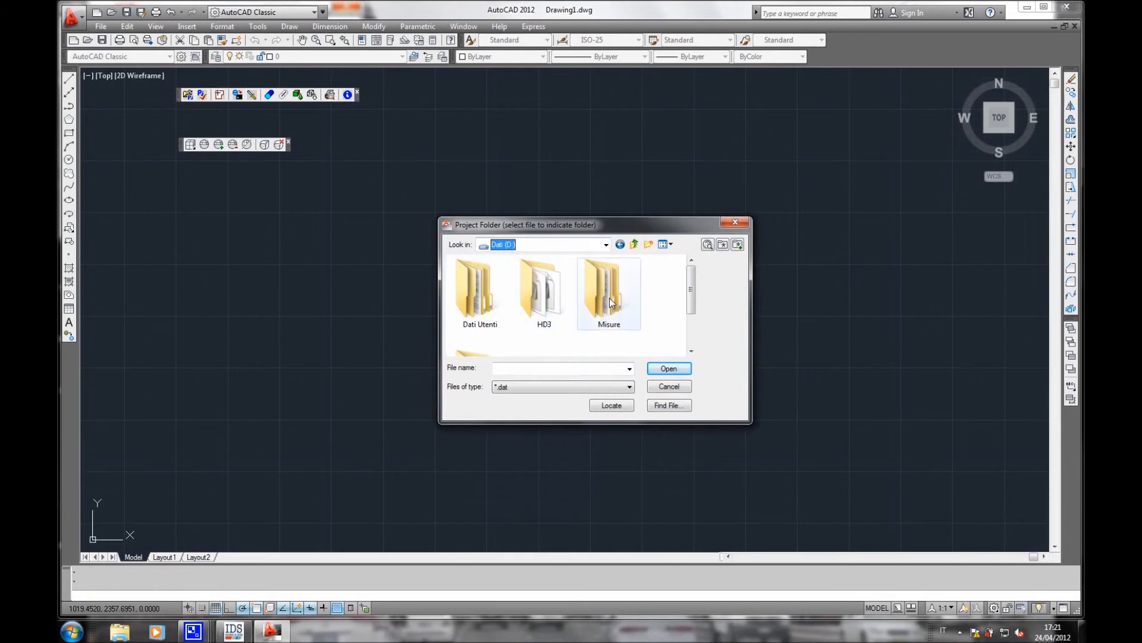
pyautogui.doubleClick(609, 291)
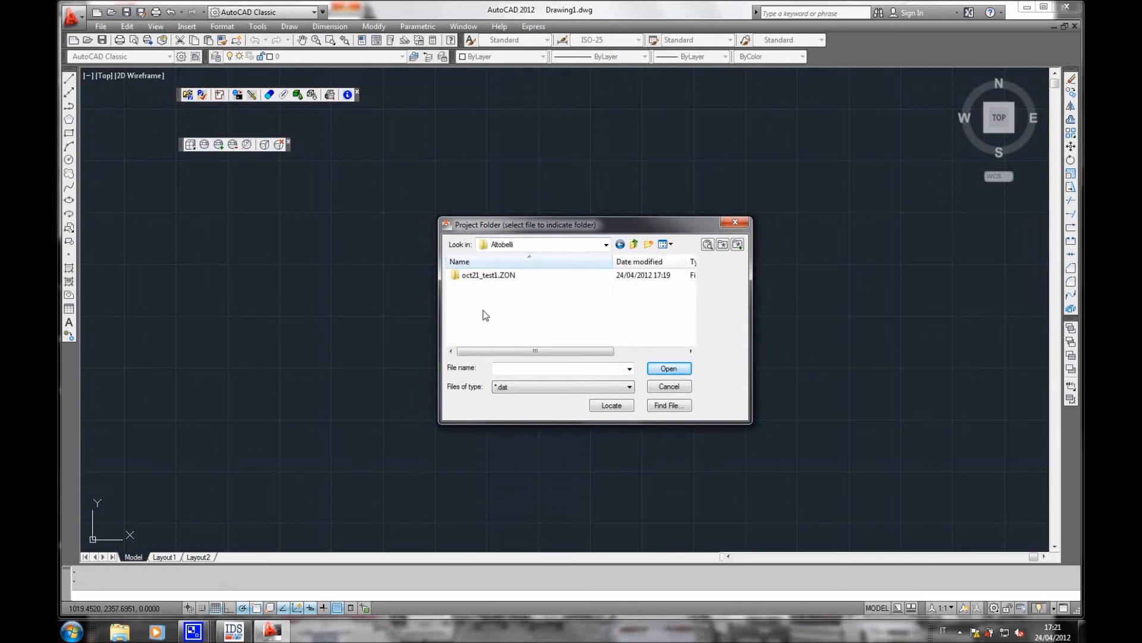
pyautogui.doubleClick(488, 275)
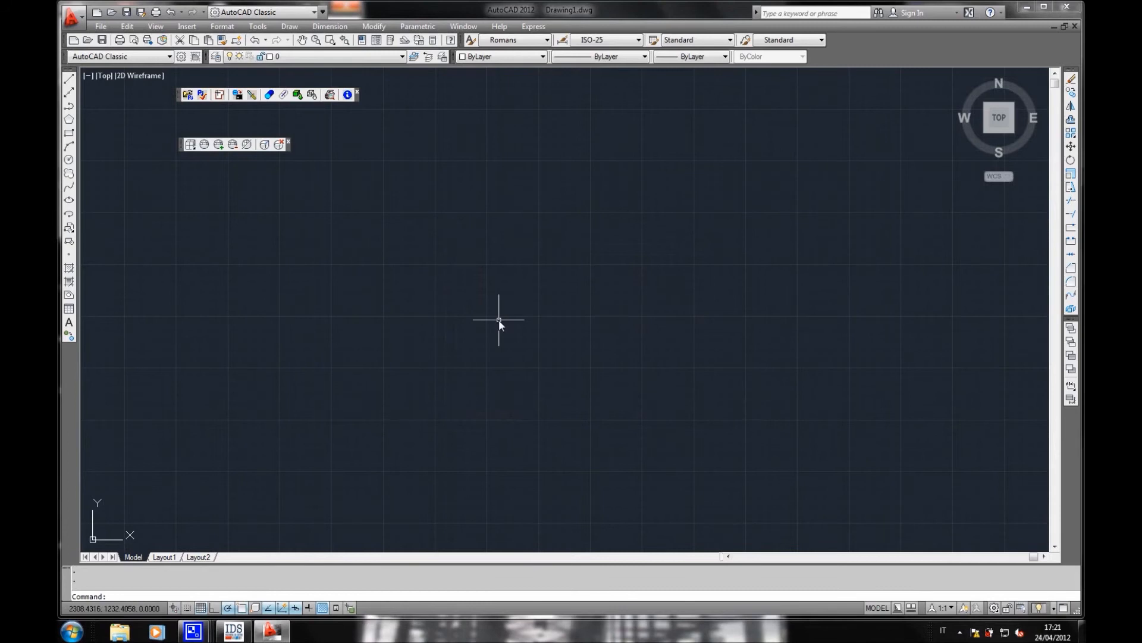
pyautogui.moveTo(329, 176)
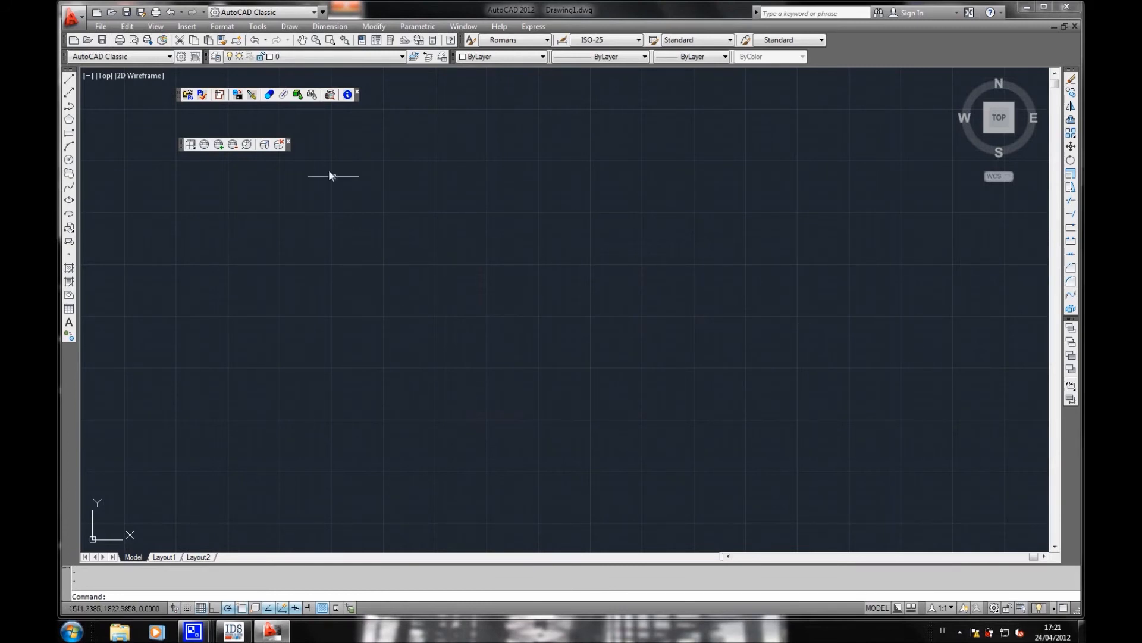
pyautogui.moveTo(237, 95)
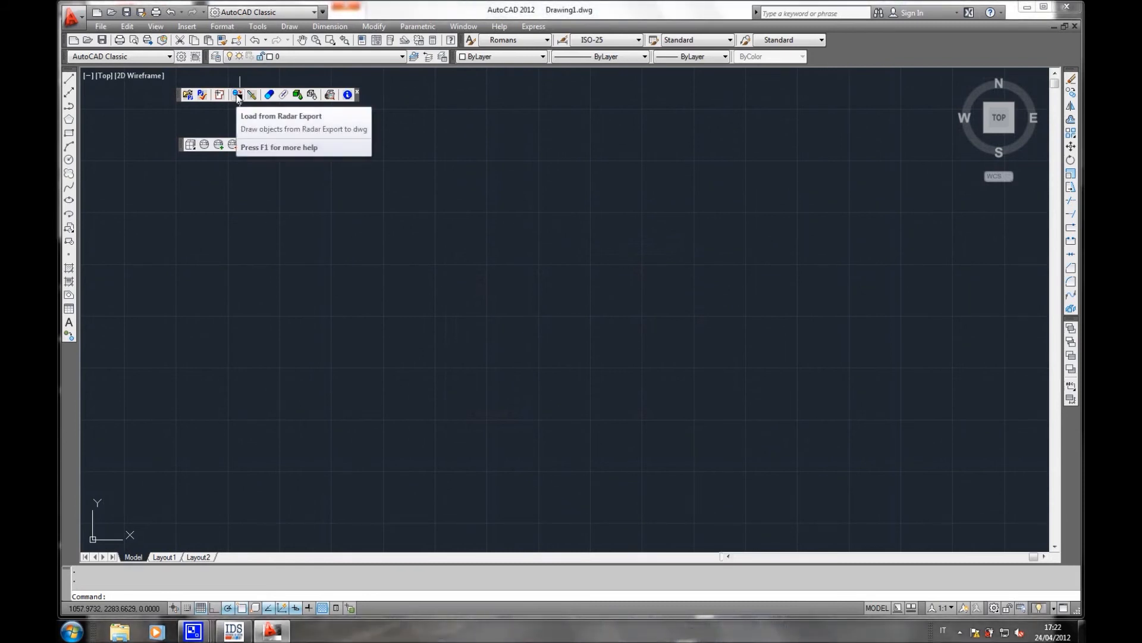
# - Load the 231 radar-export entities and zoom to extents on the cyan swaths
pyautogui.click(237, 95)
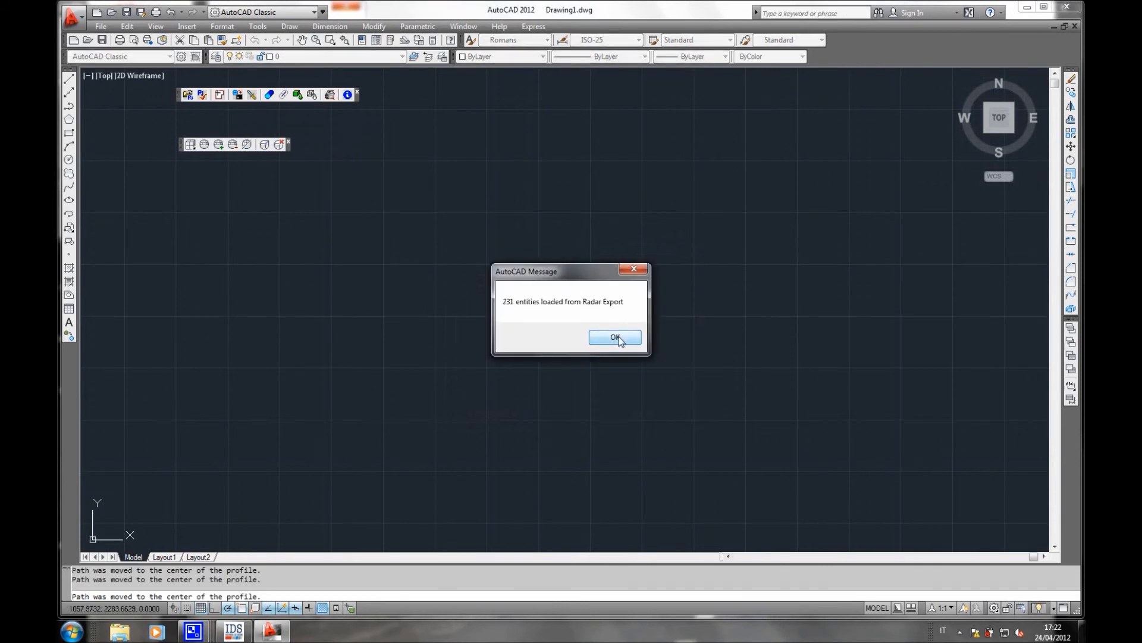
pyautogui.click(615, 337)
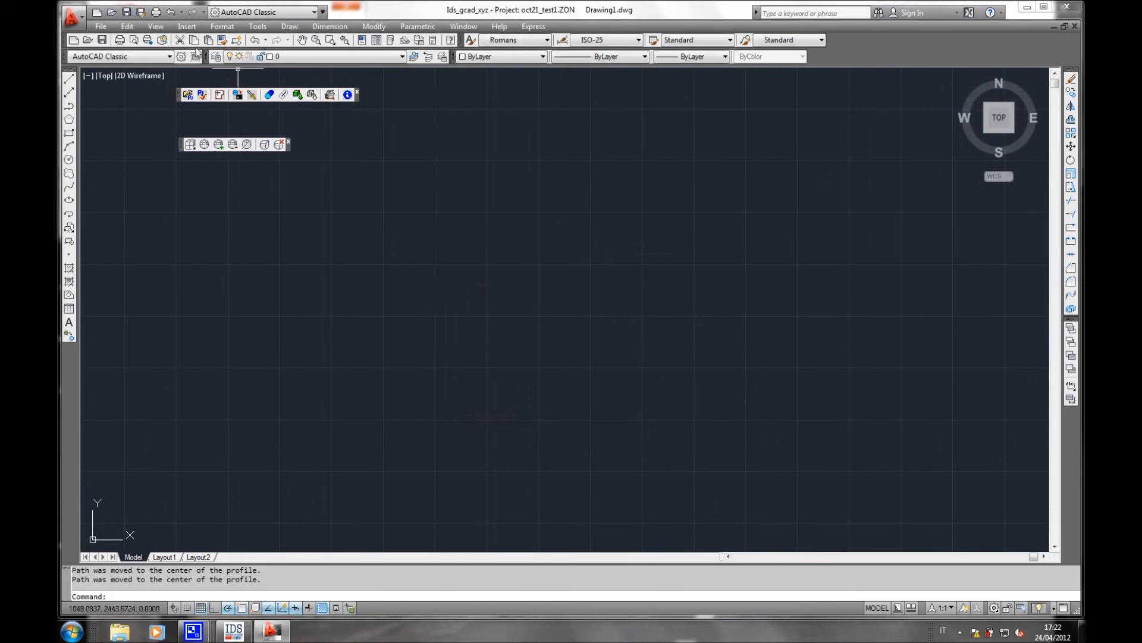
pyautogui.click(154, 27)
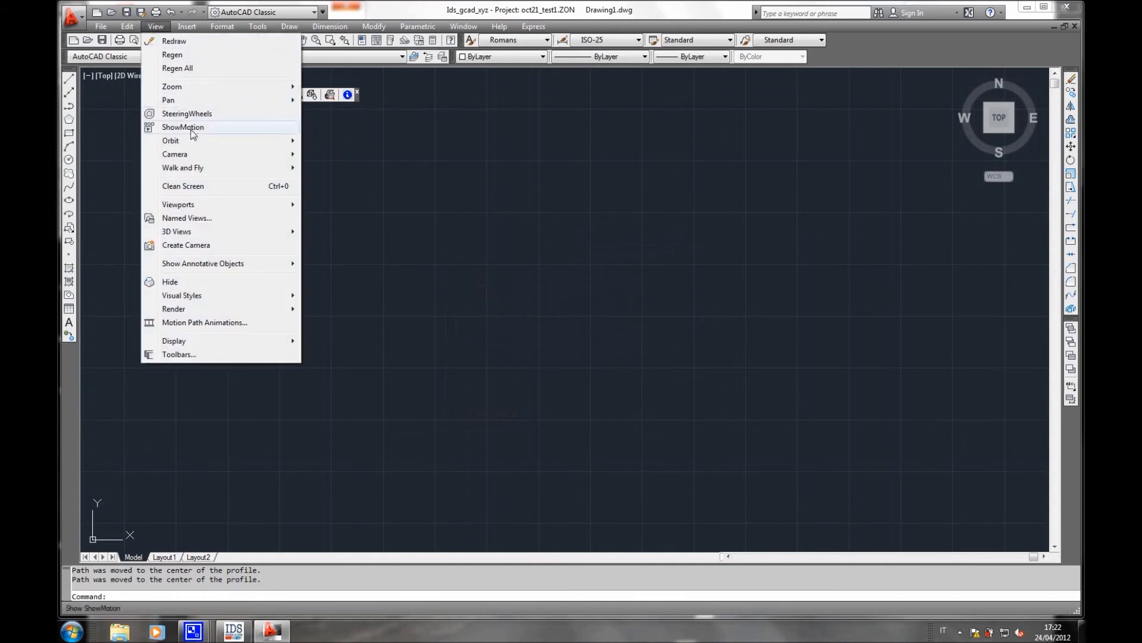
pyautogui.moveTo(172, 85)
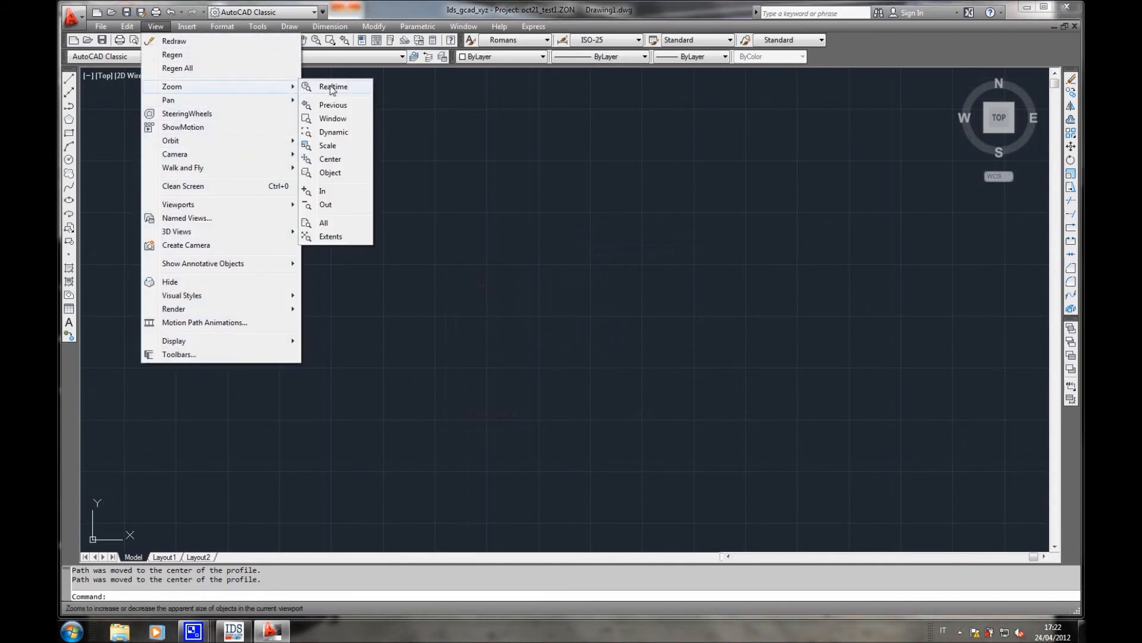
pyautogui.click(330, 237)
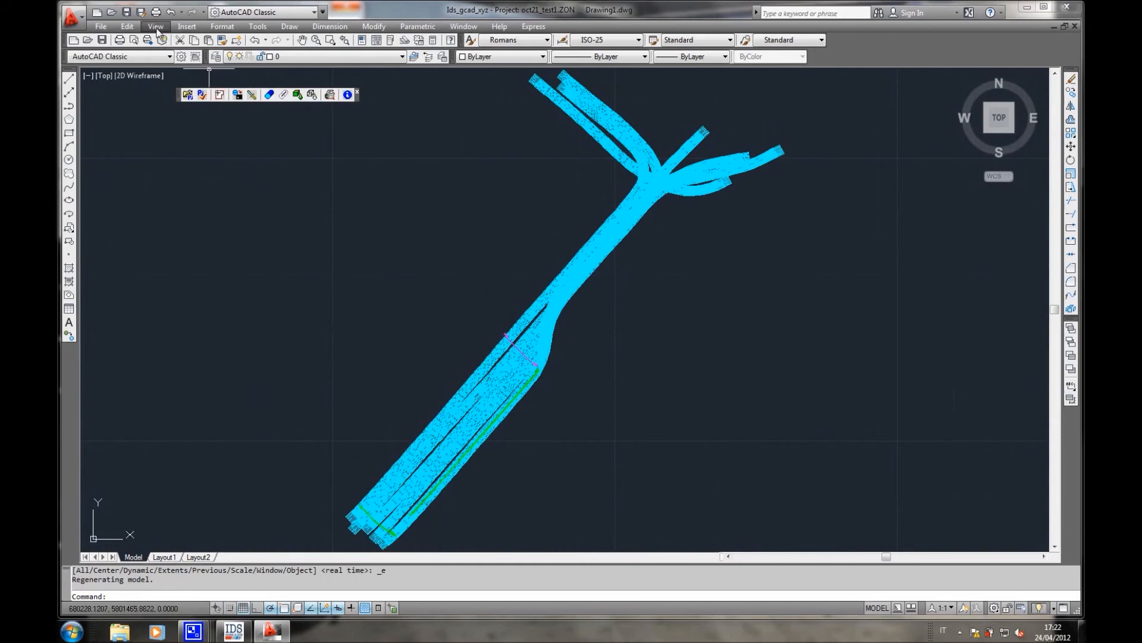
# - Constrained-orbit the view to show the swaths and green pipe lines in 3D perspective
pyautogui.click(155, 26)
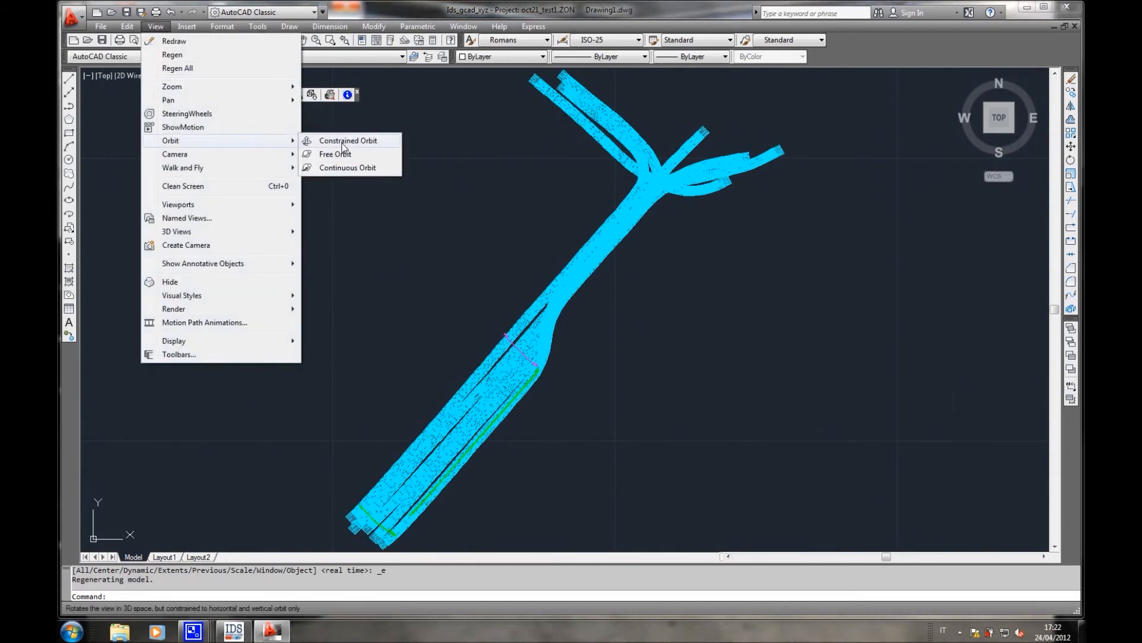
pyautogui.click(334, 153)
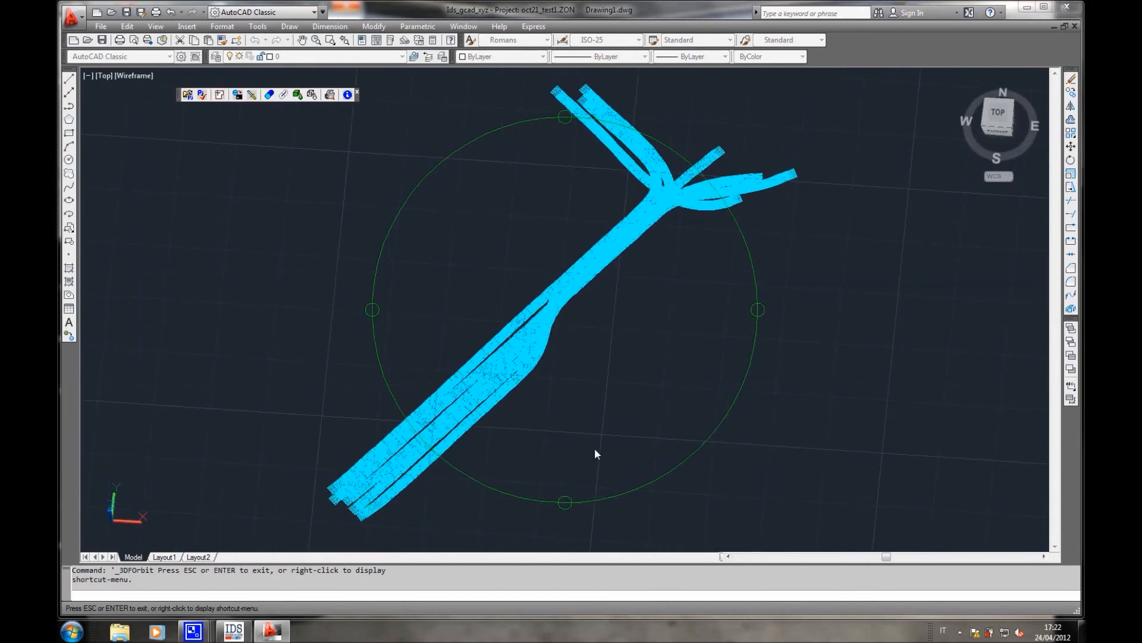
pyautogui.moveTo(596, 454); pyautogui.dragTo(552, 325)
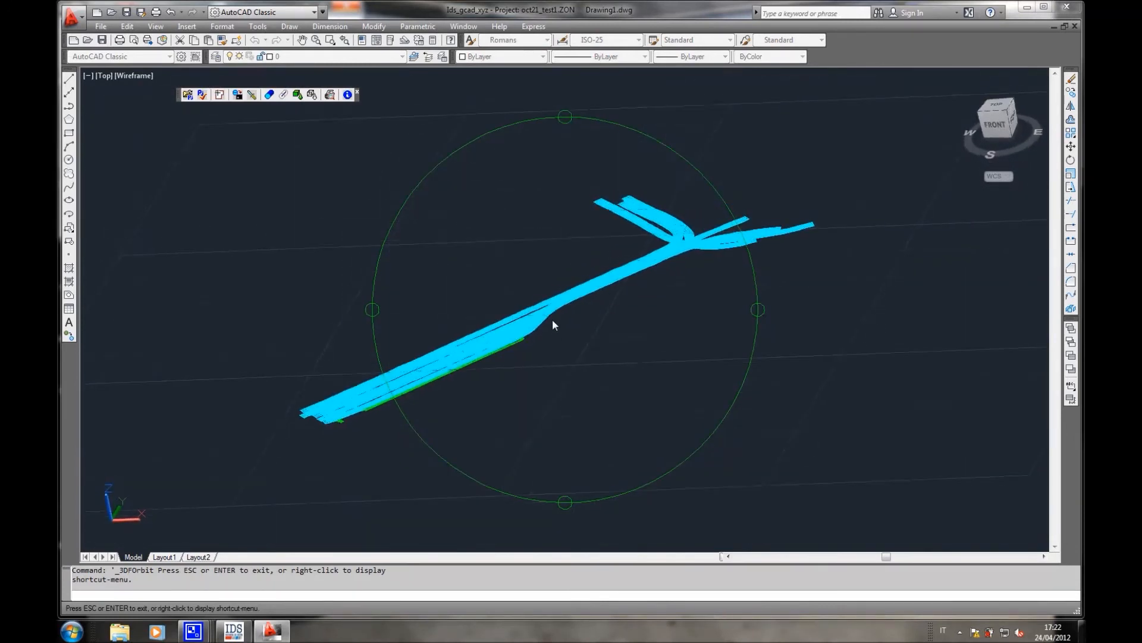
pyautogui.moveTo(554, 325); pyautogui.dragTo(477, 328)
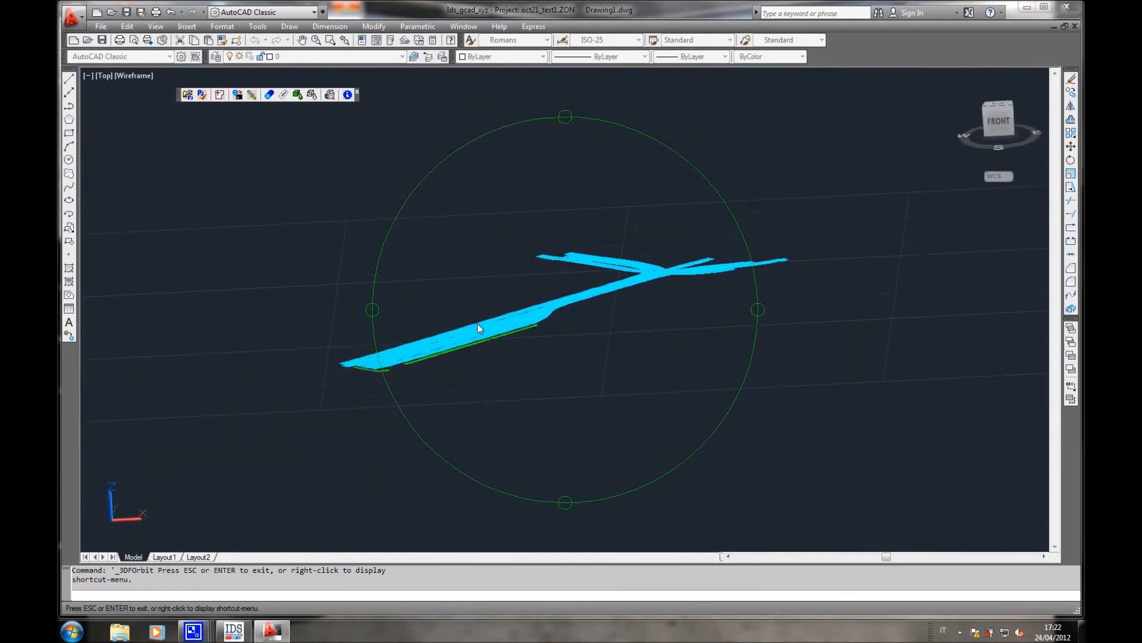
pyautogui.moveTo(477, 328); pyautogui.dragTo(517, 363)
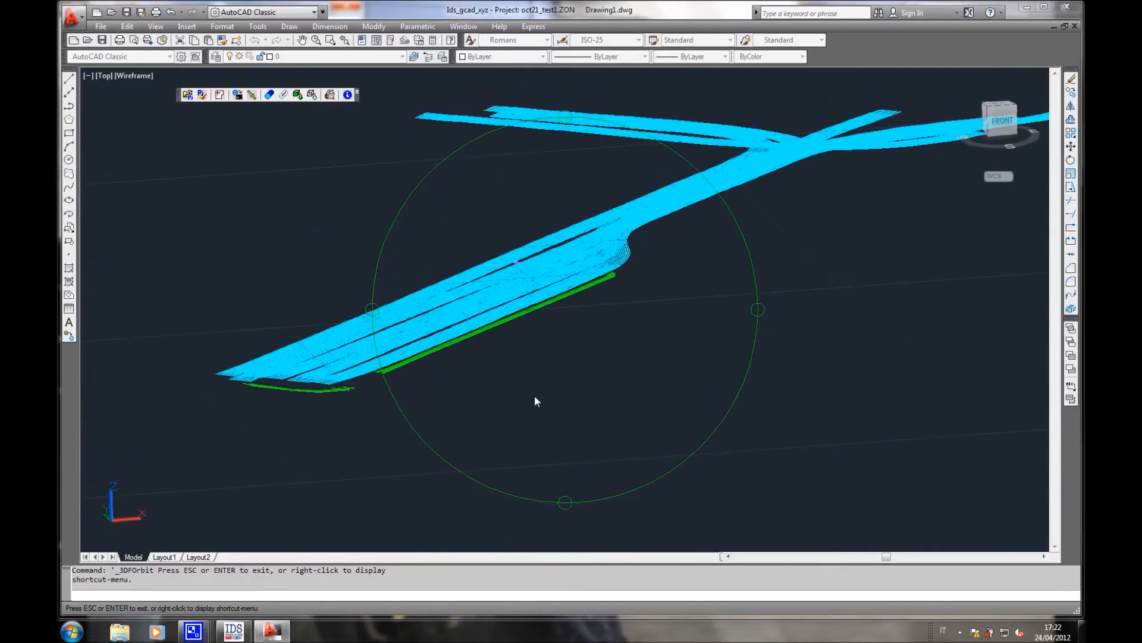
pyautogui.moveTo(536, 401); pyautogui.dragTo(467, 393)
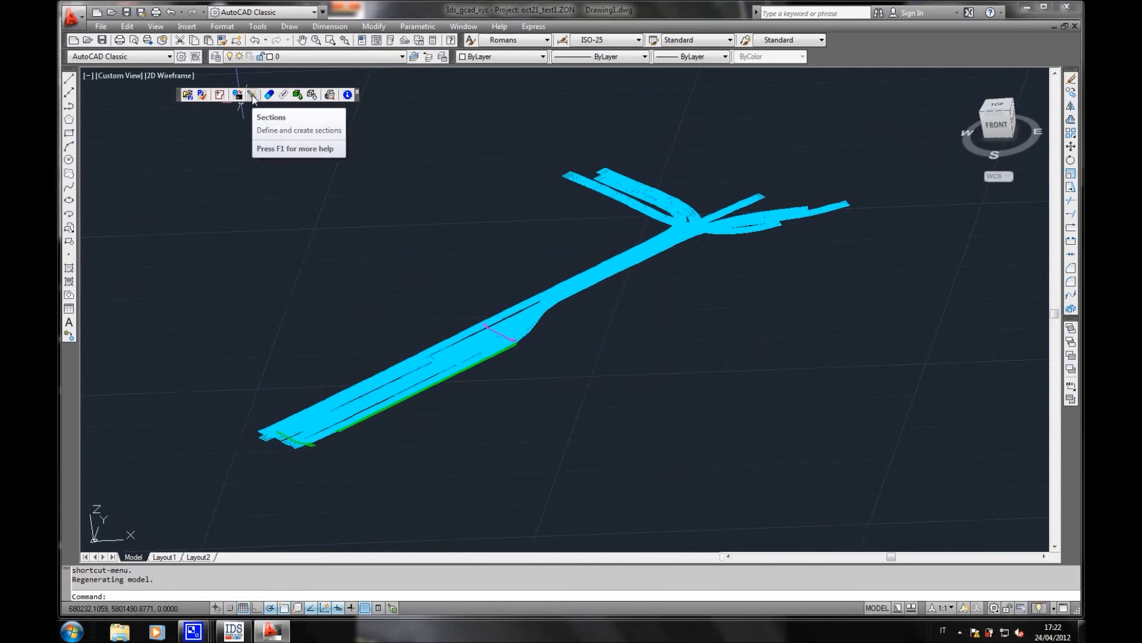
pyautogui.moveTo(554, 336)
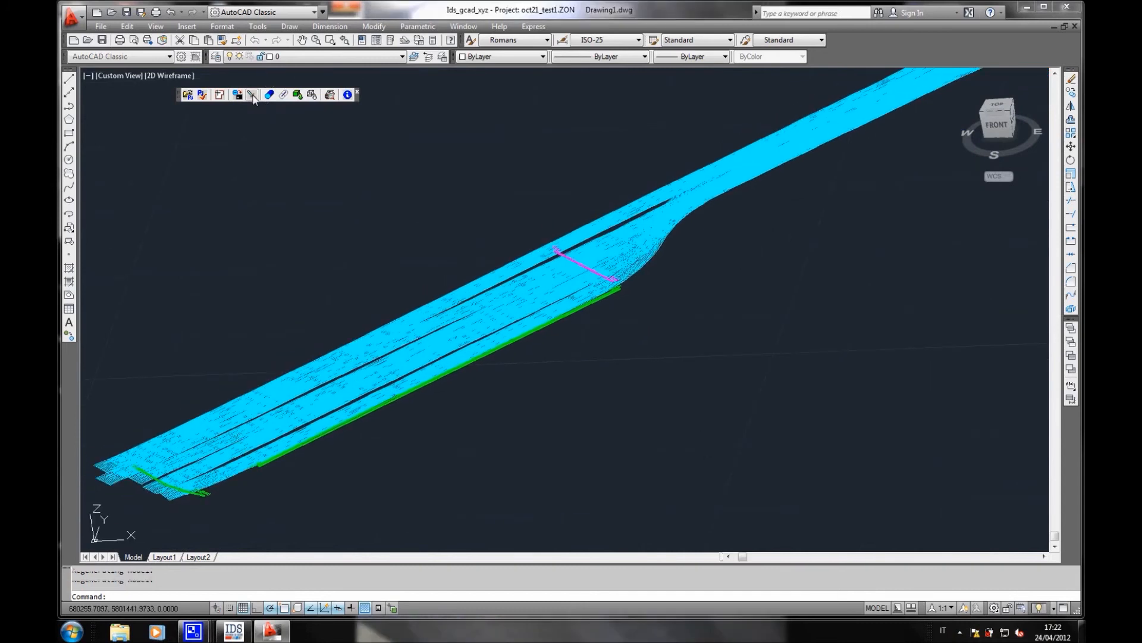
# - Create section A-B with depth 0 to 3 and pick its section line start point
pyautogui.click(251, 95)
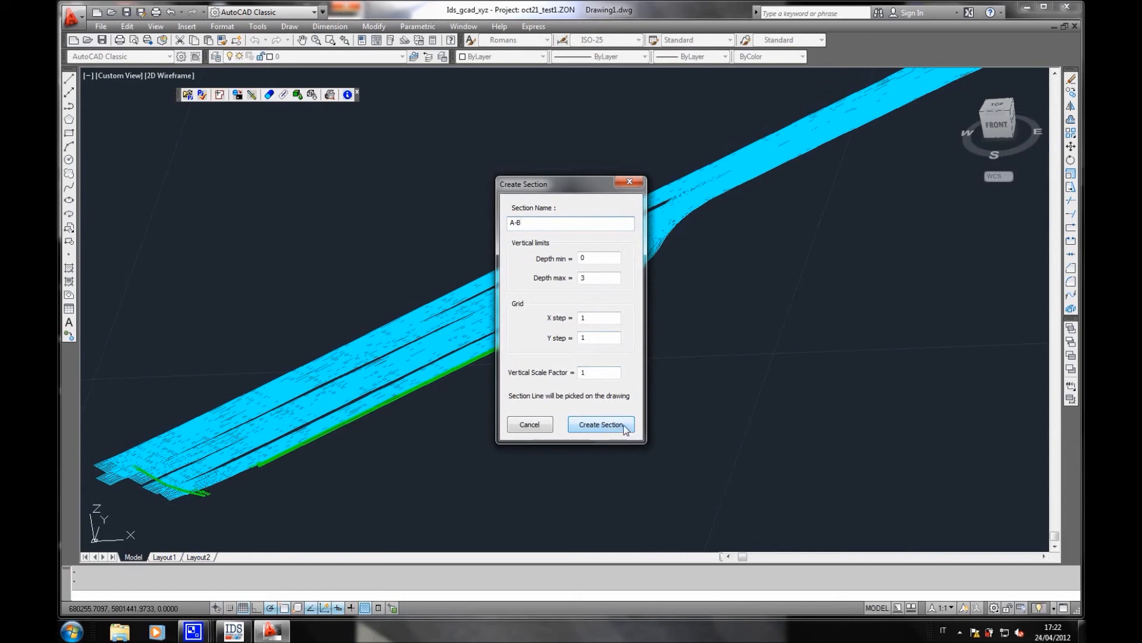
pyautogui.click(600, 424)
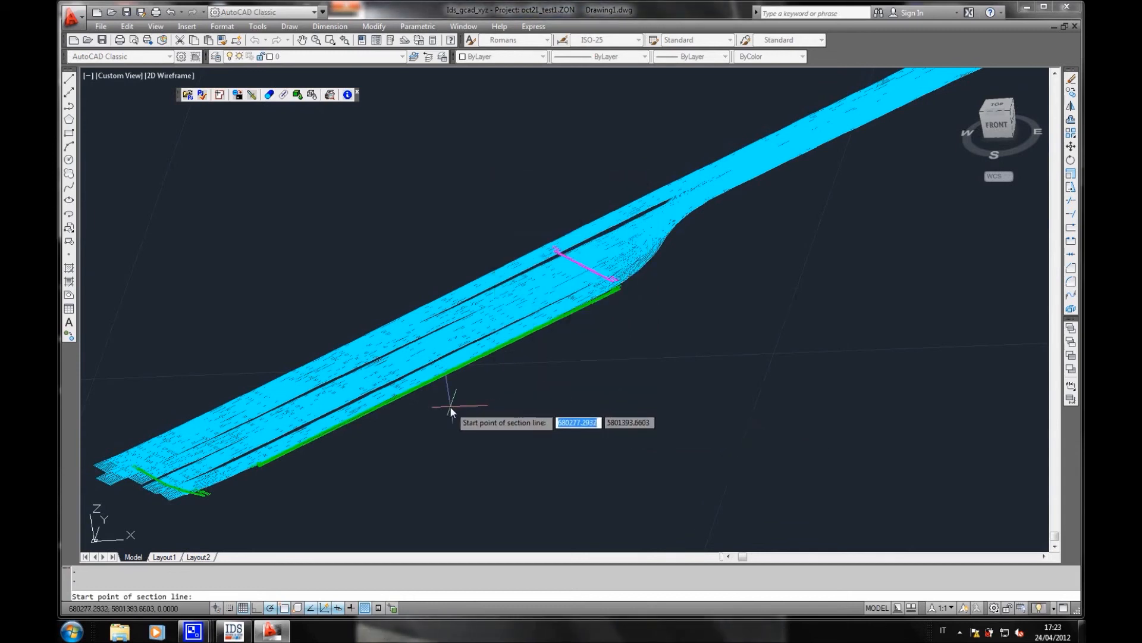
pyautogui.click(451, 408)
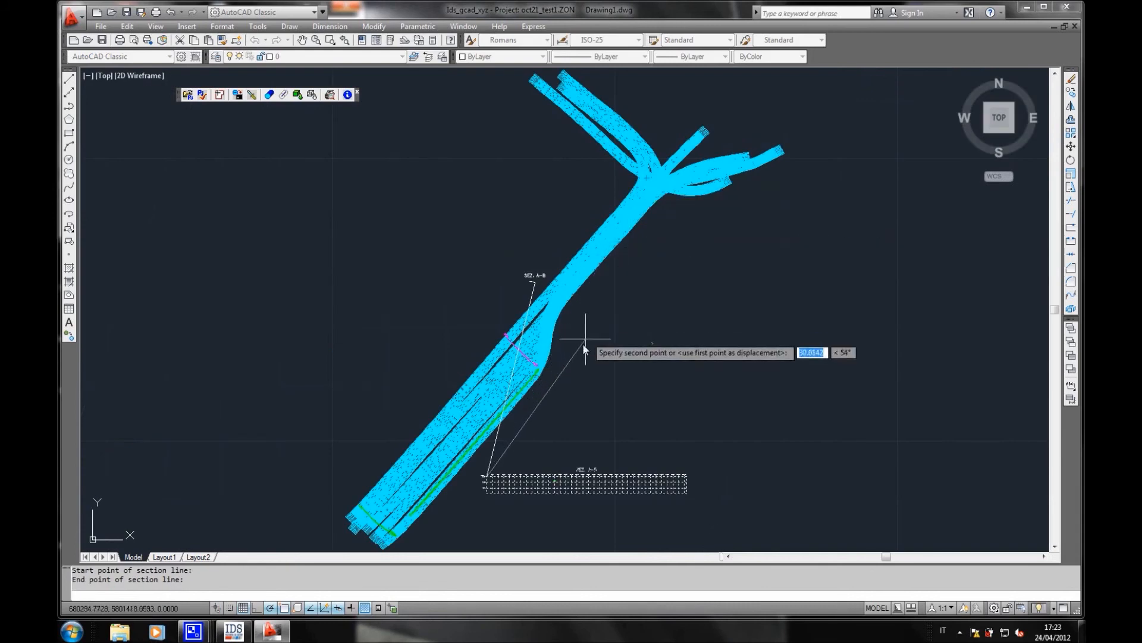
pyautogui.moveTo(572, 357)
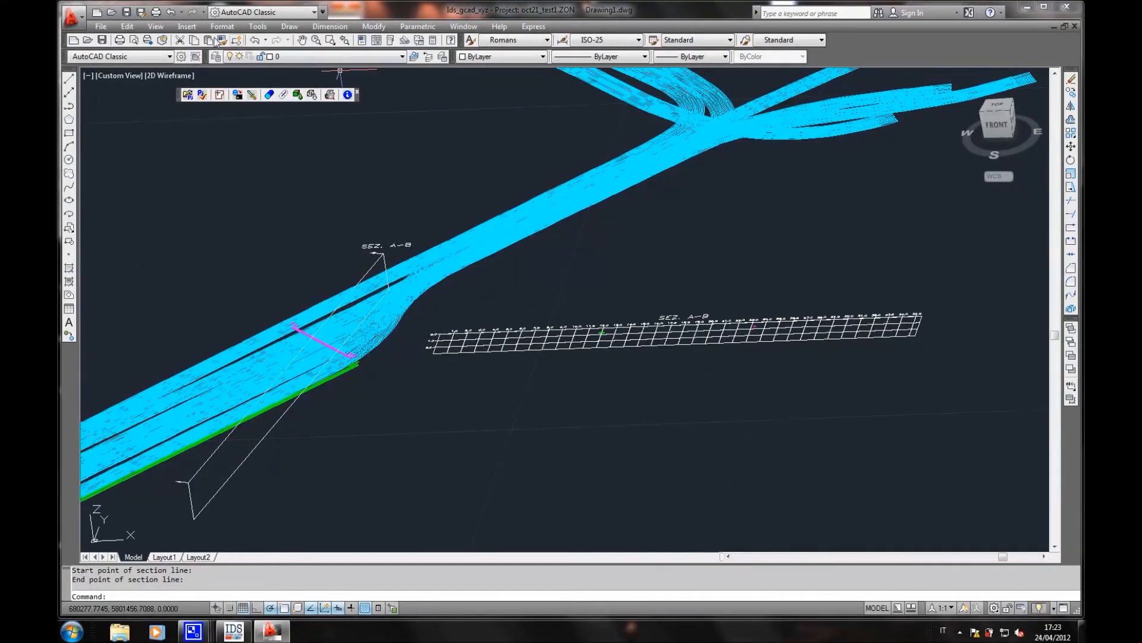
pyautogui.click(155, 26)
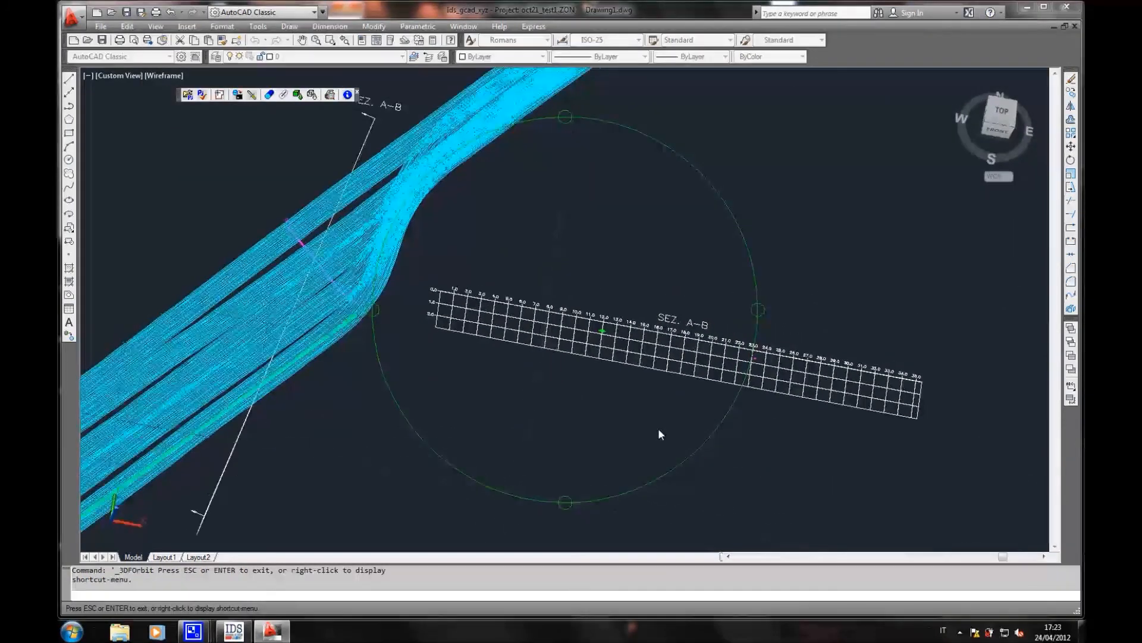
# - Orbit until the SEZ. A-B grid faces the screen, showing the green mark near 12
pyautogui.moveTo(659, 434); pyautogui.dragTo(576, 399)
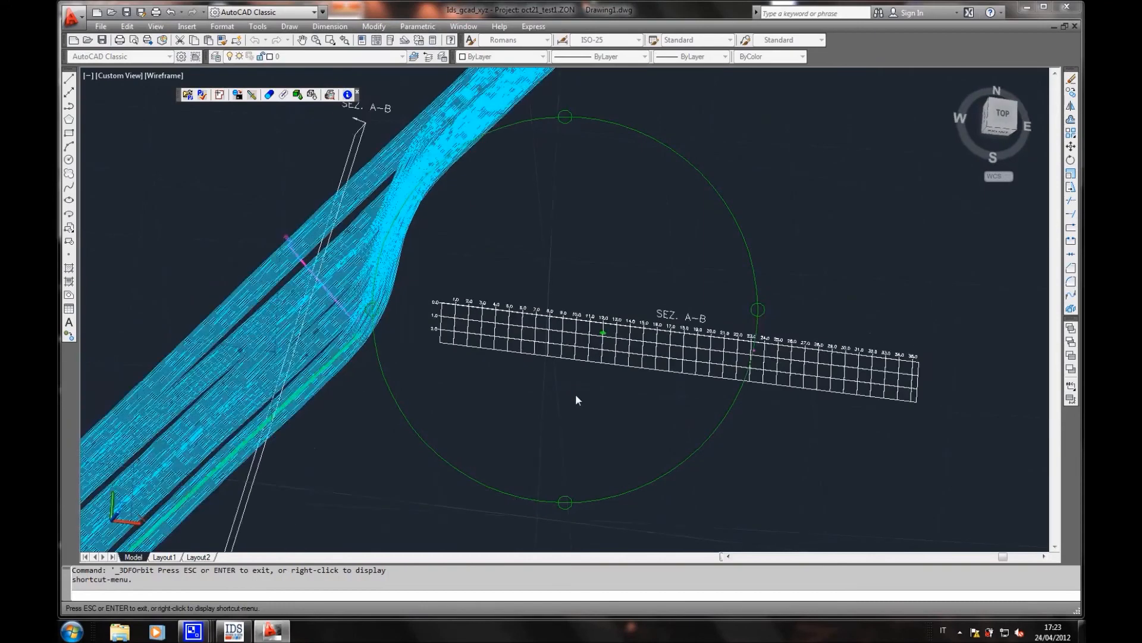
pyautogui.moveTo(575, 399); pyautogui.dragTo(368, 273)
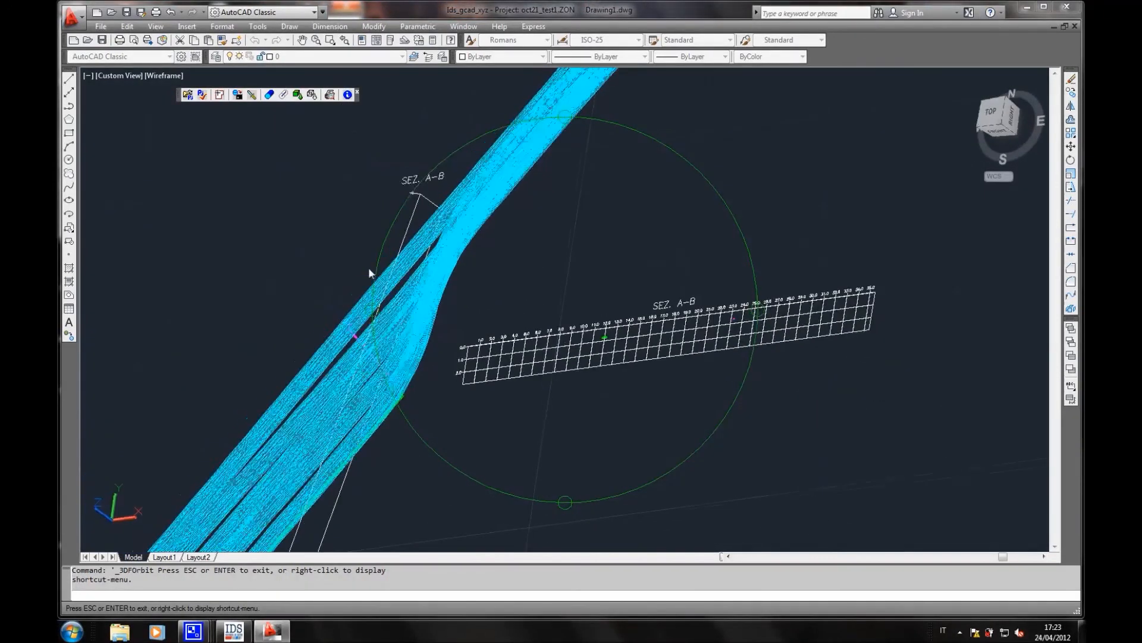
pyautogui.moveTo(368, 273); pyautogui.dragTo(701, 442)
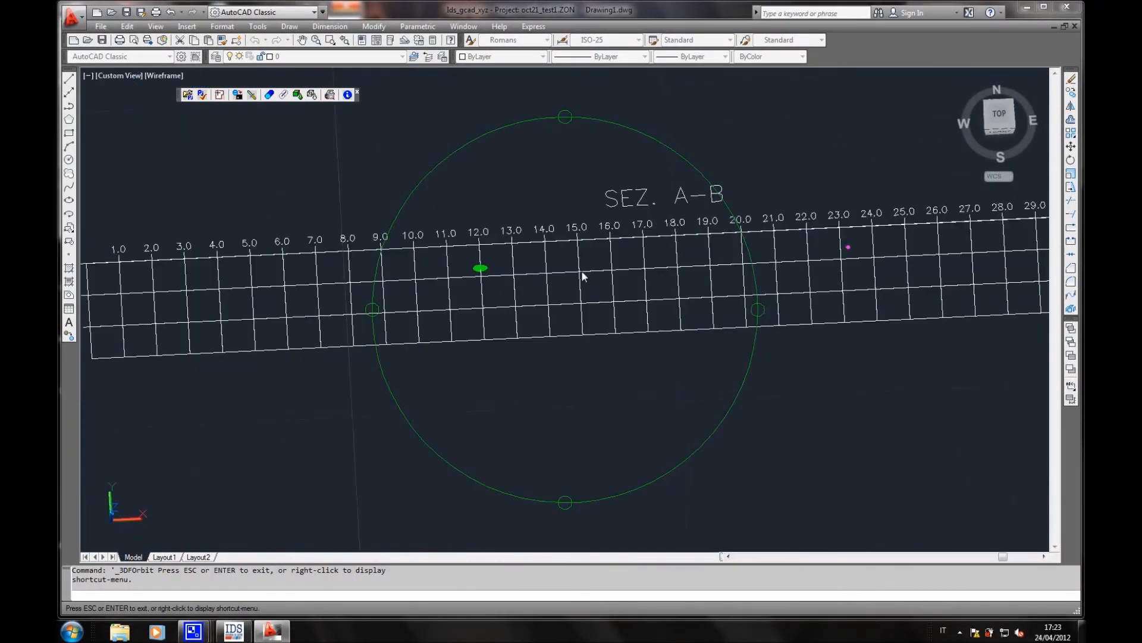
pyautogui.moveTo(875, 305)
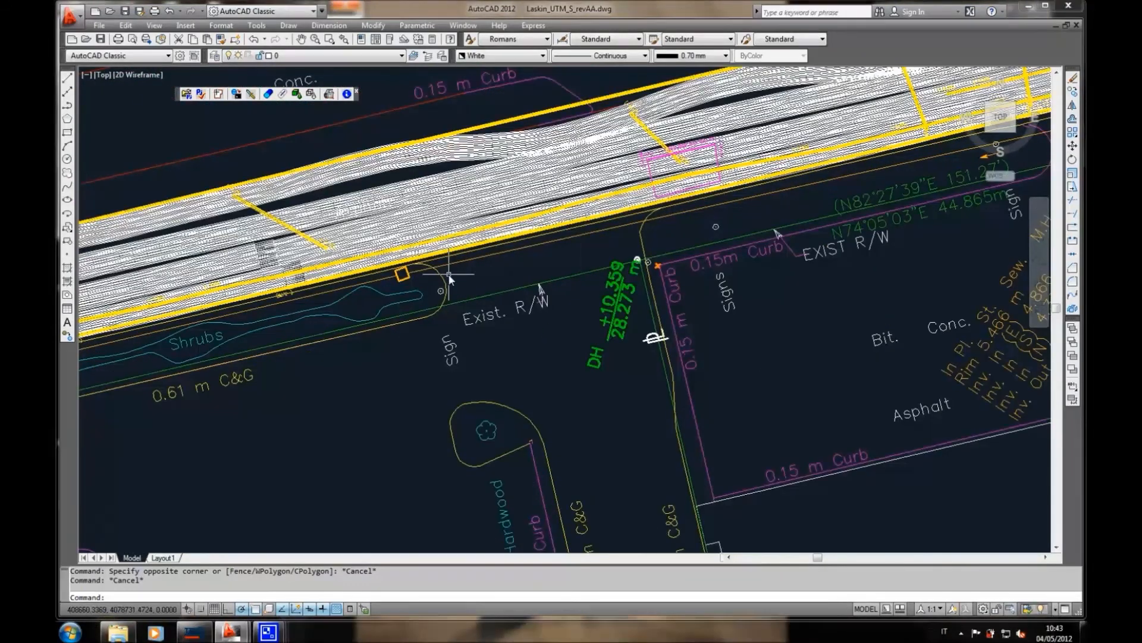
pyautogui.moveTo(346, 218)
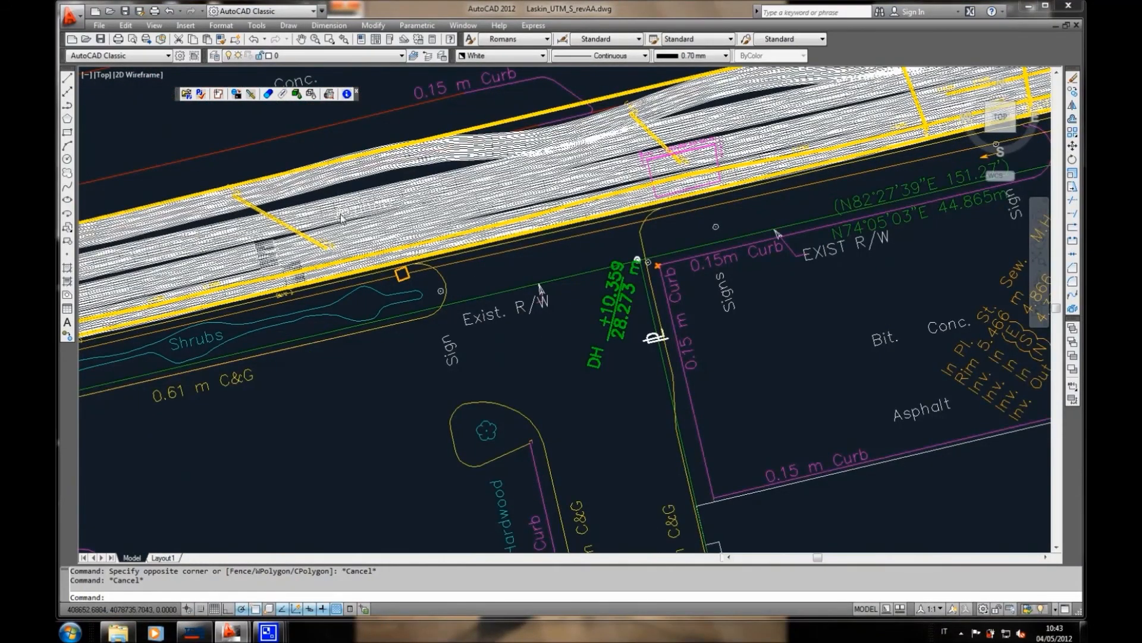